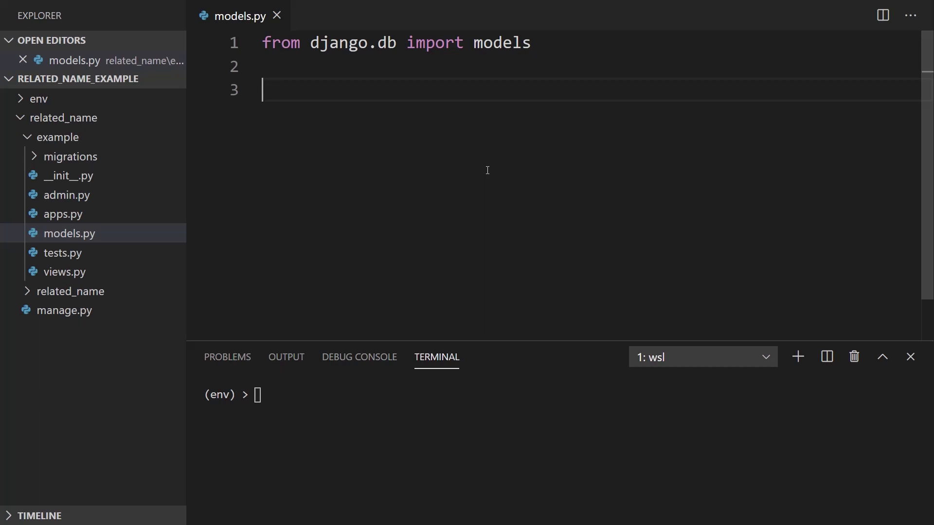
# Type the keyword class on line 3, below the Django models import.
pyautogui.write('class')
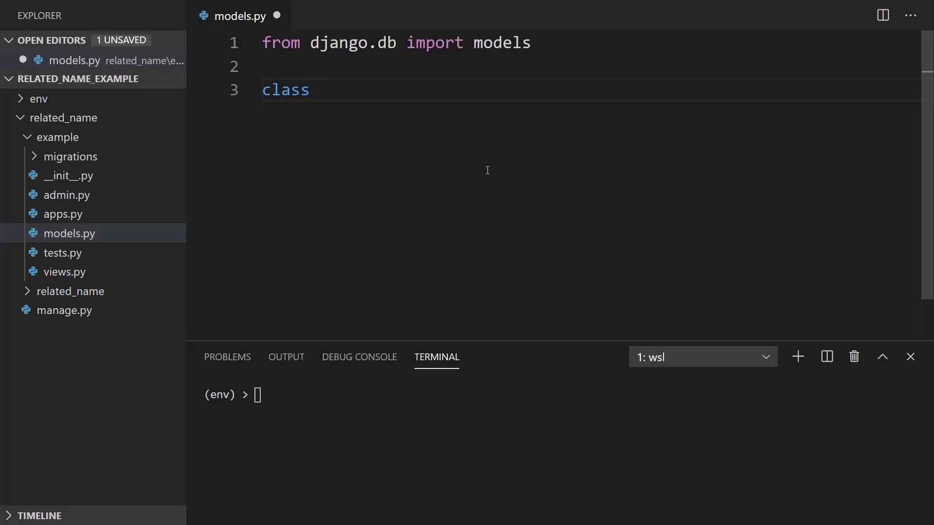
# Define class Student(models.Model) with name CharField(max_length=20) and __str__ returning self.name.
pyautogui.write('Student(models.Mo')
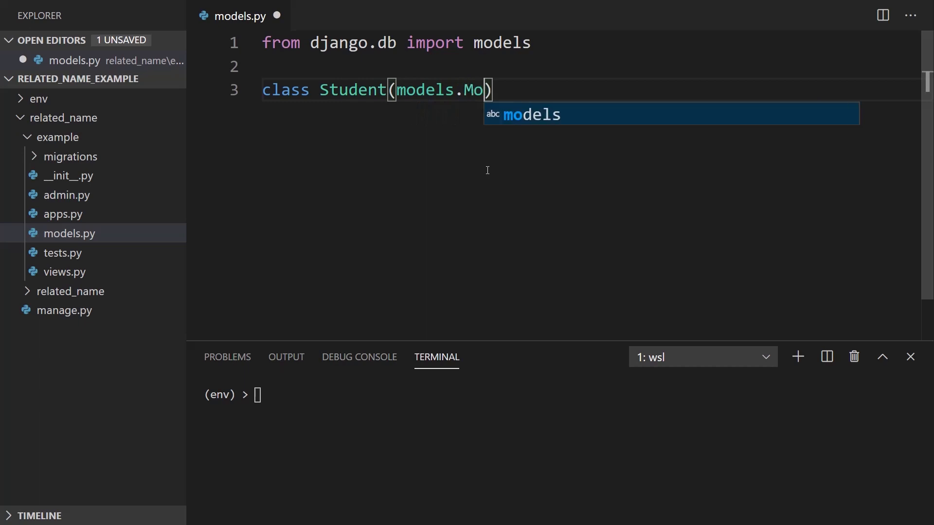
pyautogui.write('del):')
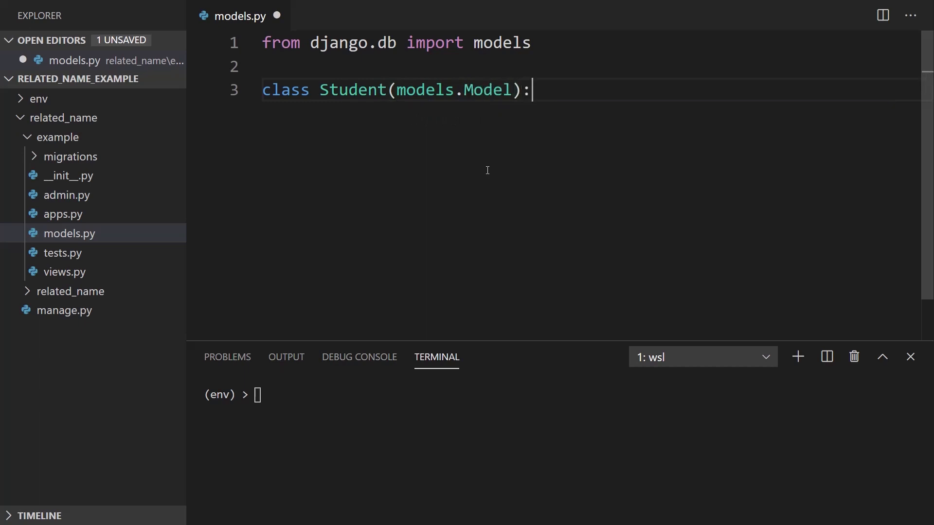
pyautogui.write('name =')
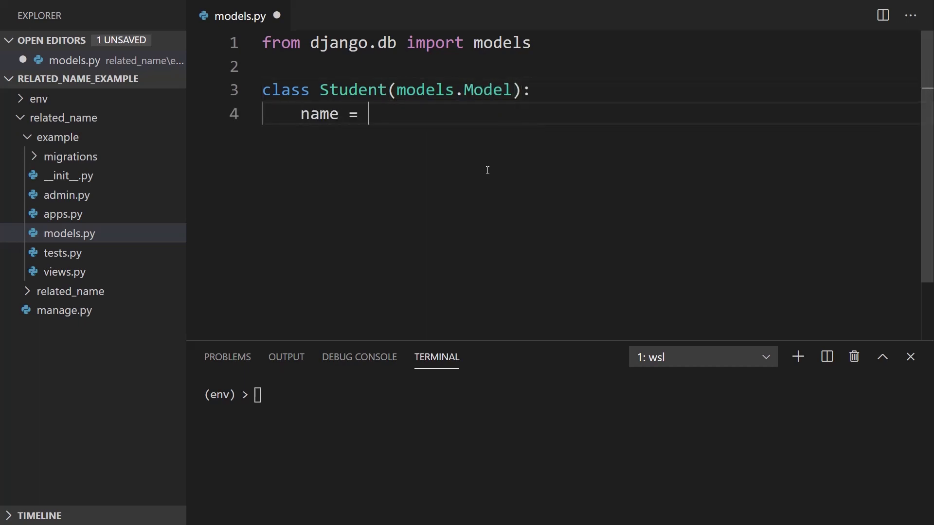
pyautogui.write('models.CharF')
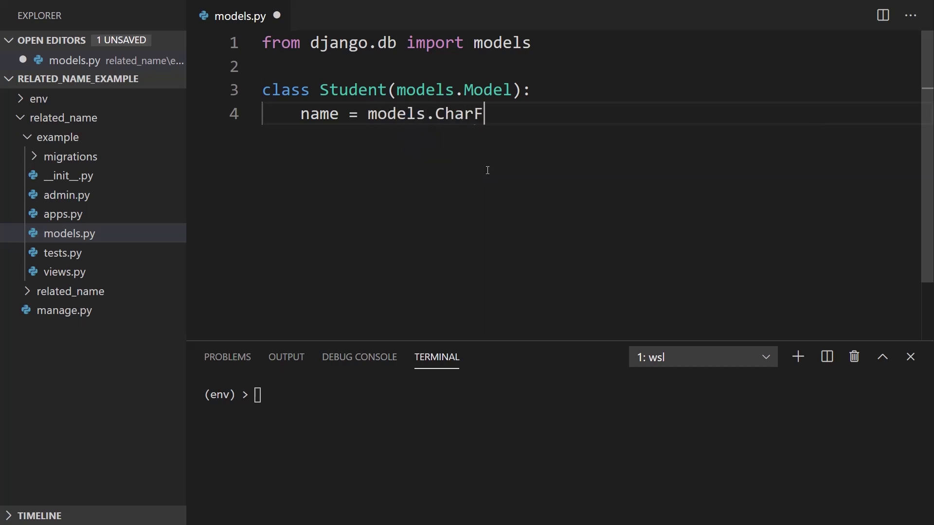
pyautogui.write('ield(max-')
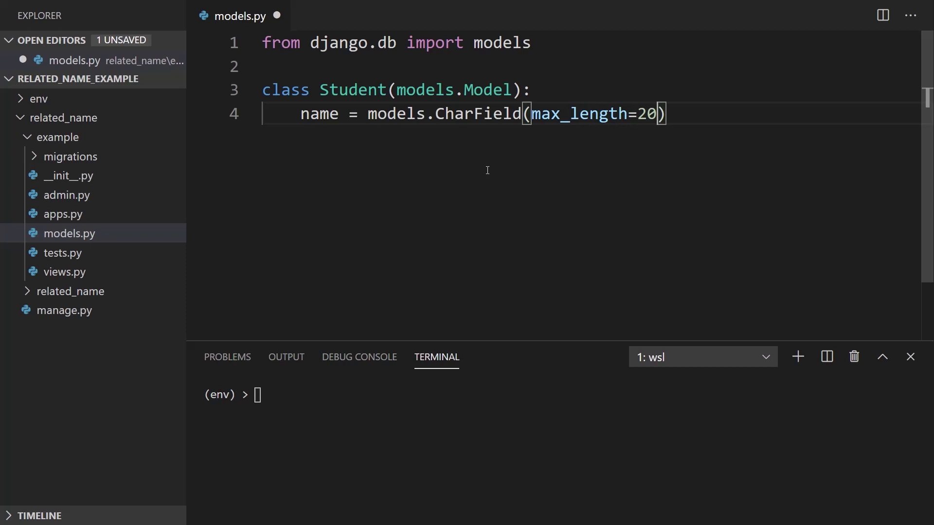
pyautogui.press('Enter')
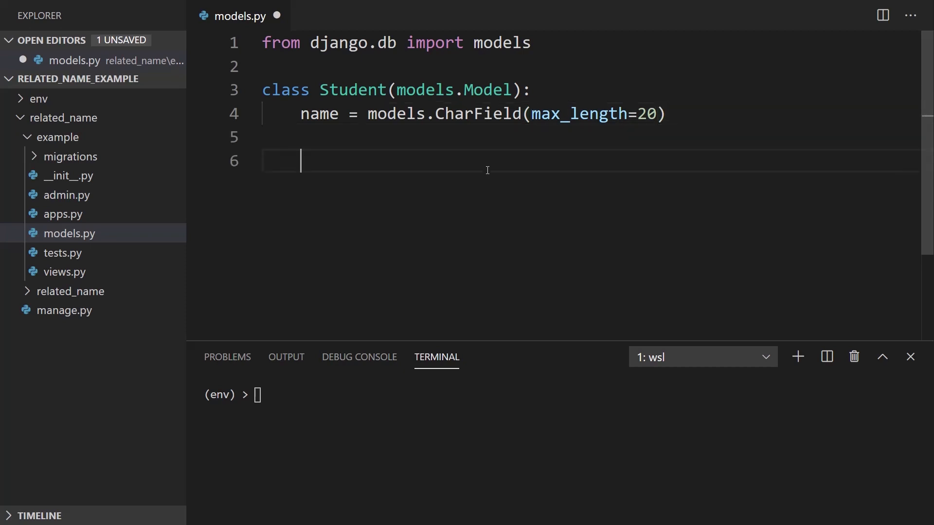
pyautogui.write('def __str__')
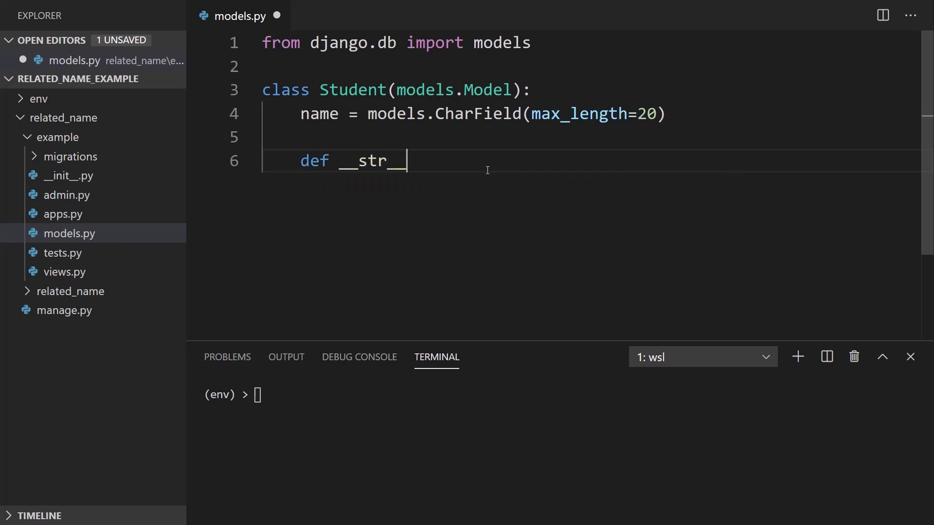
pyautogui.write('(self):')
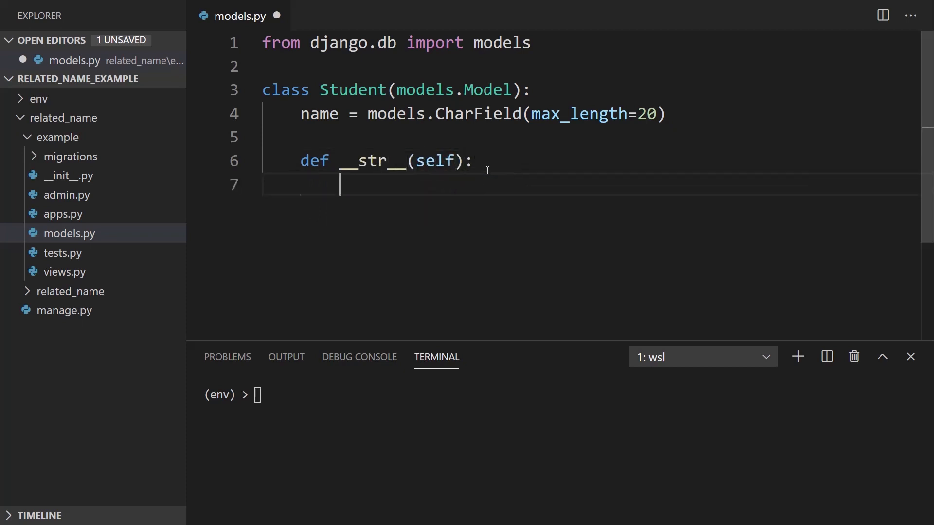
pyautogui.write('return self.name')
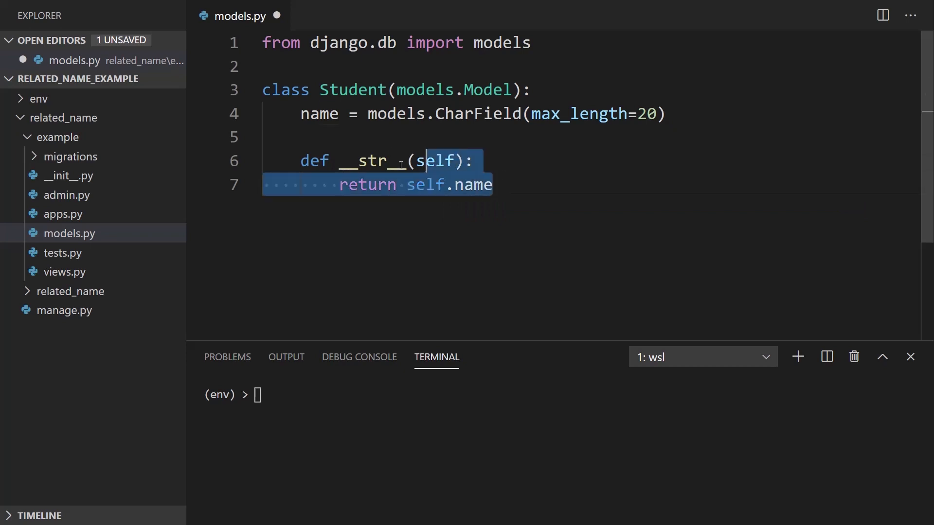
# Create a Subject model by duplicating the Student class under the name Subject.
pyautogui.click(526, 185)
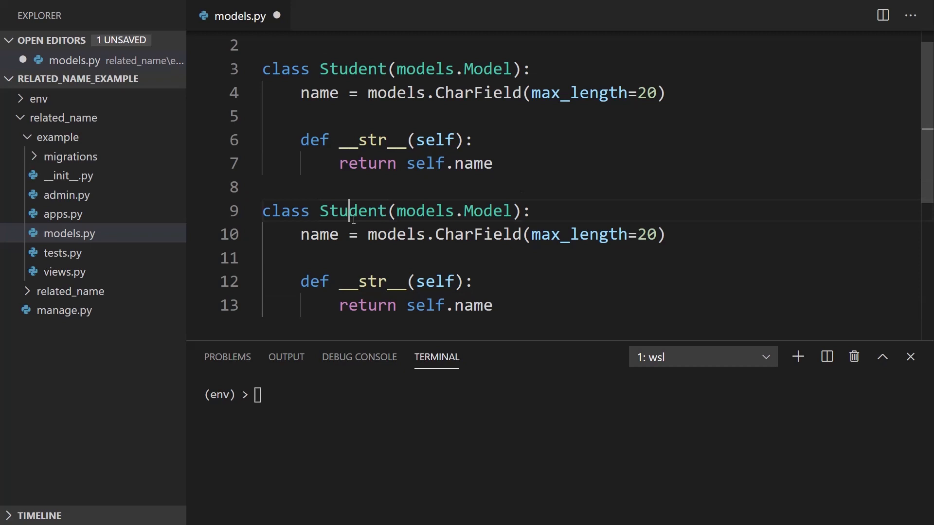
pyautogui.write('Subject')
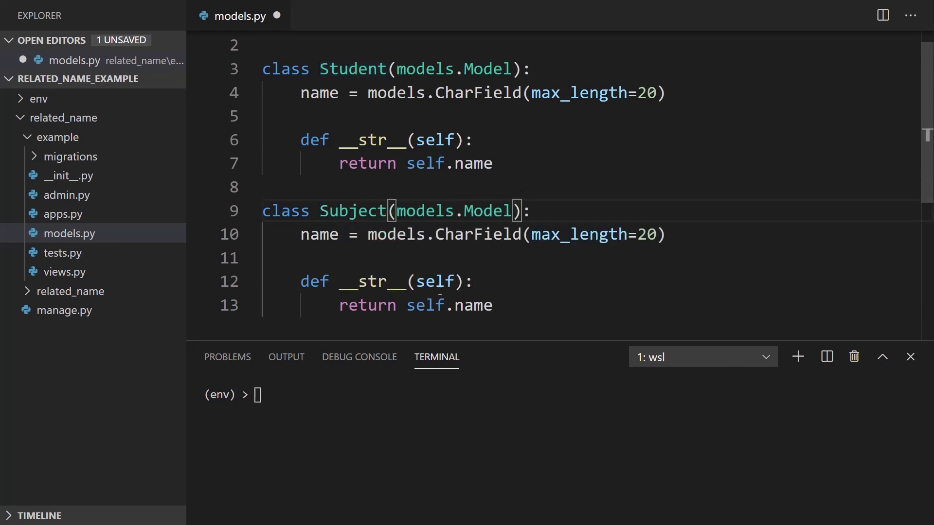
pyautogui.scroll(3)
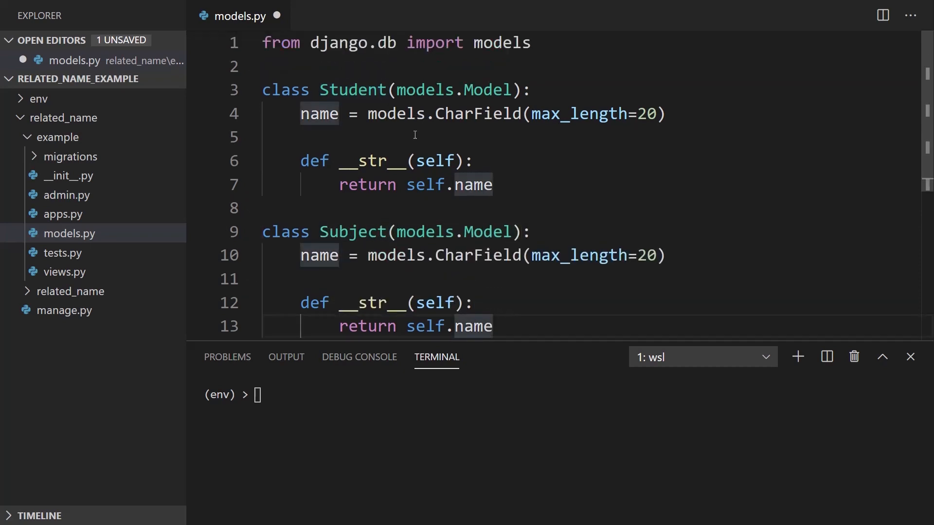
# Add major = models.ForeignKey('Subject', on_delete=models.CASCADE) to Student.
pyautogui.click(667, 114)
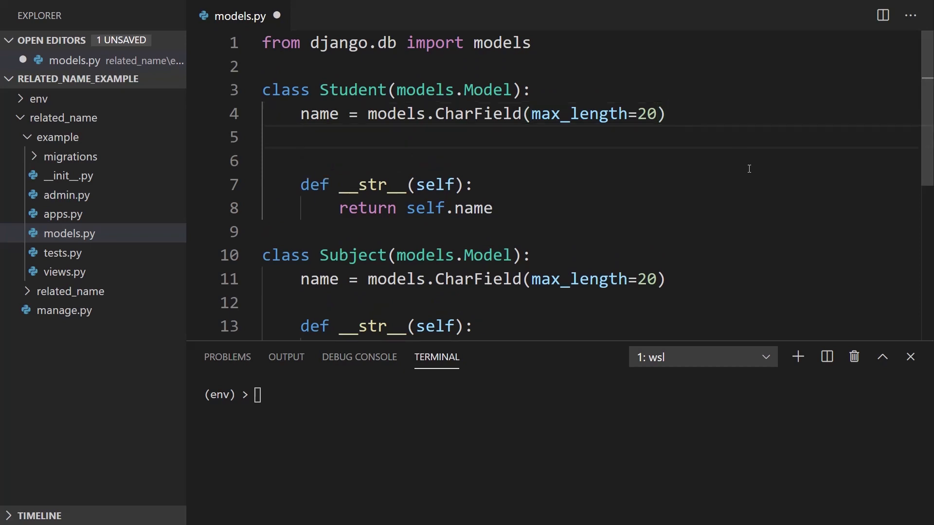
pyautogui.write('major')
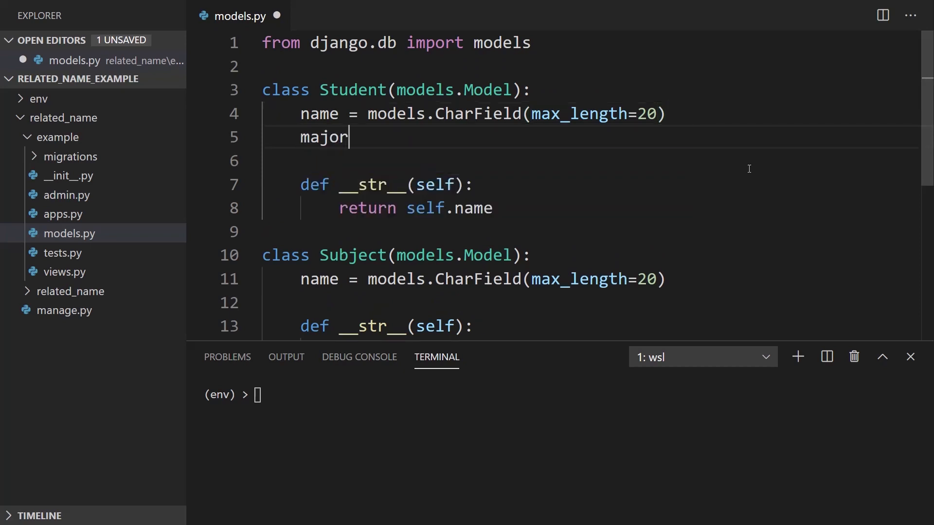
pyautogui.write('= models.Ch')
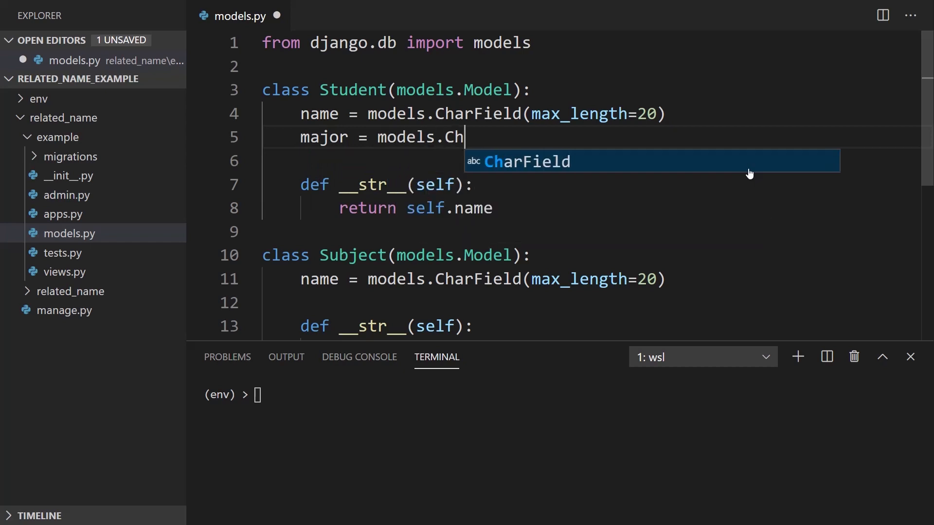
pyautogui.write('ForeignKey')
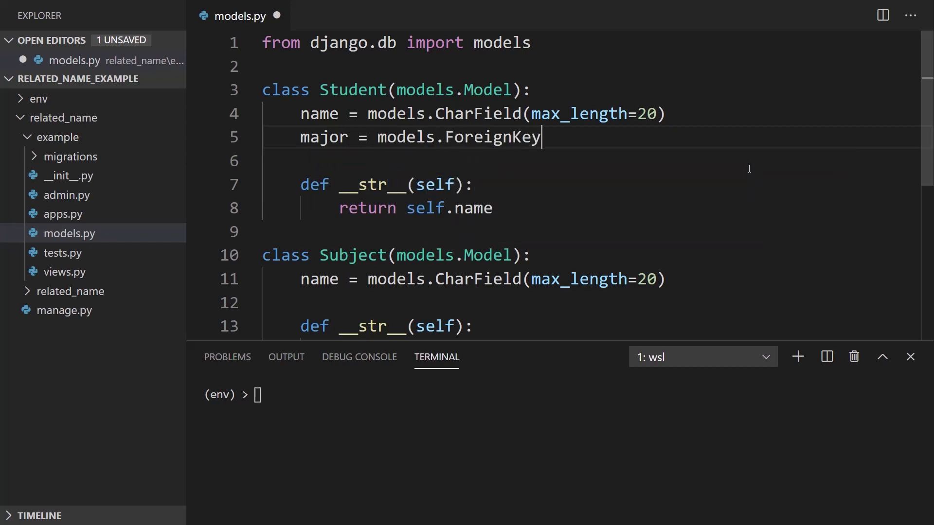
pyautogui.write("('S')")
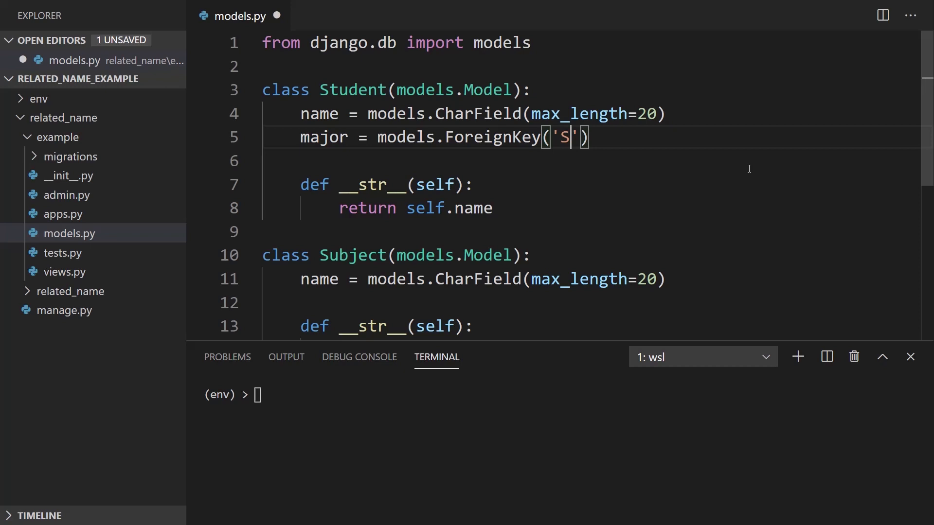
pyautogui.write("ubject',")
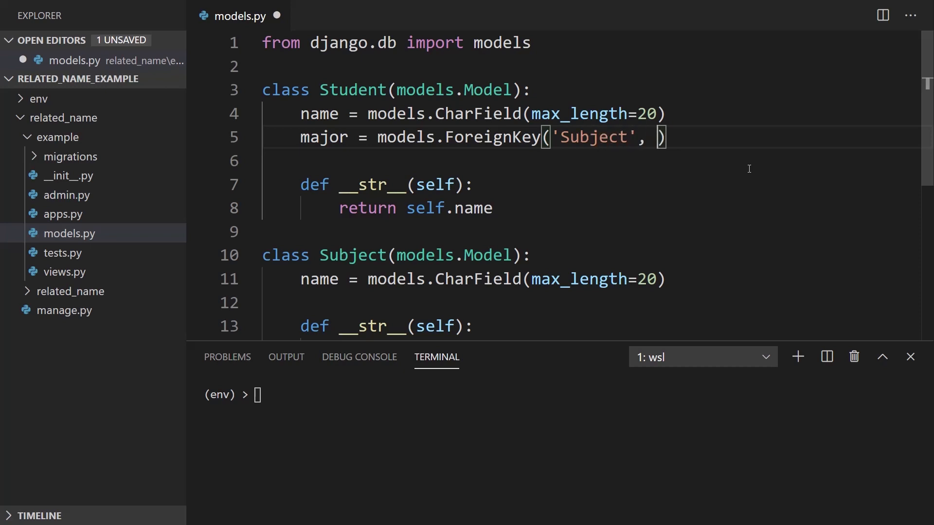
pyautogui.write('on_')
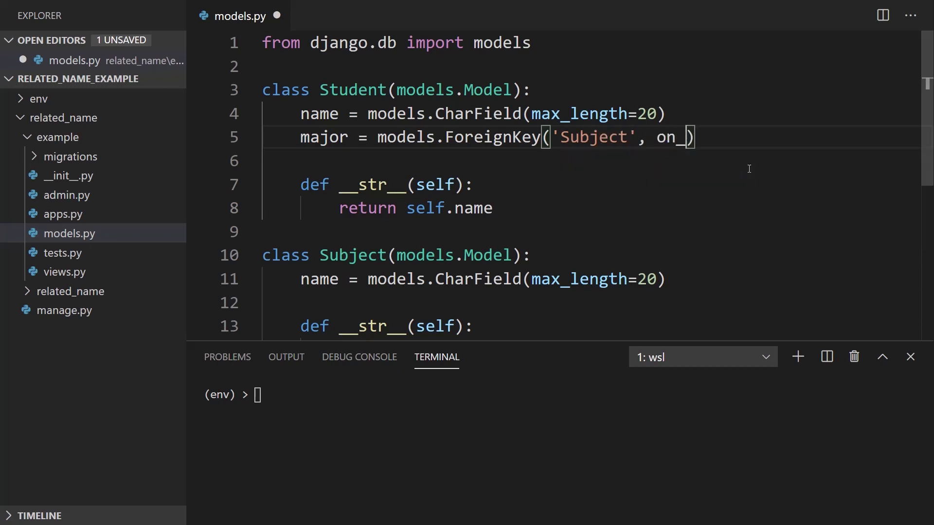
pyautogui.write('delete=')
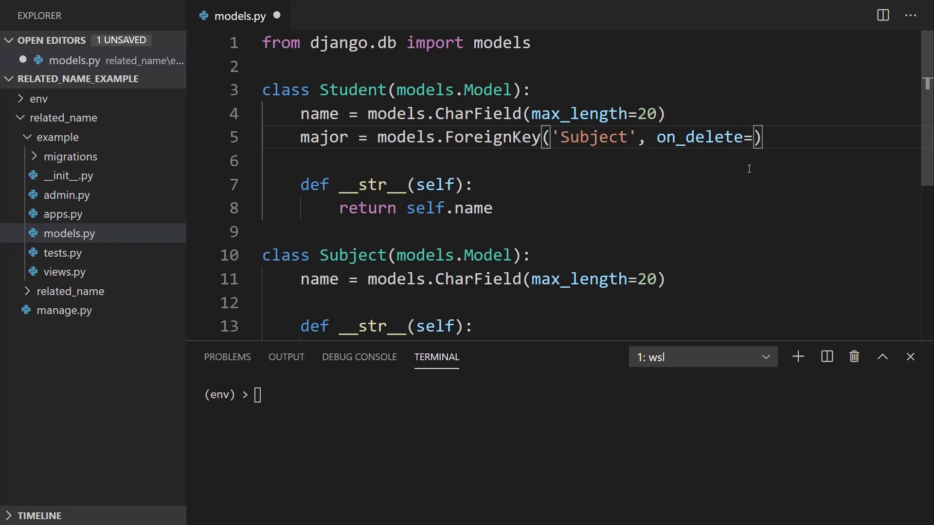
pyautogui.write('models.CASC')
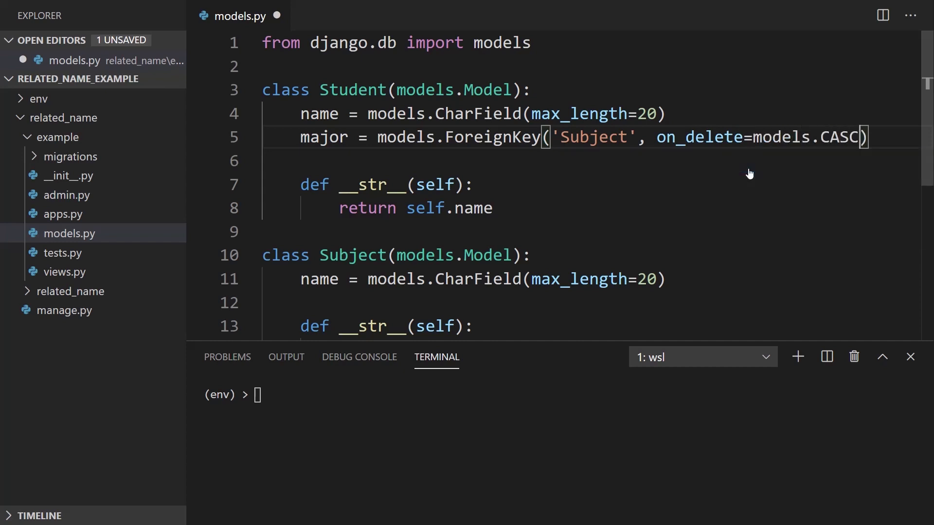
pyautogui.write('ADE')
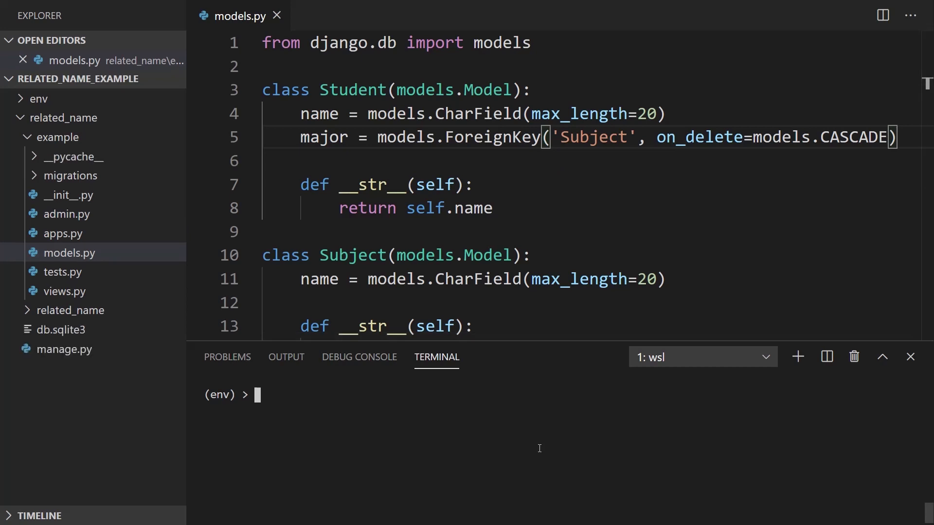
# Generate the initial migration with python manage.py makemigrations.
pyautogui.write('pyt')
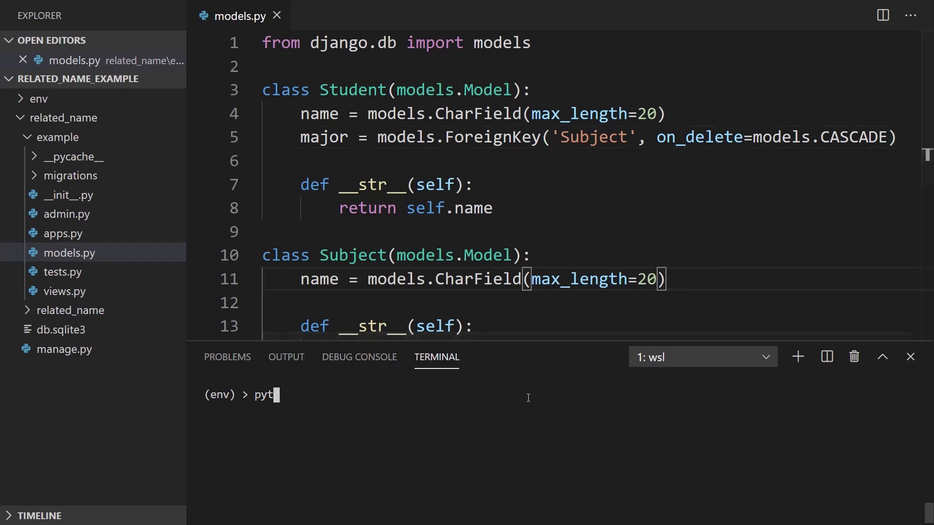
pyautogui.write('hon manage.py m')
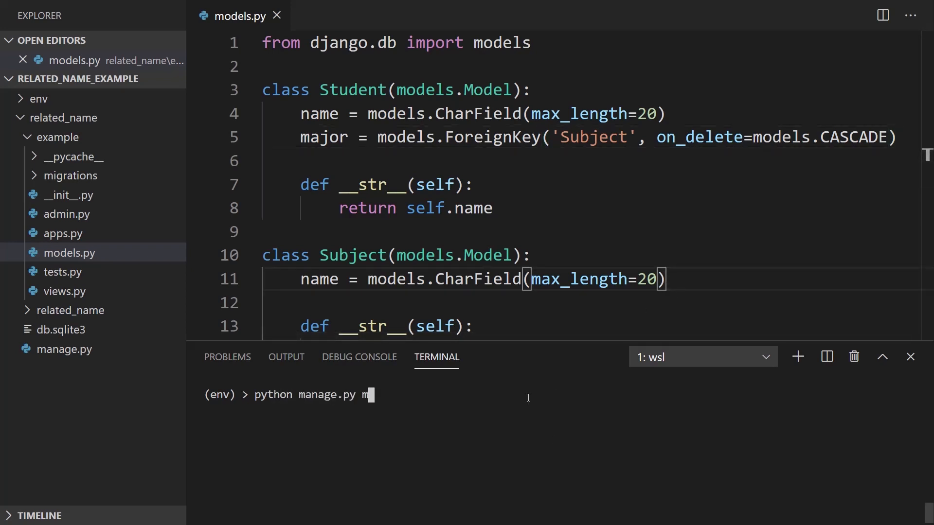
pyautogui.write('akemigrations')
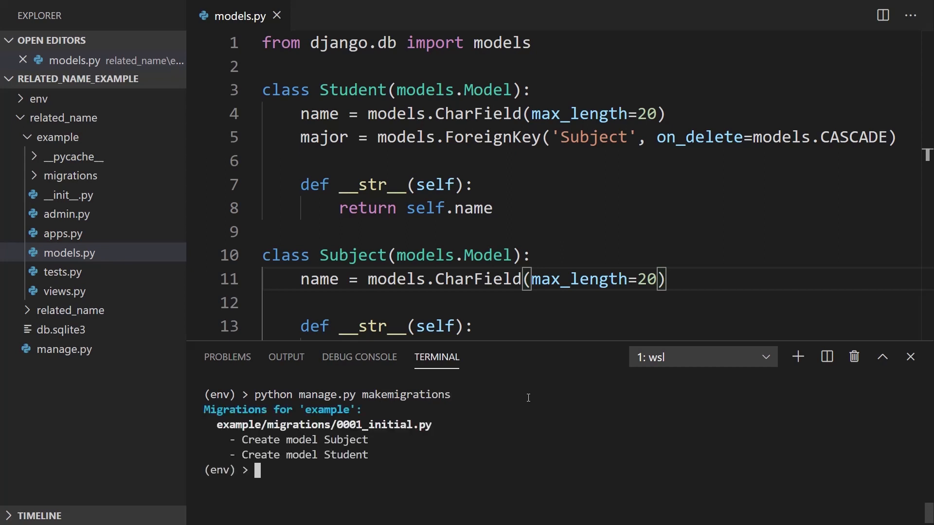
# Start python manage.py shell and import Subject and Student from example.models.
pyautogui.write('python manage.py shell')
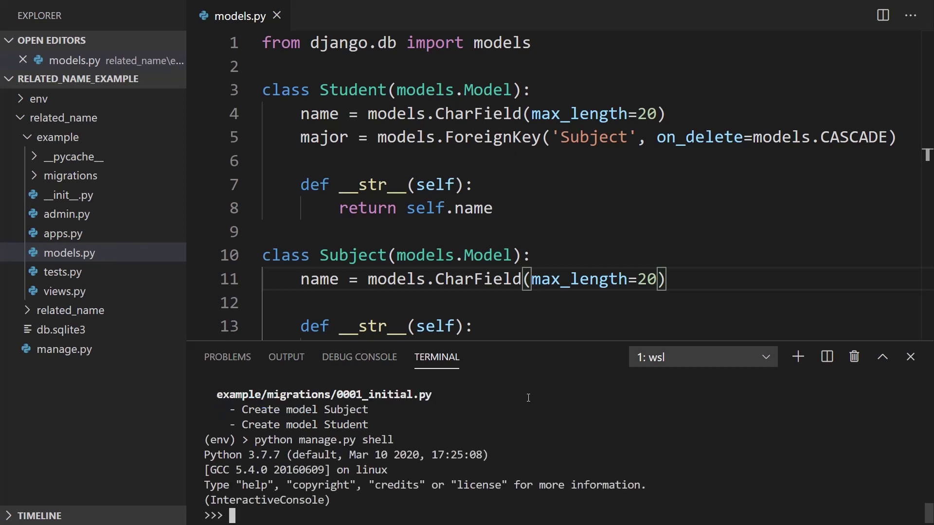
pyautogui.write('from example')
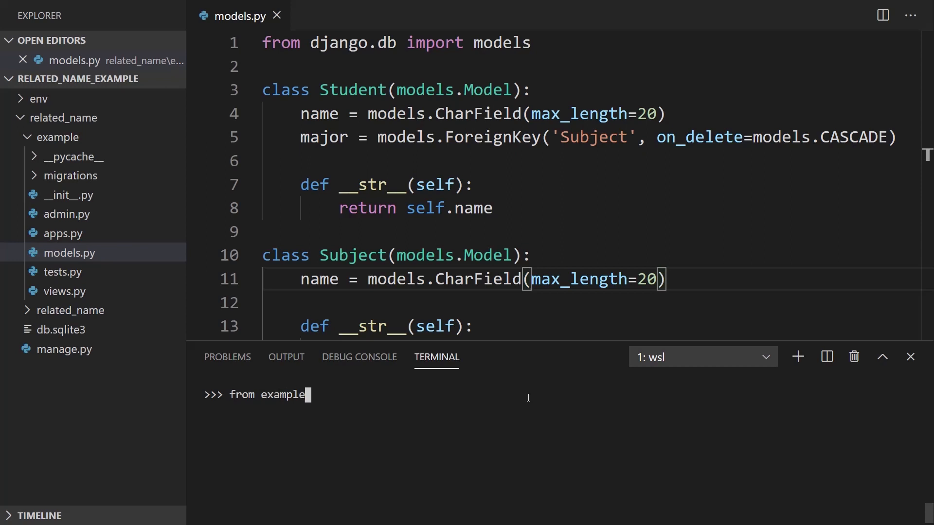
pyautogui.write('.models import Sub')
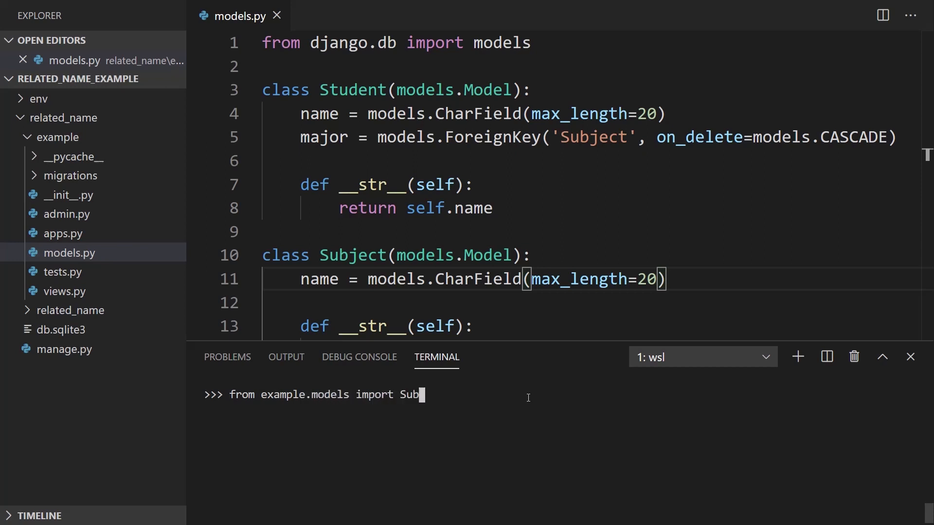
pyautogui.write('ject, Stud')
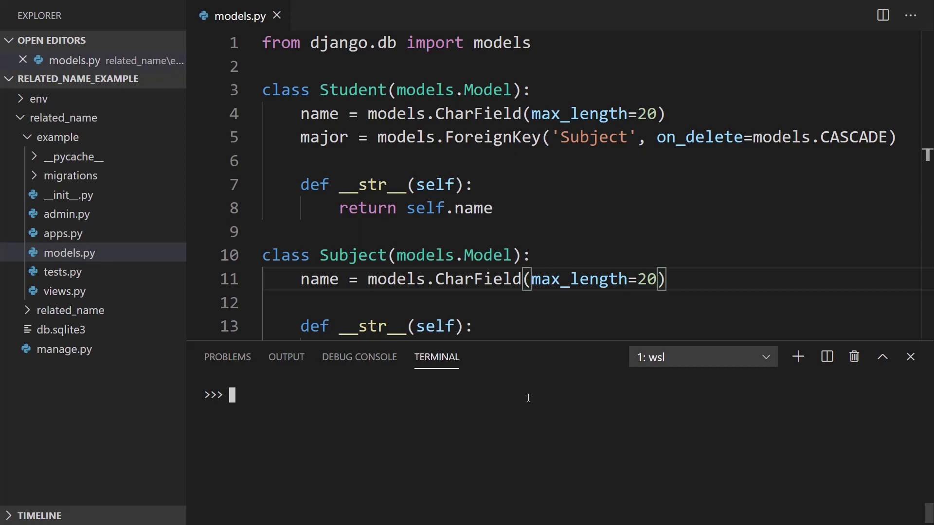
# Create Math, Engineering and Science Subject objects in the shell.
pyautogui.write('math = Subject')
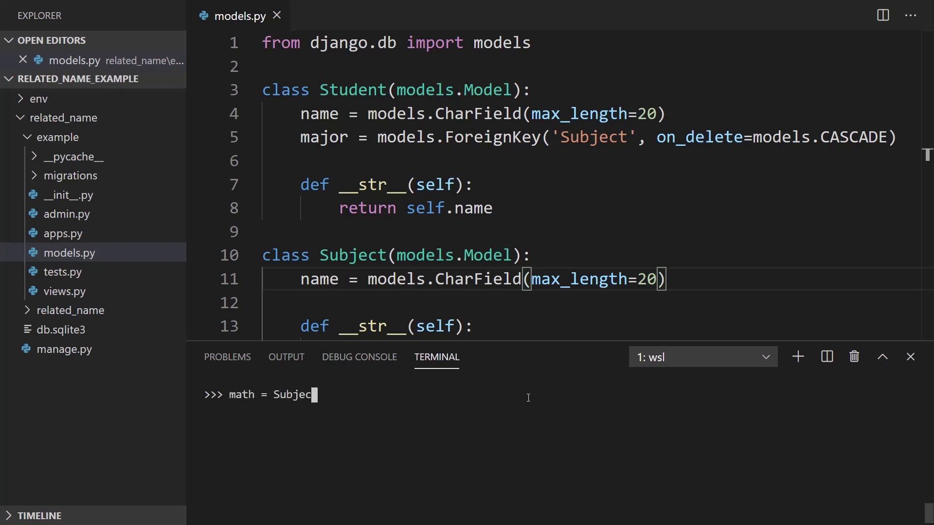
pyautogui.write("t(name='Math')")
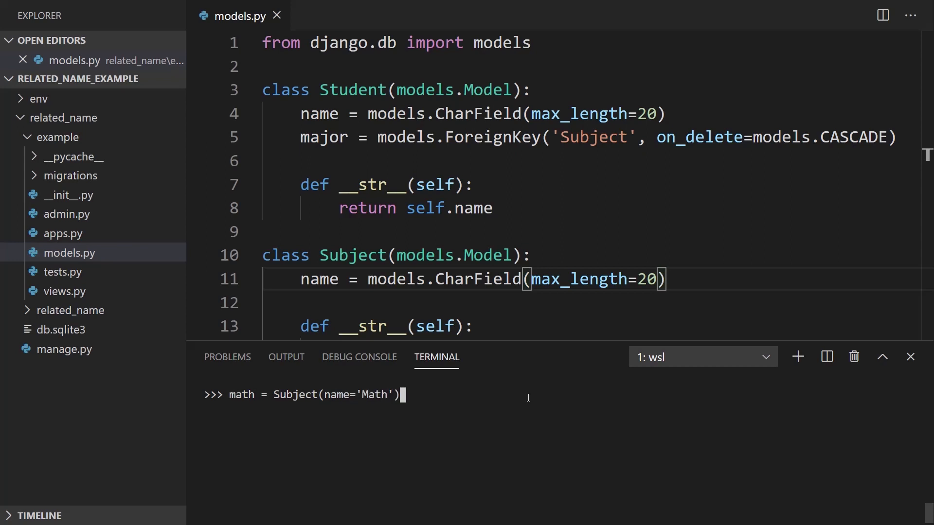
pyautogui.write('engineering')
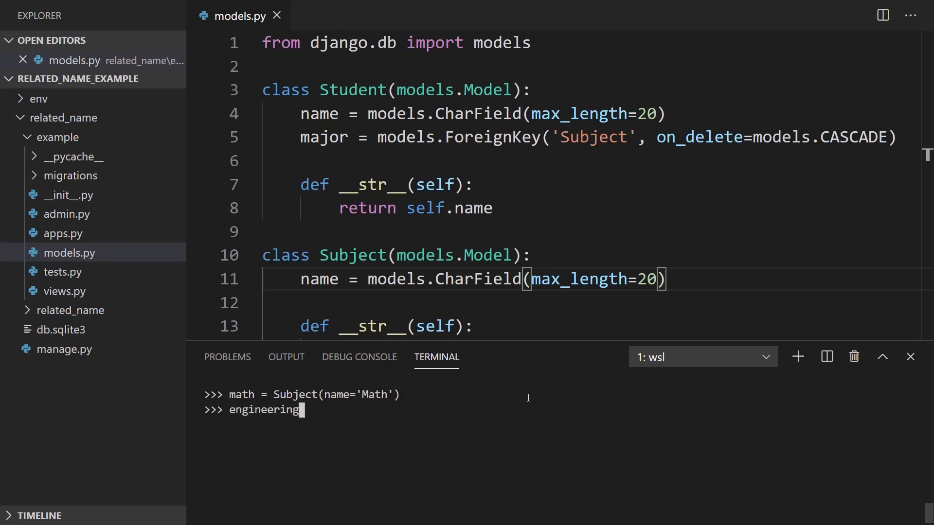
pyautogui.write('= Subject')
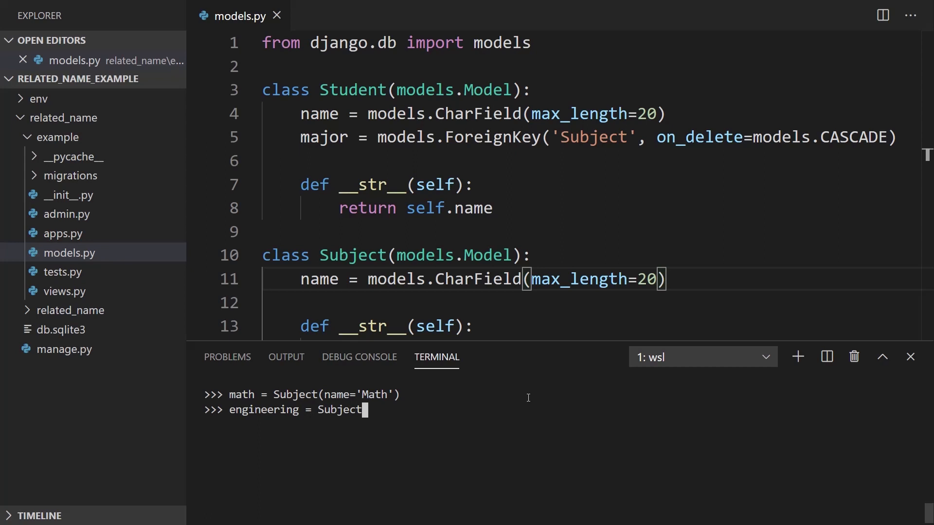
pyautogui.write("(name='Engineering")
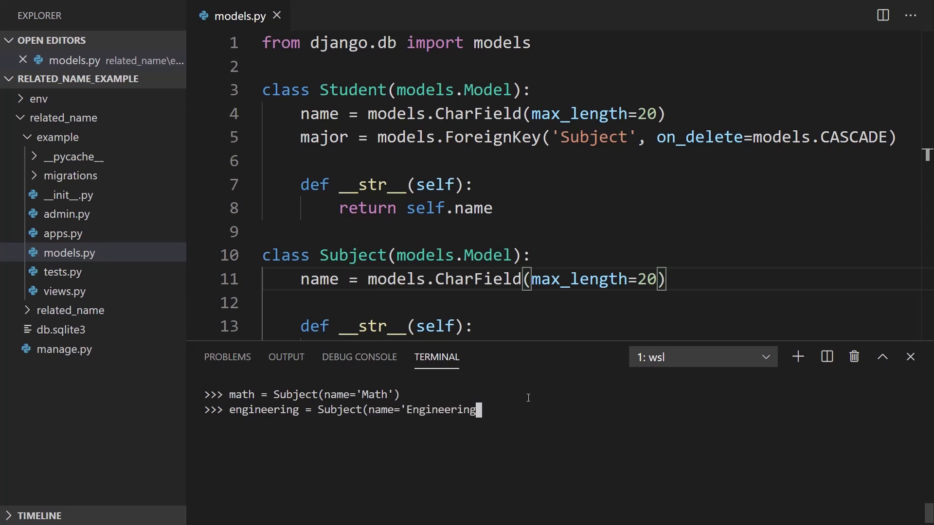
pyautogui.press('Return')
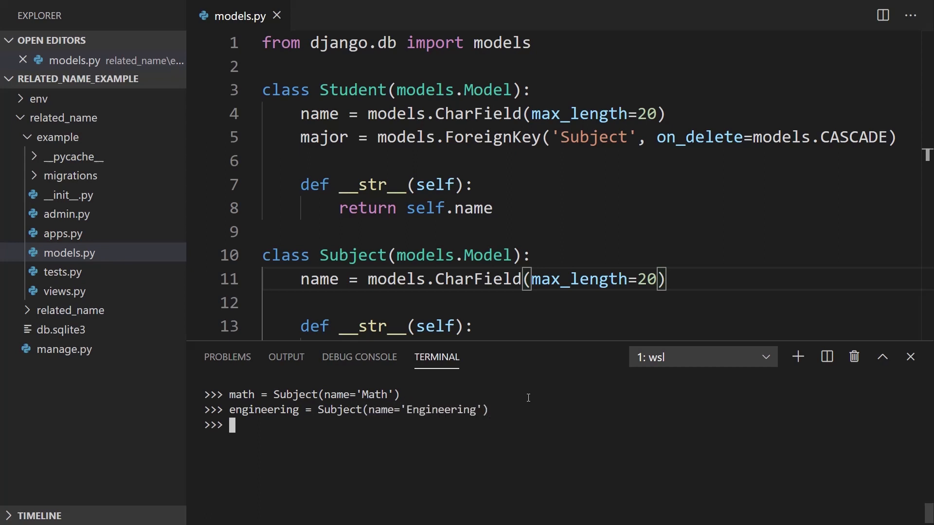
pyautogui.write('science = Subject')
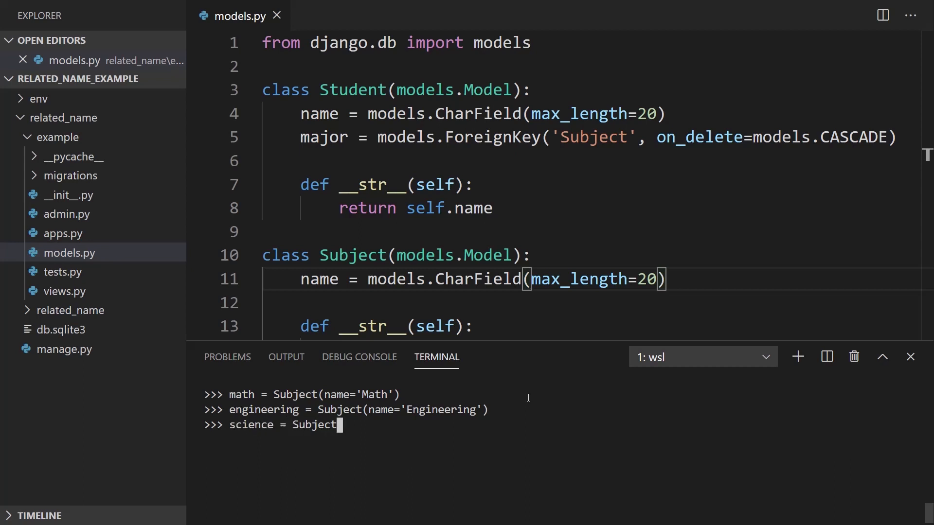
pyautogui.write("(name='Science")
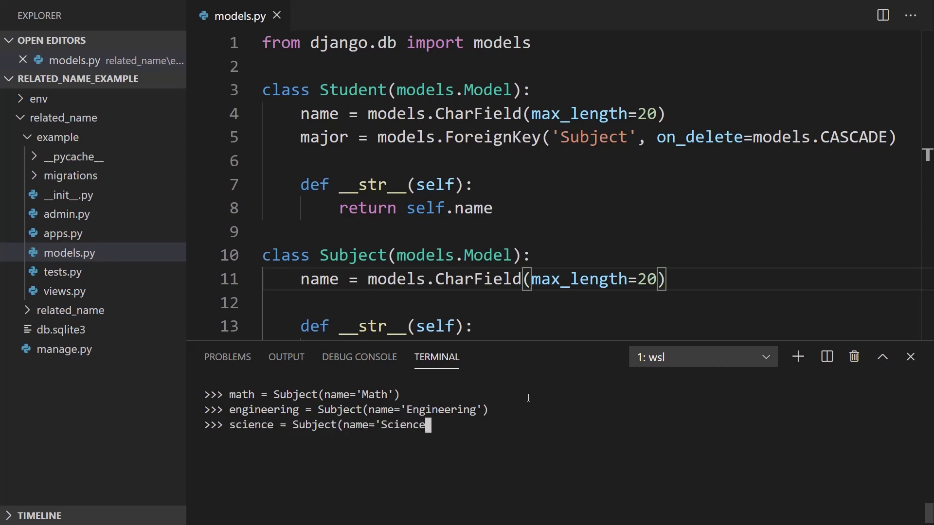
pyautogui.press('Return')
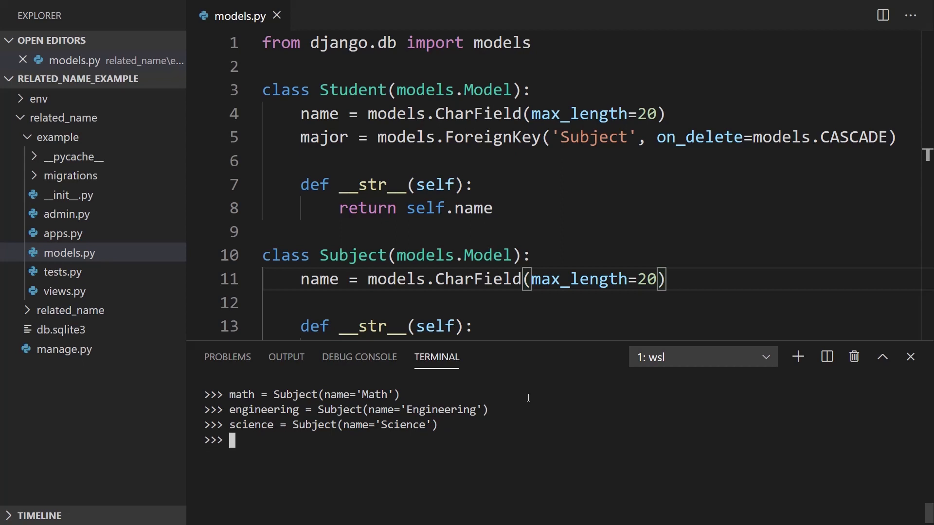
# Run math.save(), which fails with no such table example_subject.
pyautogui.write('math.save(0')
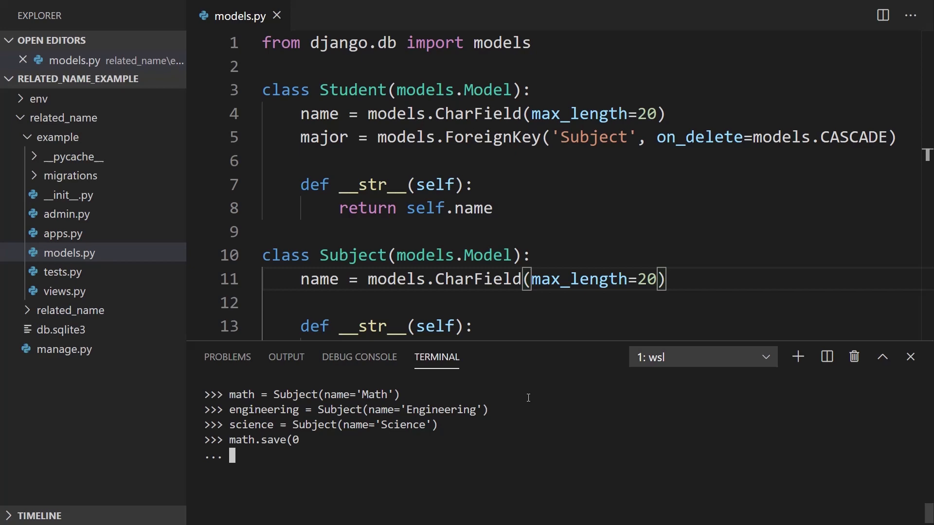
pyautogui.write('math.sae')
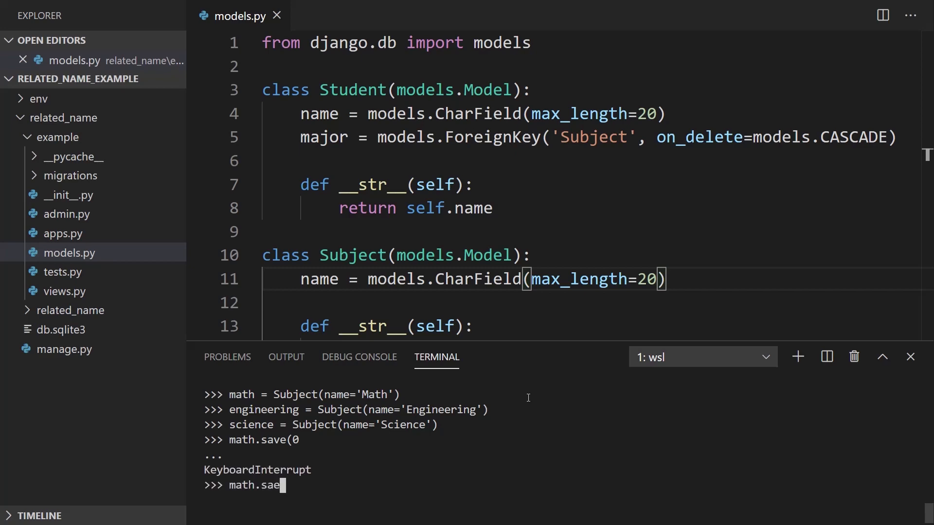
pyautogui.press('Return')
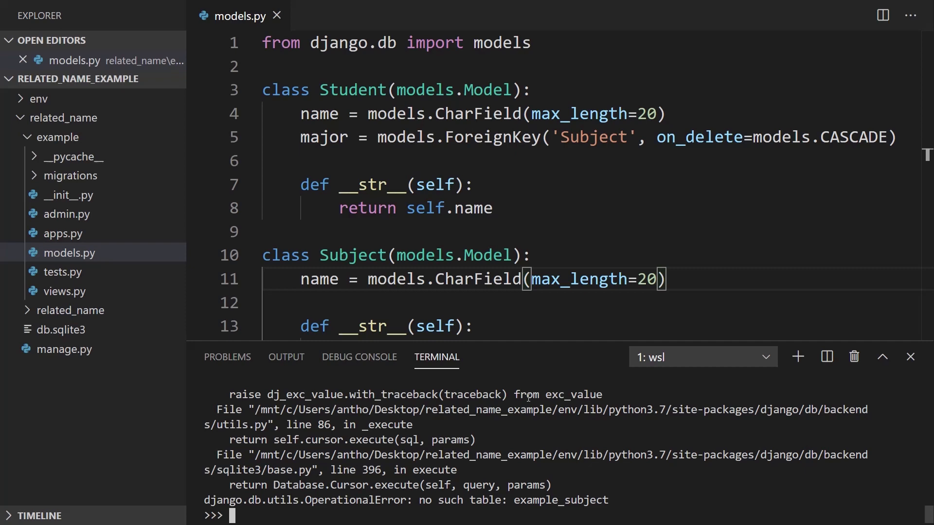
# Exit the shell and run python manage.py migrate.
pyautogui.write('exit(')
pyautogui.write('python manage.py makemigrations')
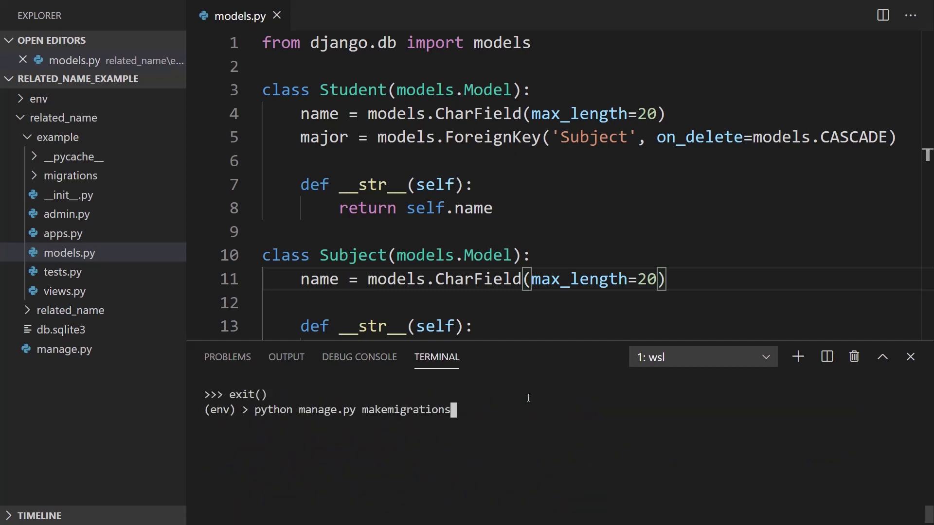
pyautogui.press('BackSpace')
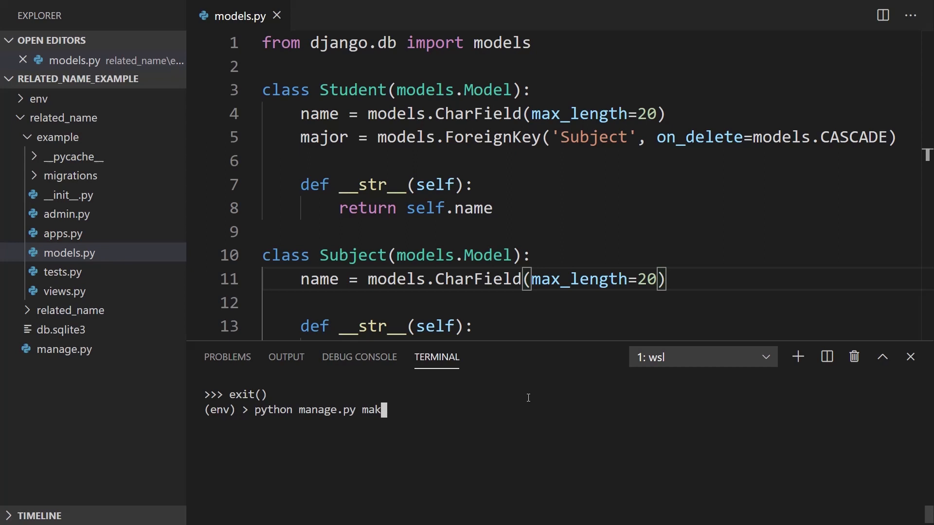
pyautogui.write('igrate')
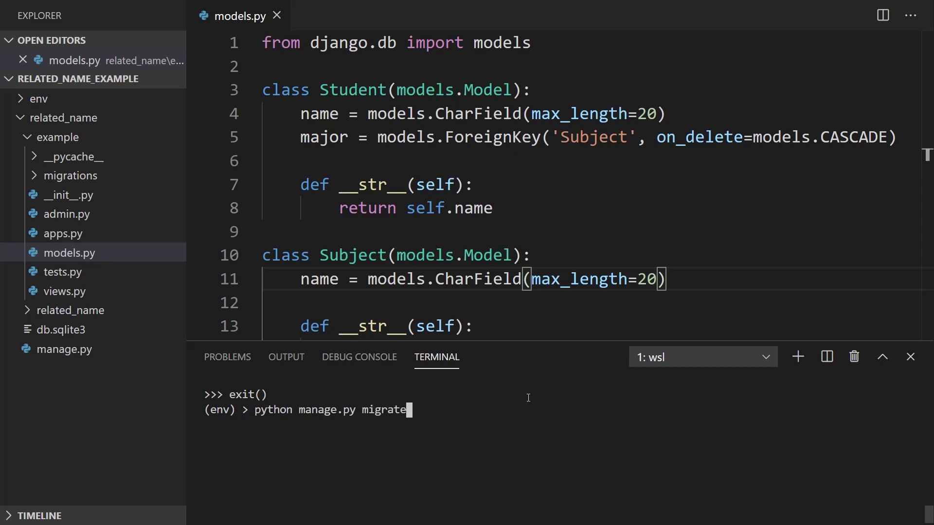
pyautogui.press('Return')
pyautogui.write('from Mo')
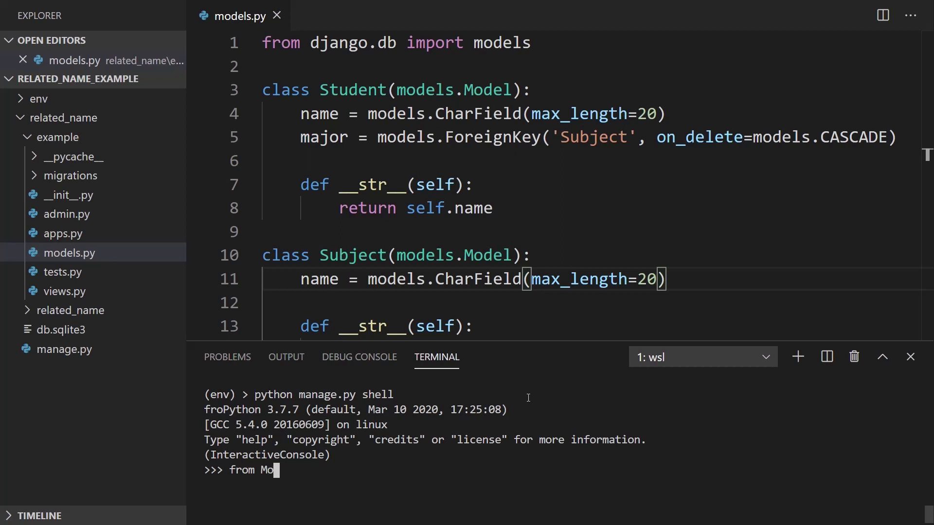
# Import Subject and Student from example.models in the new shell.
pyautogui.write('exampl')
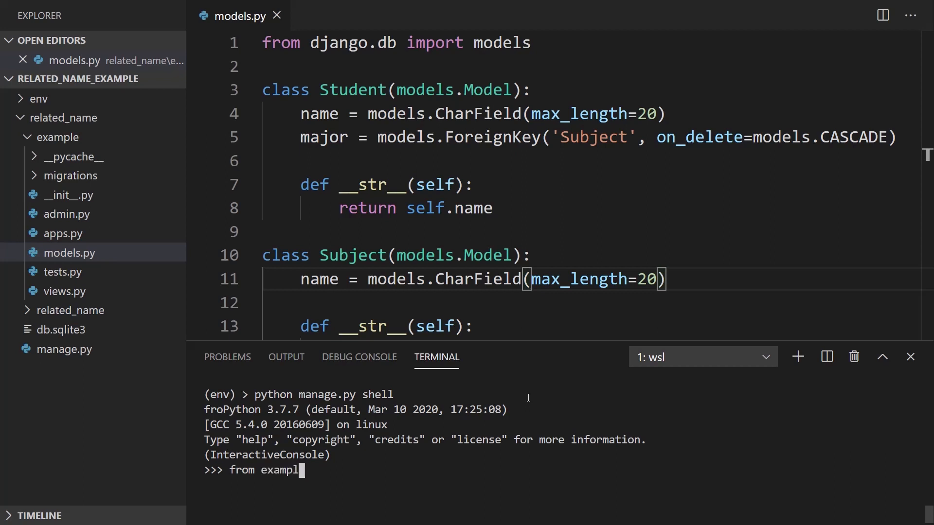
pyautogui.write('e.models import S')
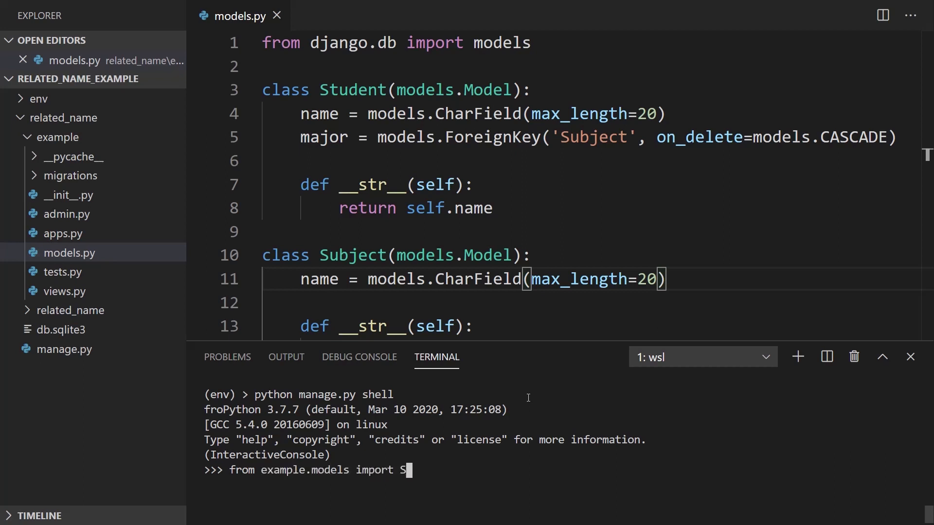
pyautogui.write('ubject, S')
pyautogui.write('math =')
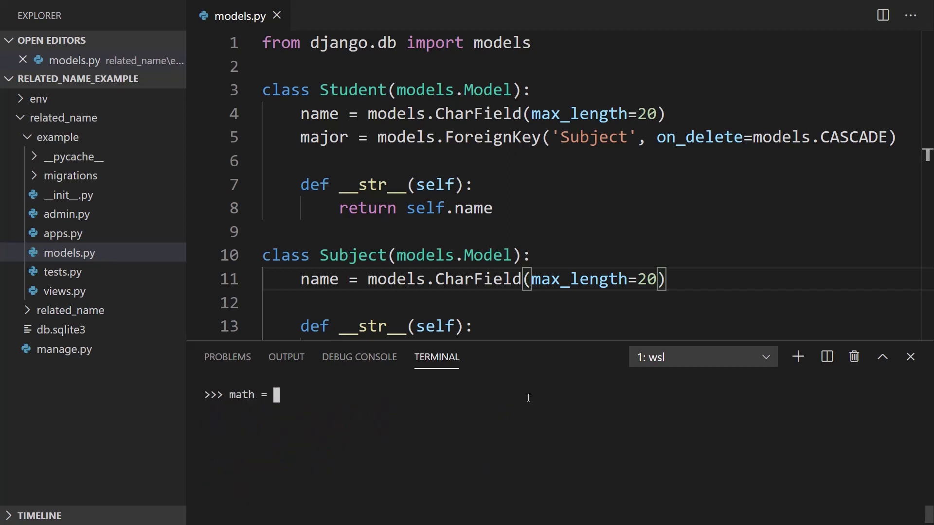
# Recreate the Math, Engineering and Science Subject objects.
pyautogui.write('Subject(')
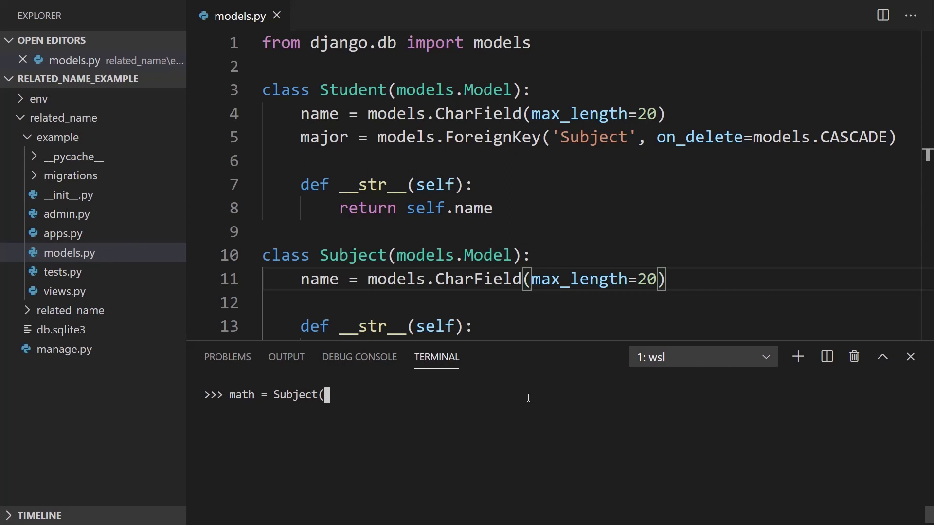
pyautogui.write("name='")
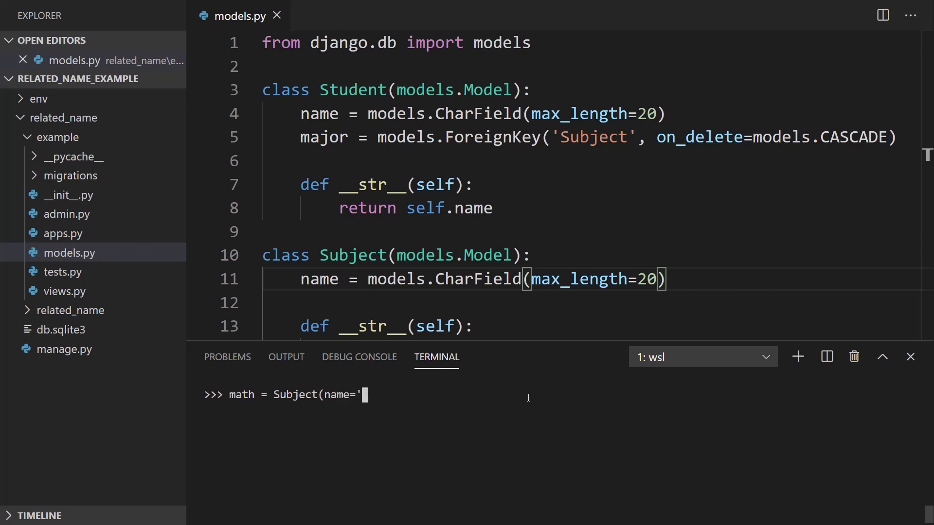
pyautogui.write("Math')")
pyautogui.write('engineering = Subject(name')
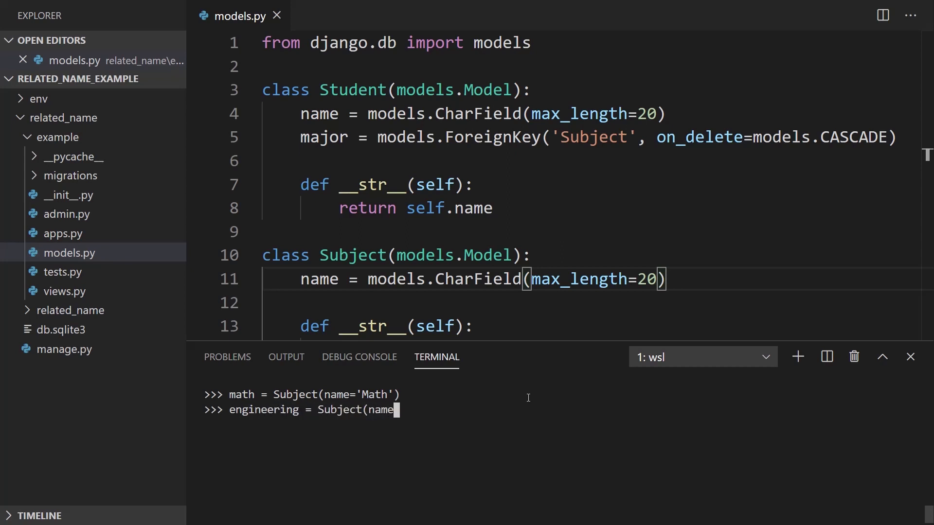
pyautogui.write("='Engineering')")
pyautogui.write('science = Subject(')
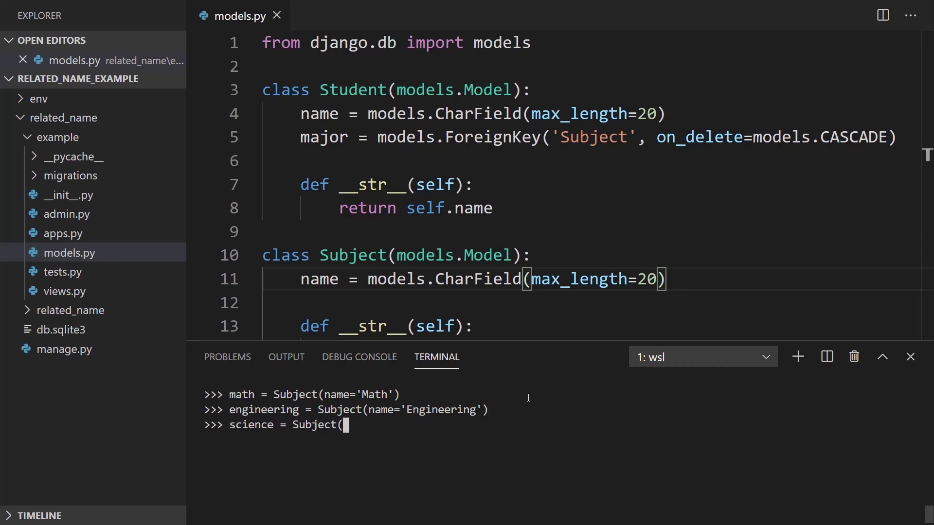
pyautogui.write("name='Science")
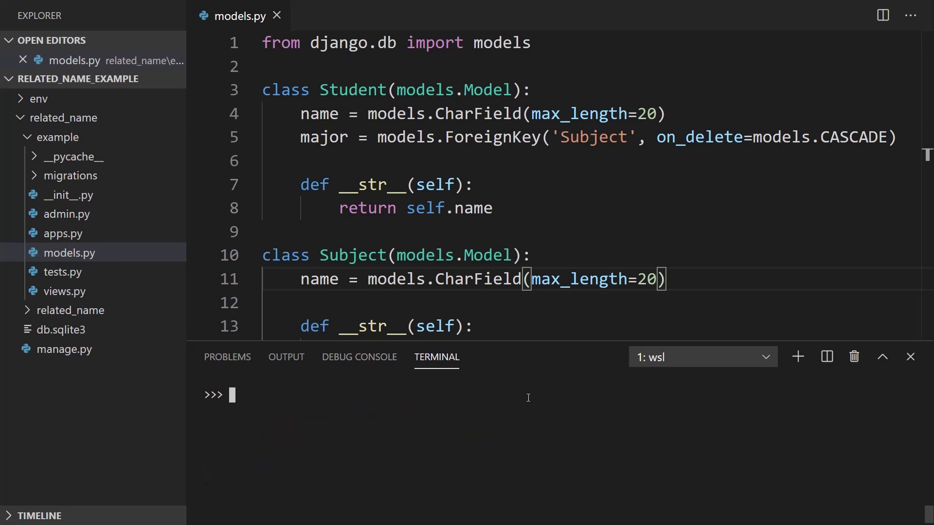
pyautogui.write('anthony')
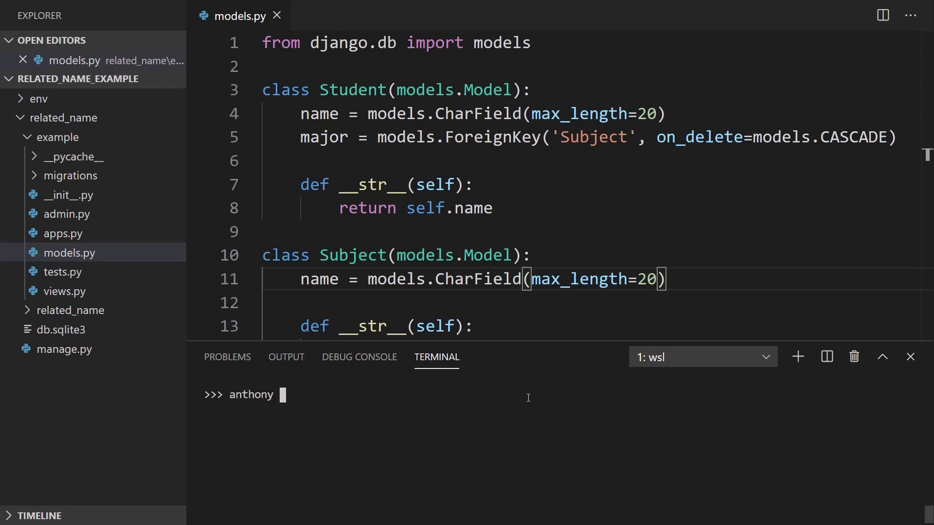
# Create Student objects Anthony and Christina, both with major=math.
pyautogui.write('=')
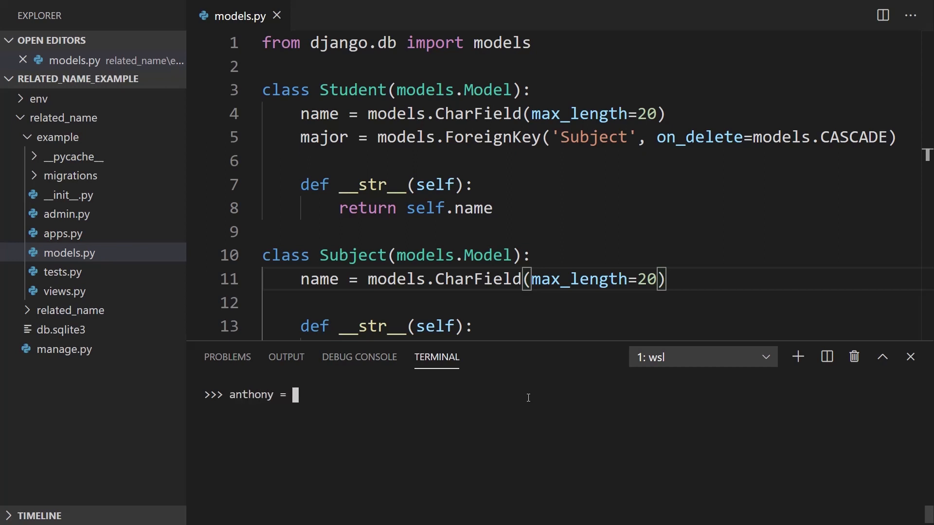
pyautogui.write('Student')
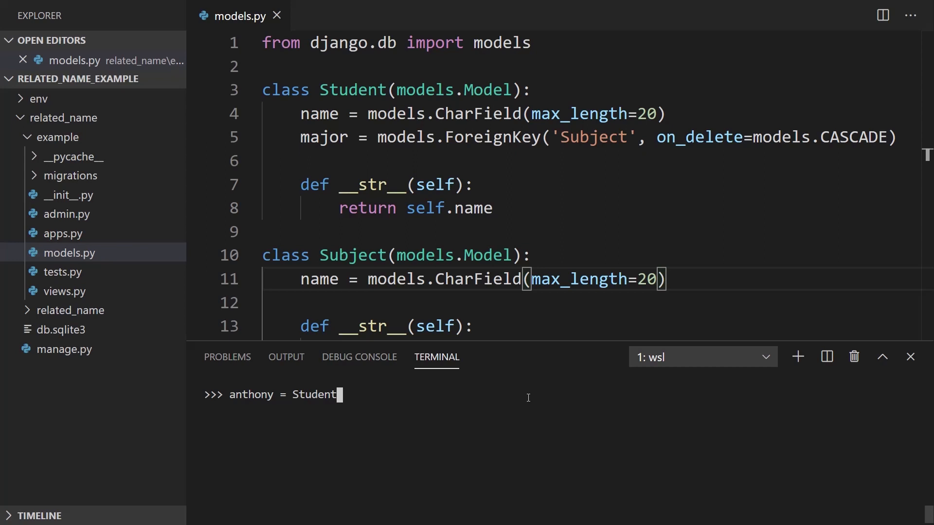
pyautogui.write("(name='Anthony")
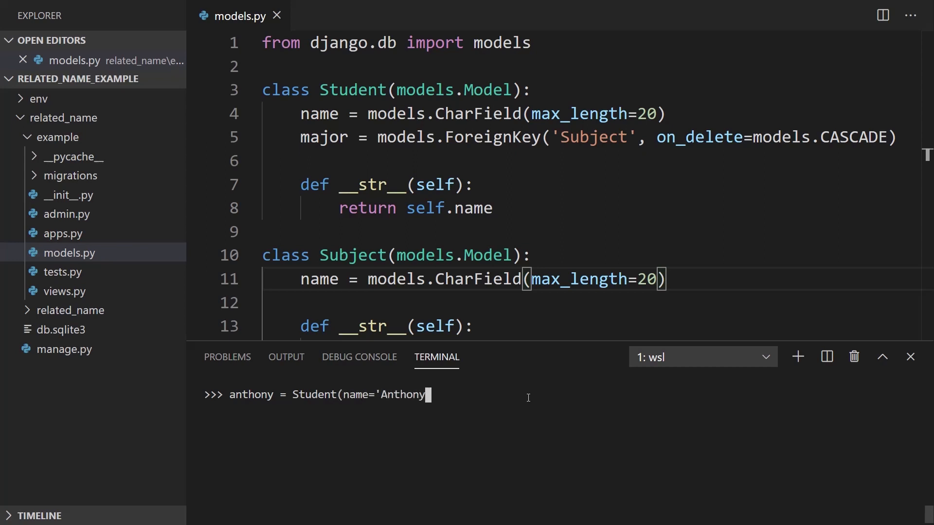
pyautogui.write("', maj")
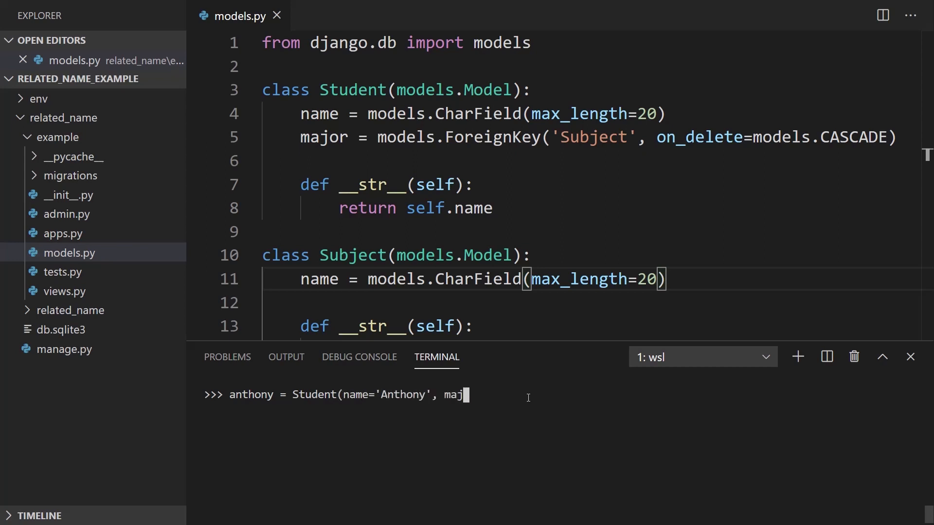
pyautogui.write('or=math)')
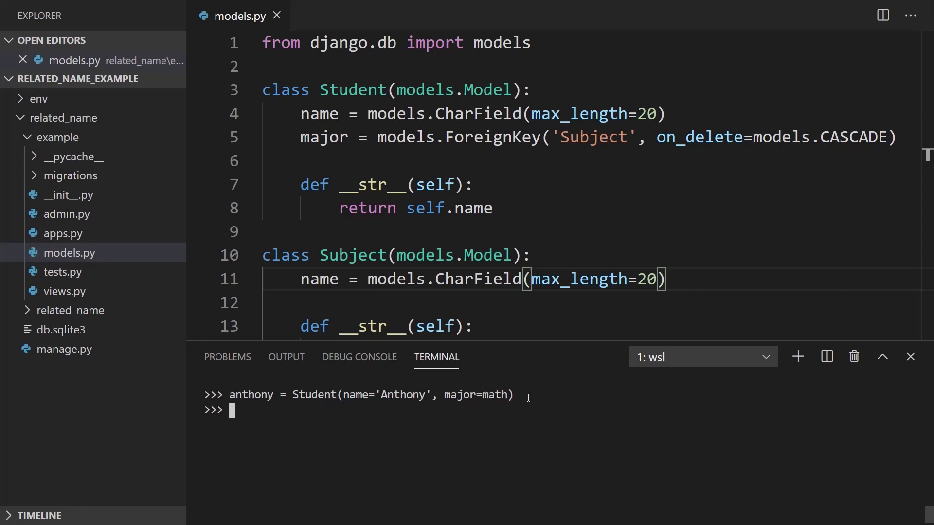
pyautogui.write('christina')
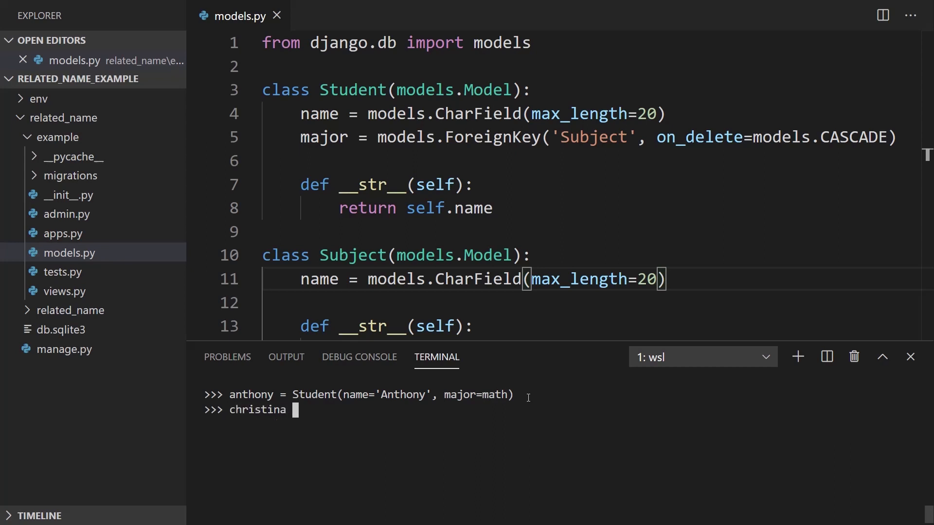
pyautogui.write('= Stud')
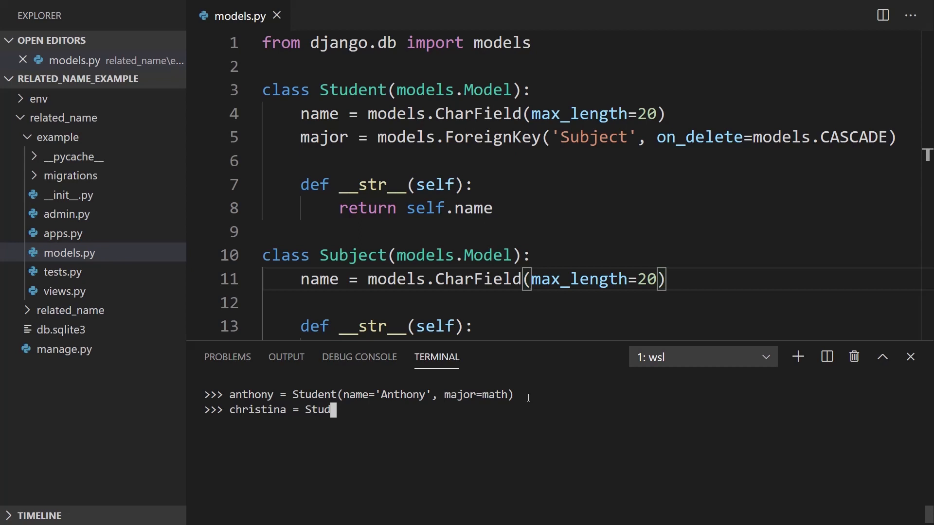
pyautogui.write('ent(')
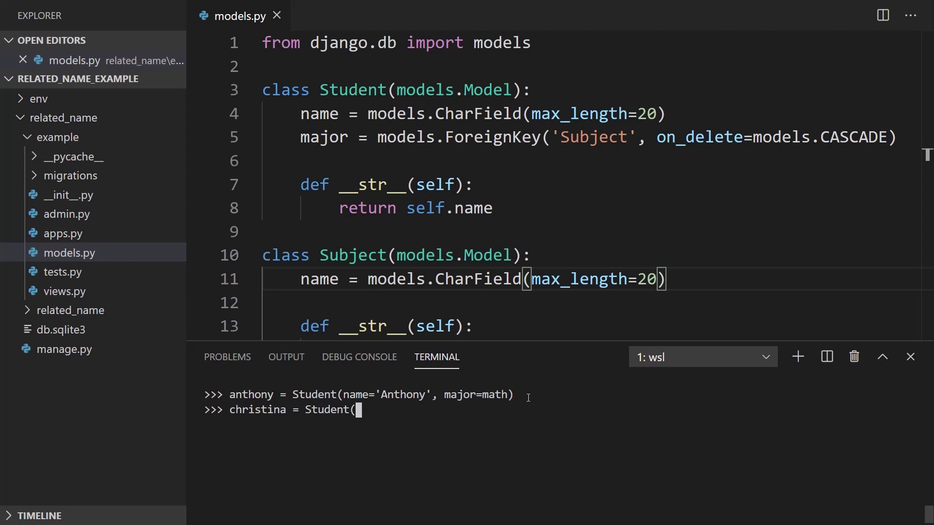
pyautogui.write("name='Christina', major")
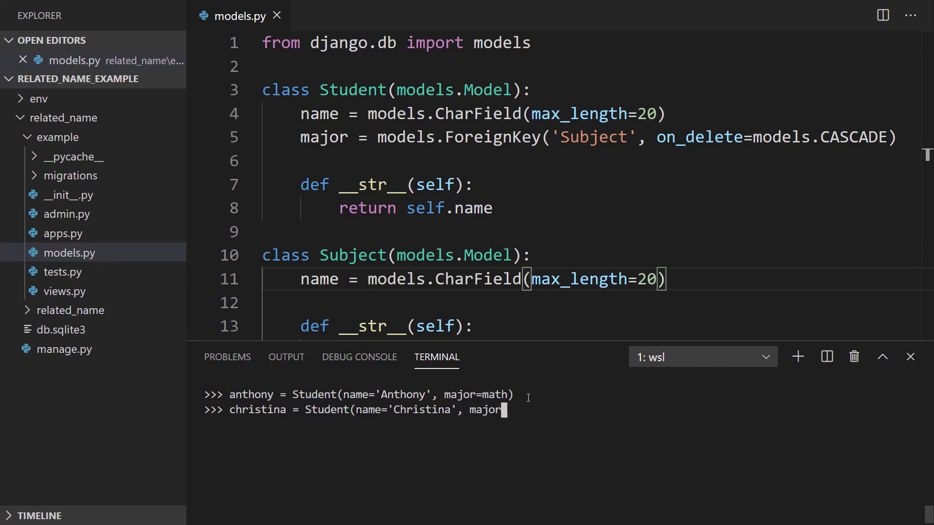
pyautogui.press('Return')
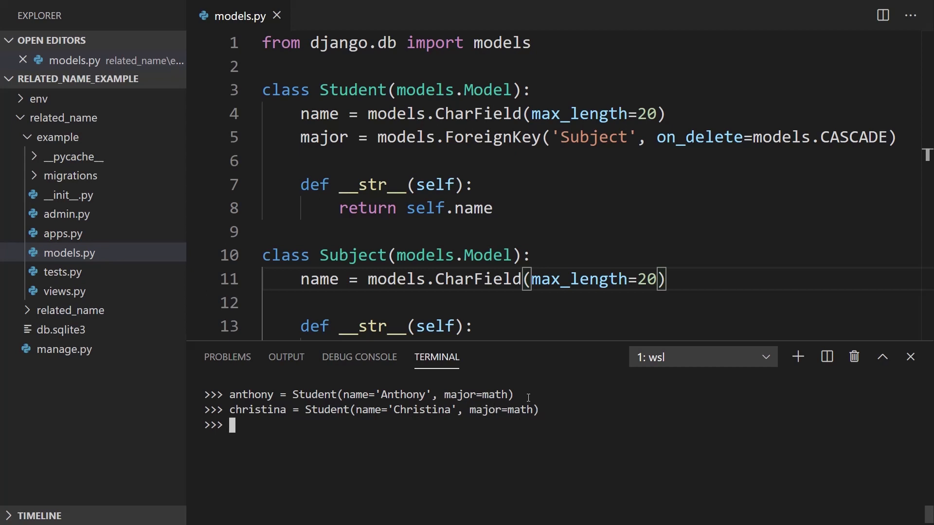
# Create Billy with major=science and begin saving the students.
pyautogui.write('billy = Su')
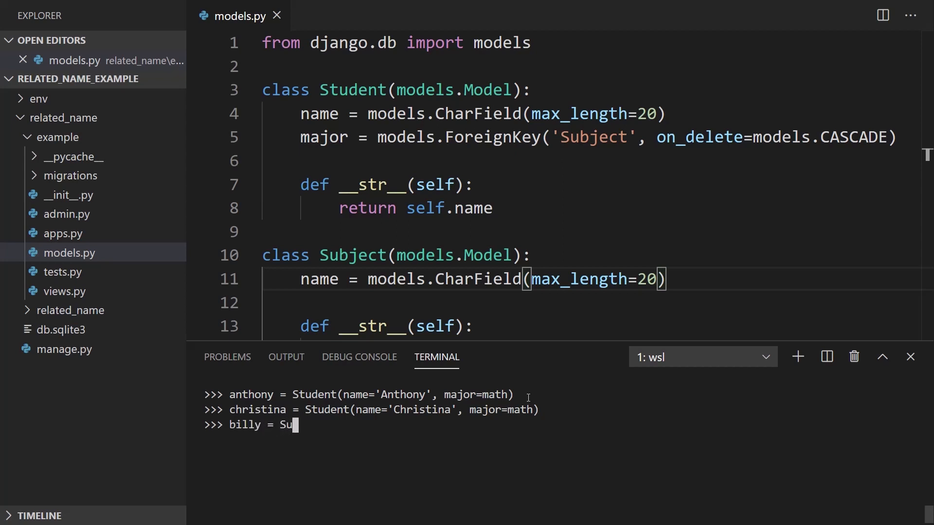
pyautogui.write("tudent(name='Bill")
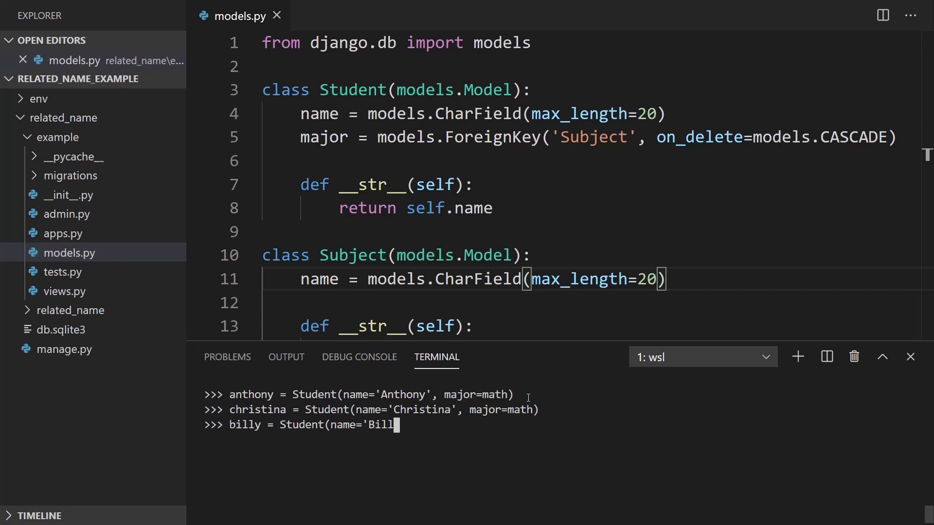
pyautogui.write("y', major=")
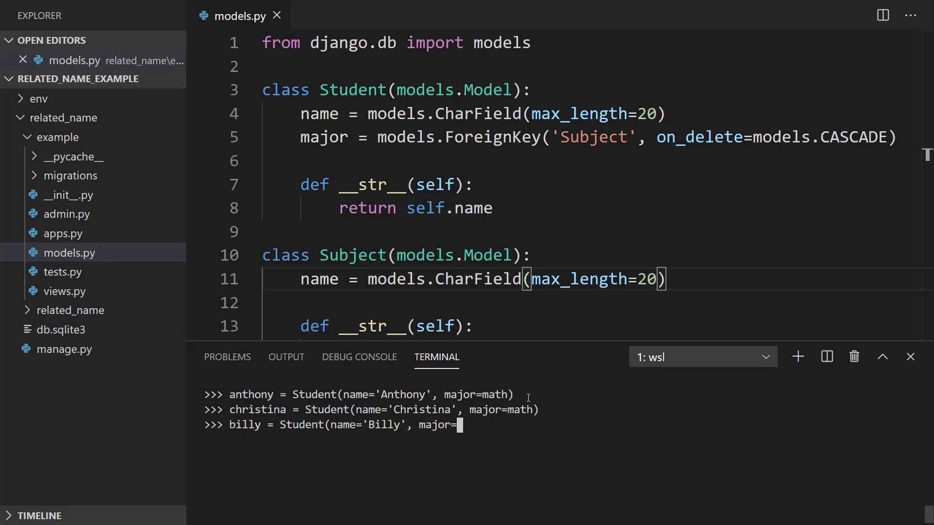
pyautogui.write('science)')
pyautogui.write('anthony.save(')
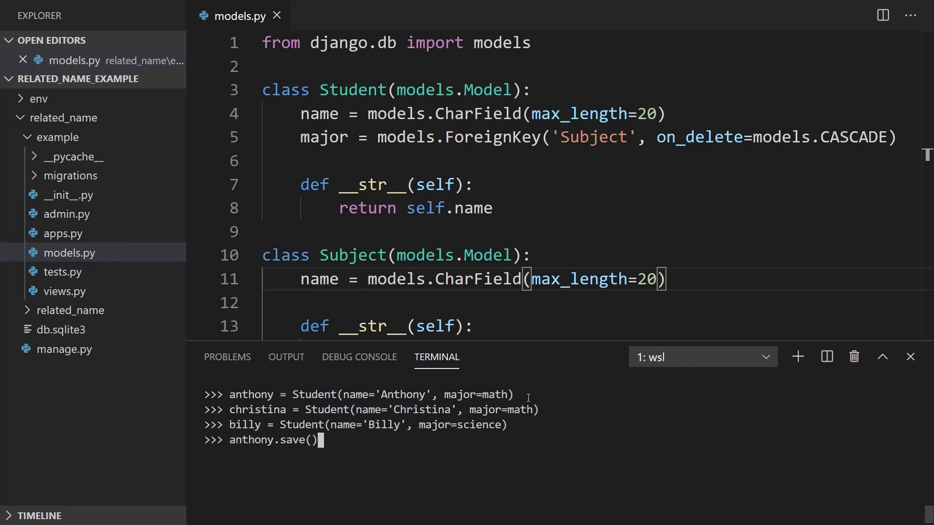
pyautogui.write('chrinstai')
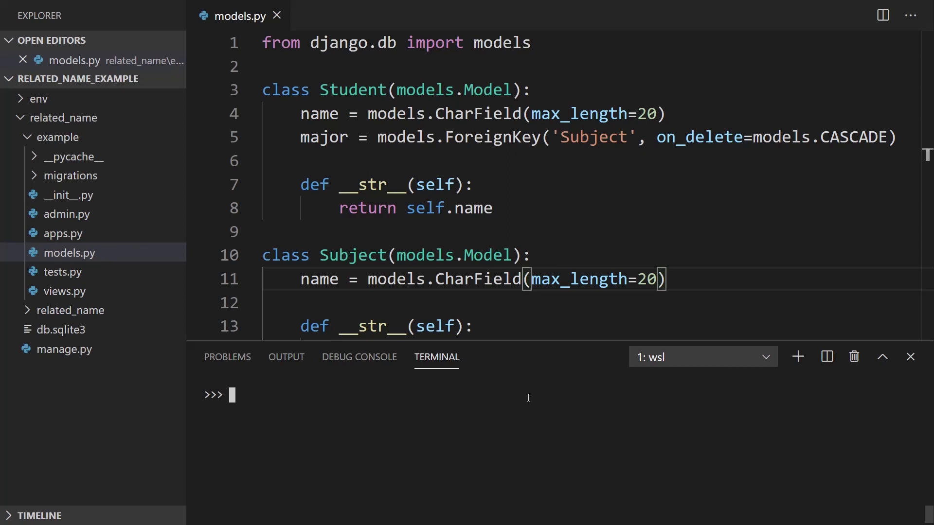
# Run math.student_set.all(), returning Anthony and Christina, then review models.py.
pyautogui.write('math')
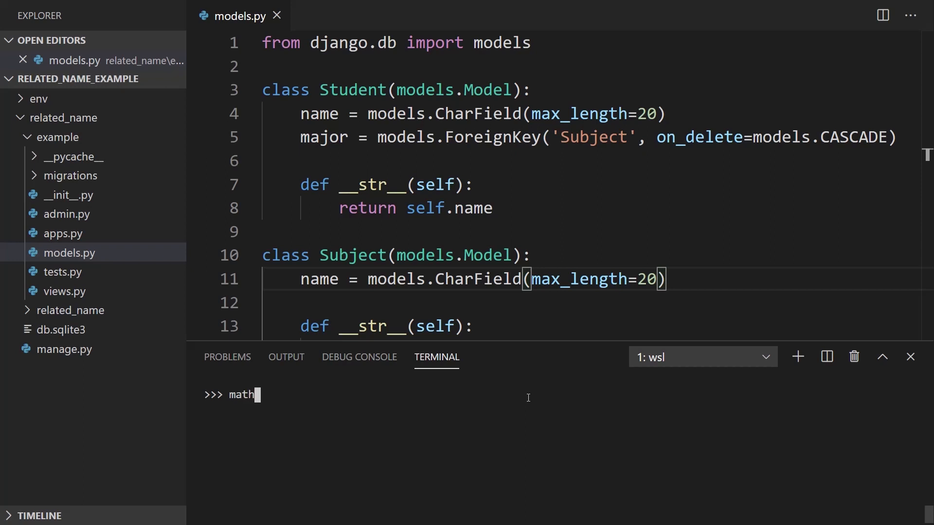
pyautogui.write('.student')
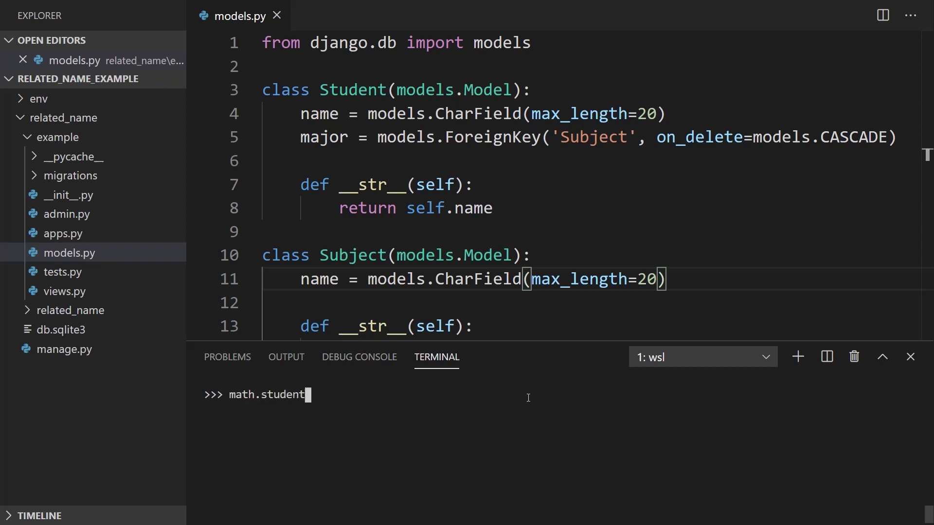
pyautogui.press('Return')
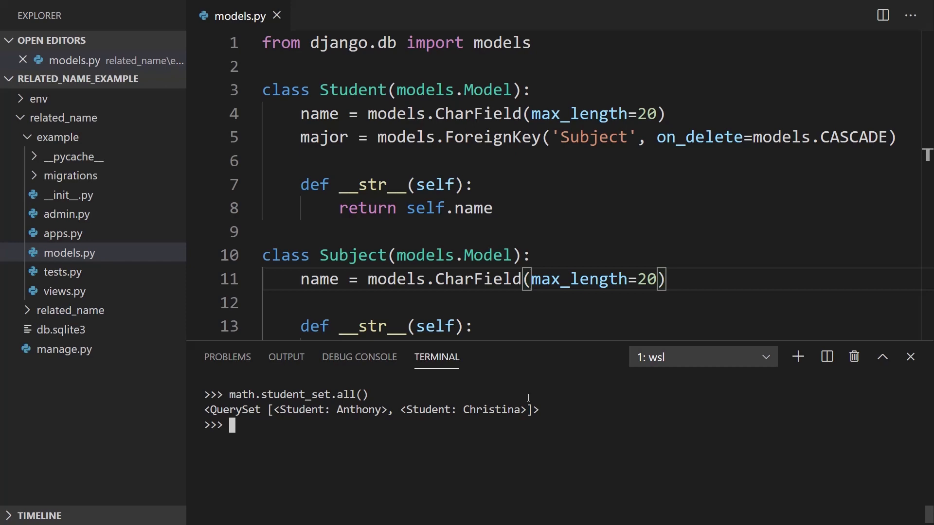
pyautogui.scroll(-3)
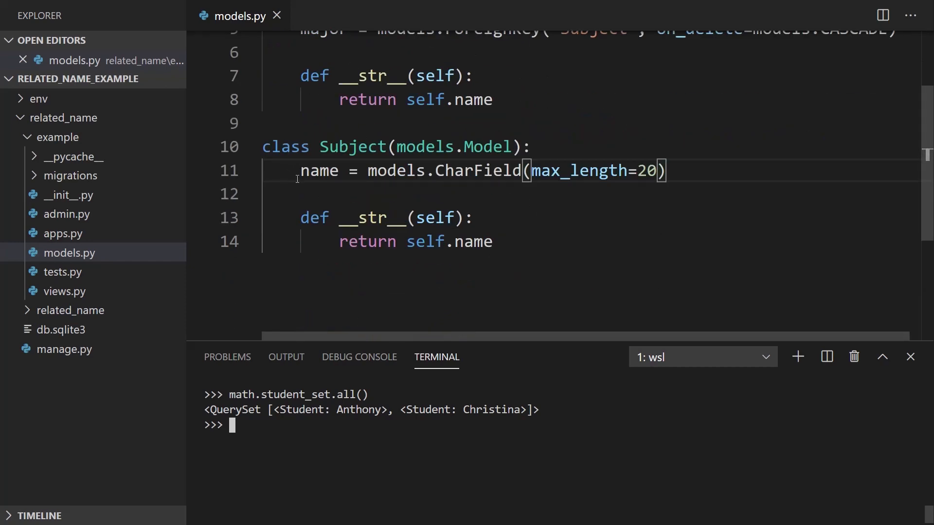
pyautogui.moveTo(342, 194)
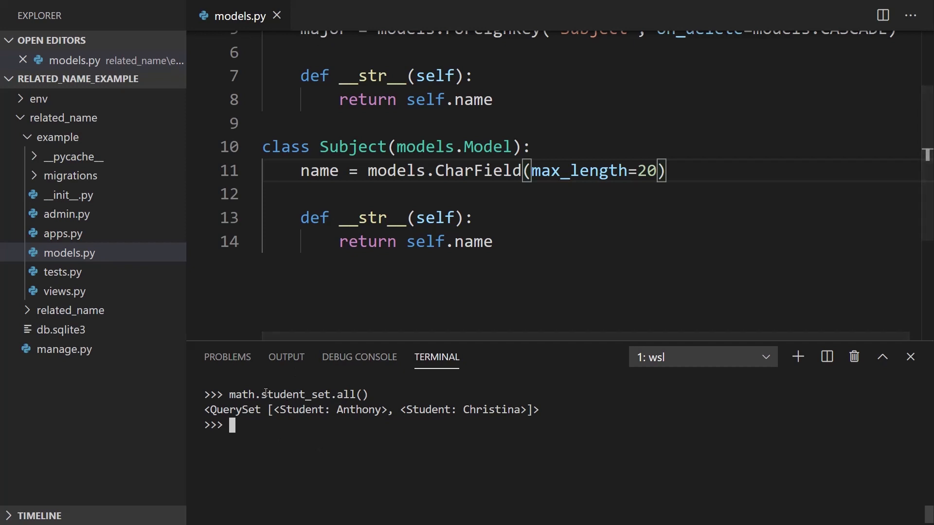
pyautogui.moveTo(455, 223)
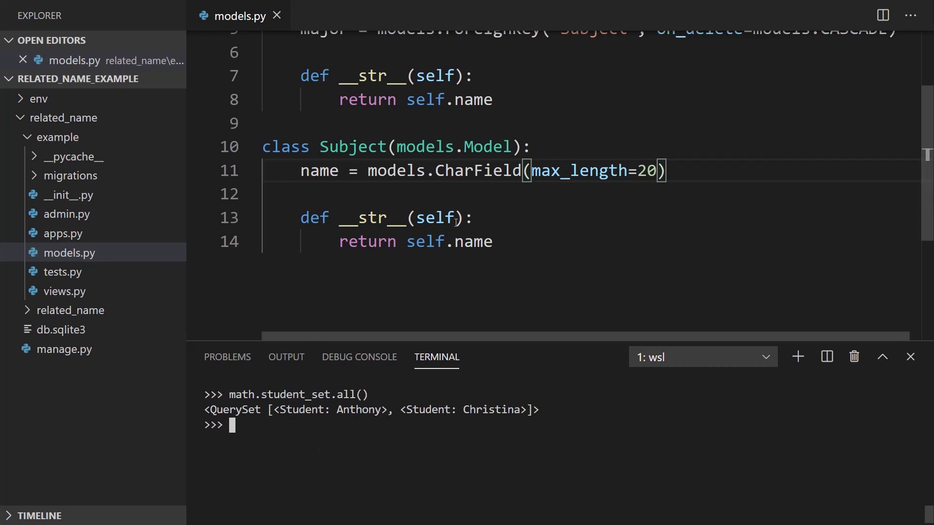
pyautogui.scroll(3)
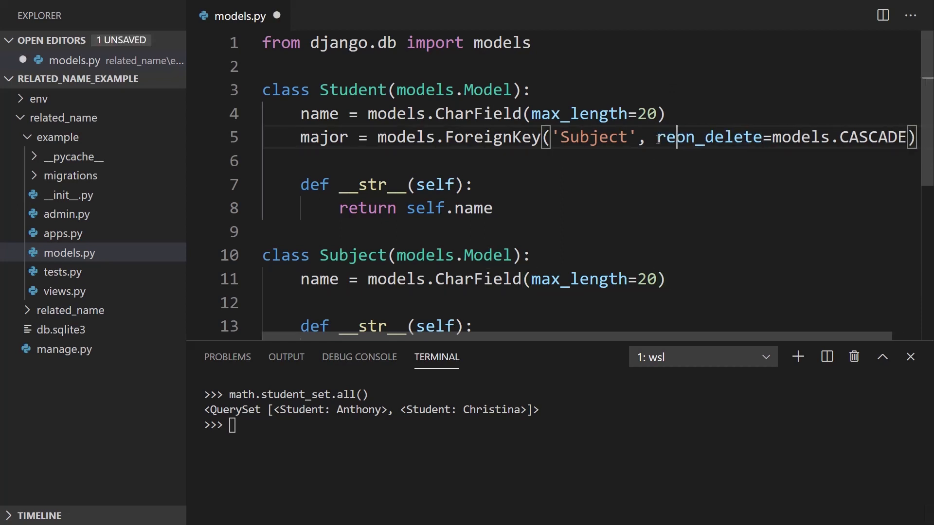
# Add related_name='student_set' to Student's major ForeignKey and review the code.
pyautogui.write('related_naem=')
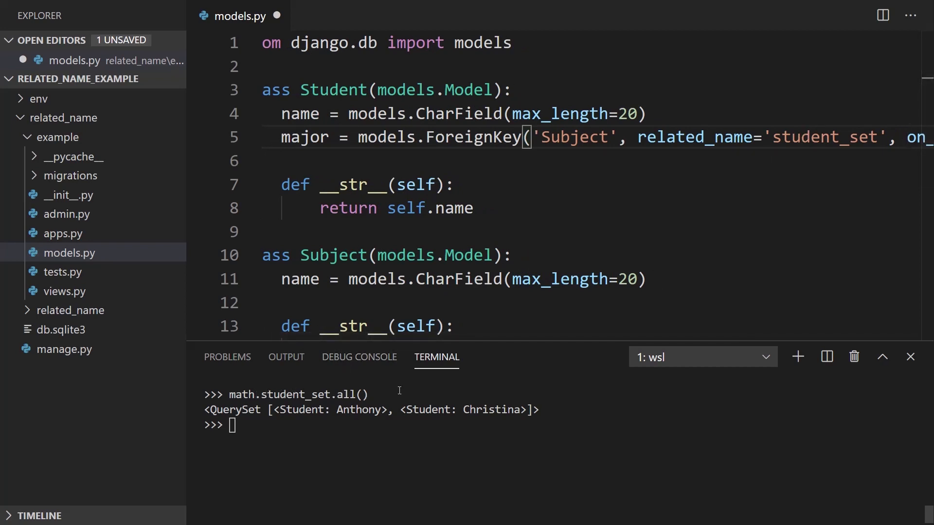
pyautogui.scroll(-3)
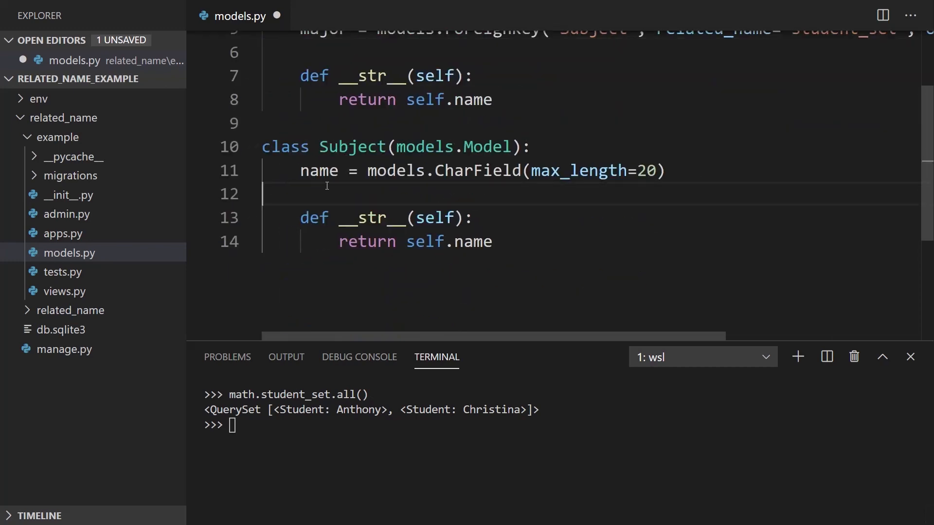
pyautogui.scroll(3)
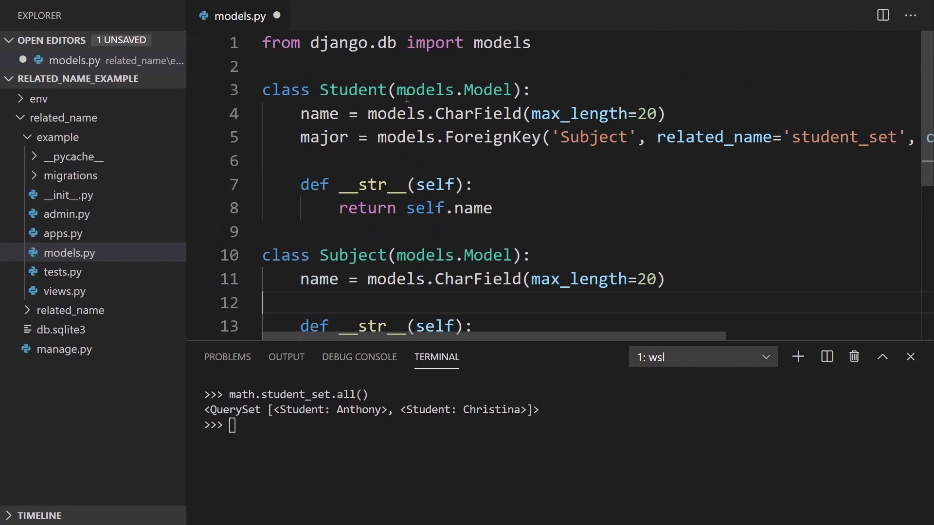
pyautogui.moveTo(834, 143)
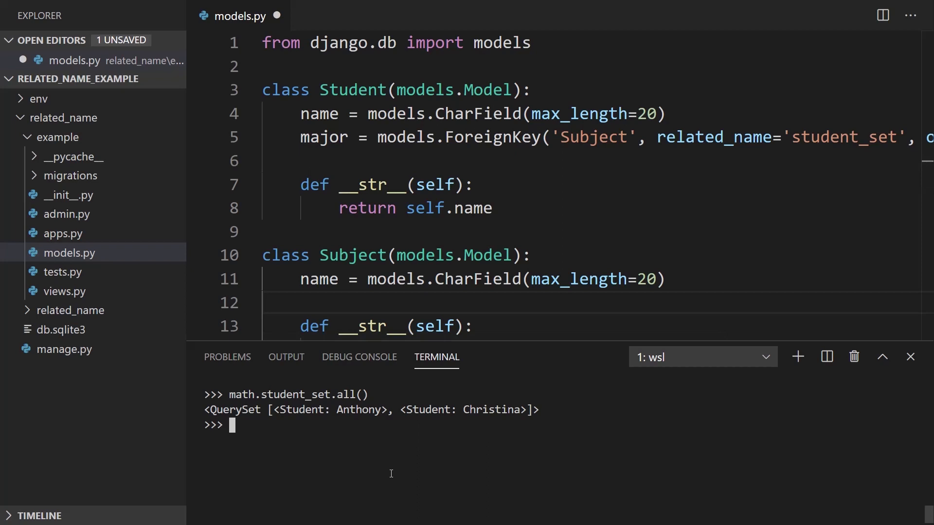
# Query science.student_set.all() and engineering.student_set.all(); engineering returns an empty QuerySet.
pyautogui.write('science.st')
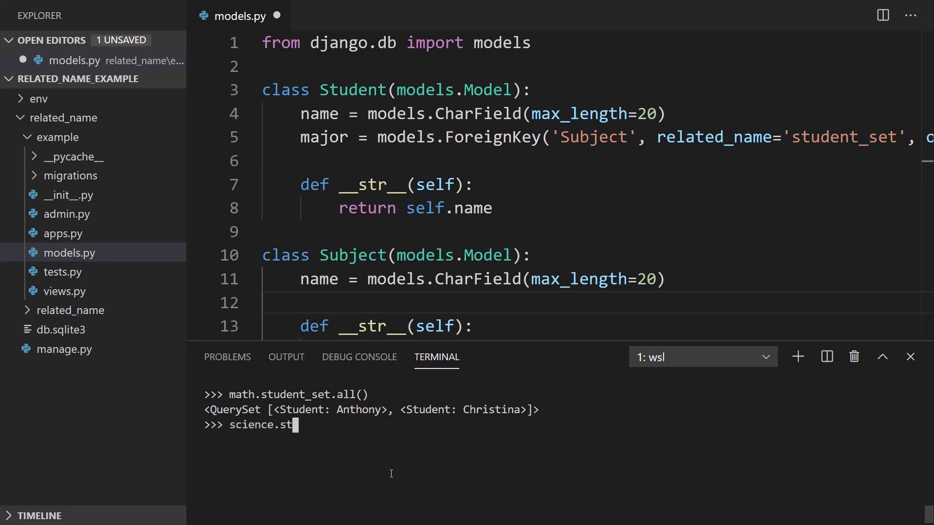
pyautogui.write('udent_set.all(')
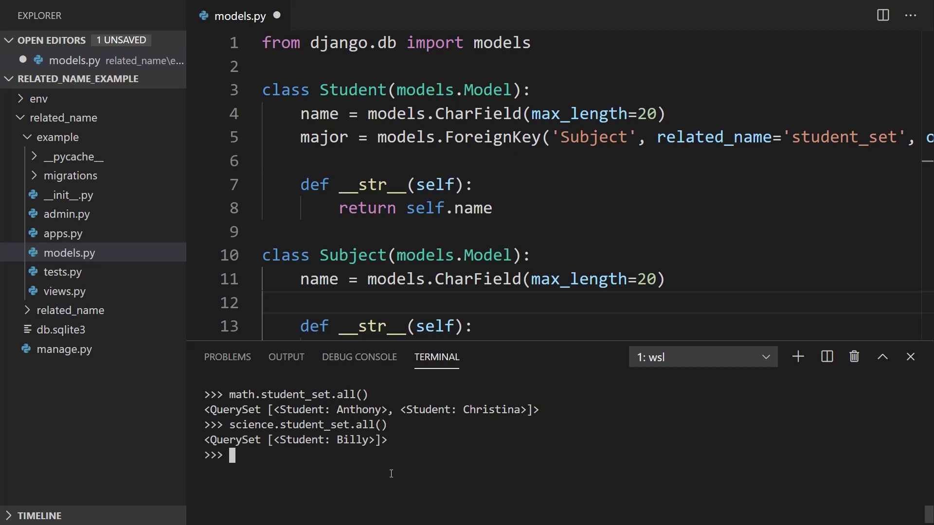
pyautogui.write('engienering.')
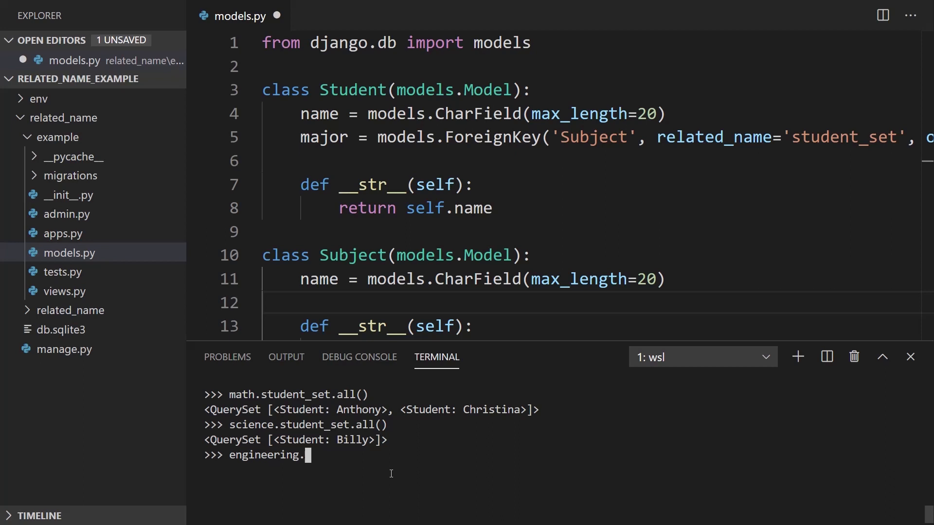
pyautogui.write('student_s')
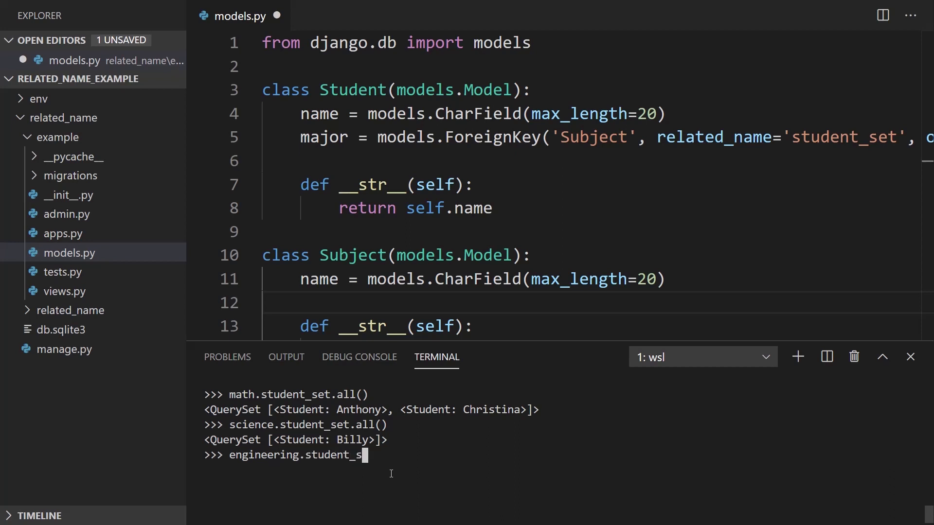
pyautogui.press('Return')
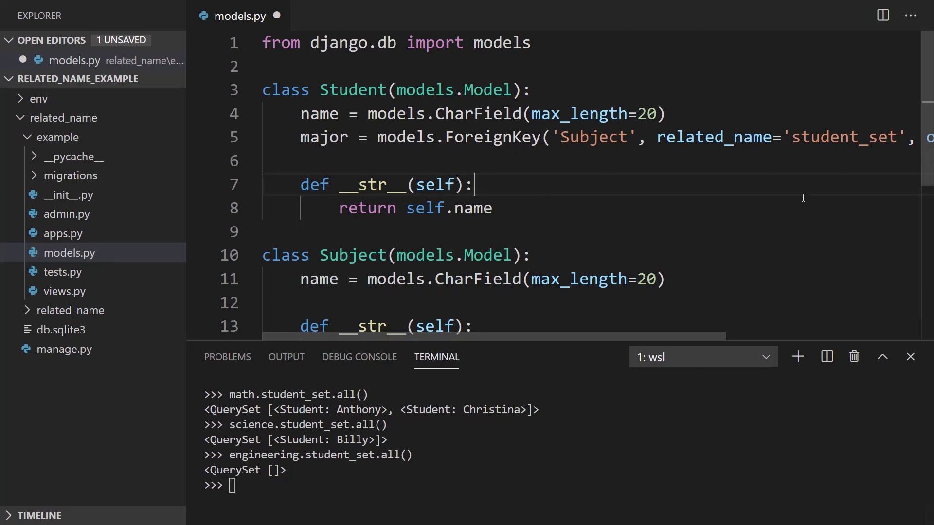
pyautogui.hscroll(3)
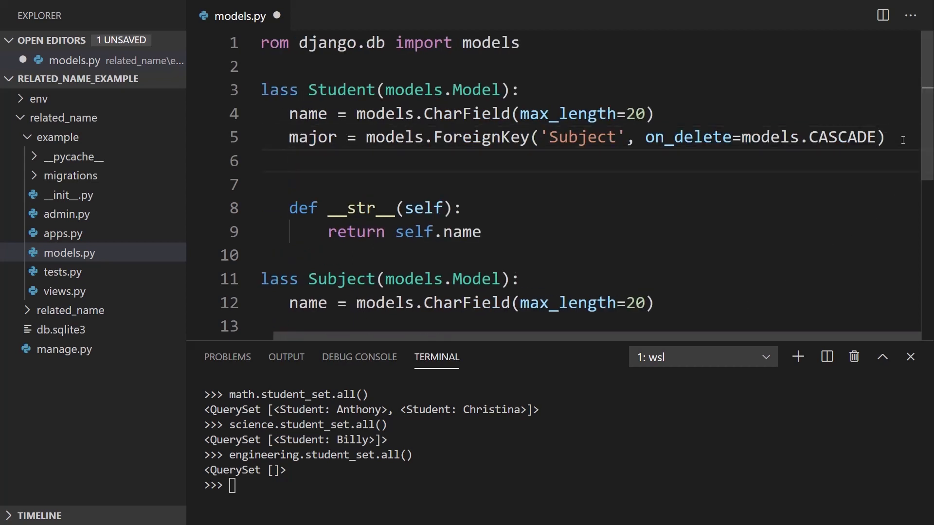
# Add minor = models.ForeignKey('Subject', on_delete=models.CASCADE) to Student and exit the shell.
pyautogui.write('minor = models')
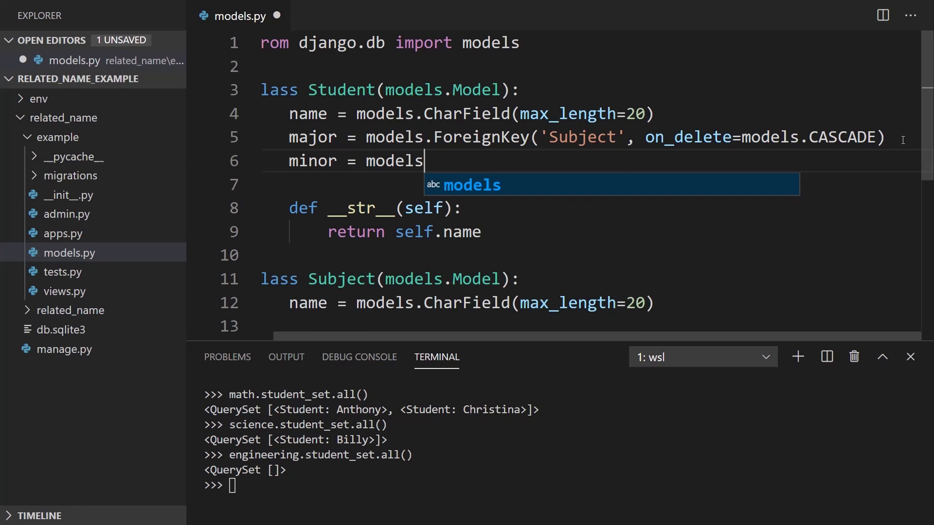
pyautogui.write(".ForeignKey('Subj'")
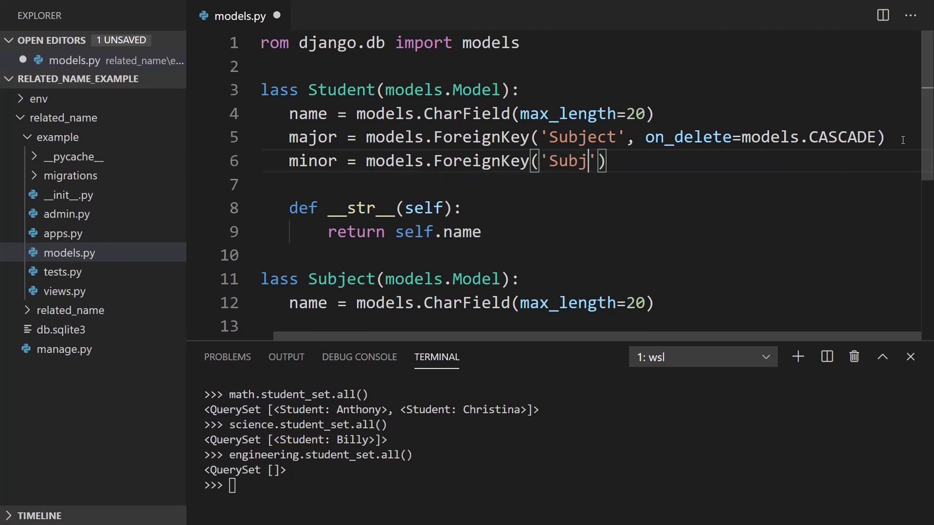
pyautogui.write("ect',")
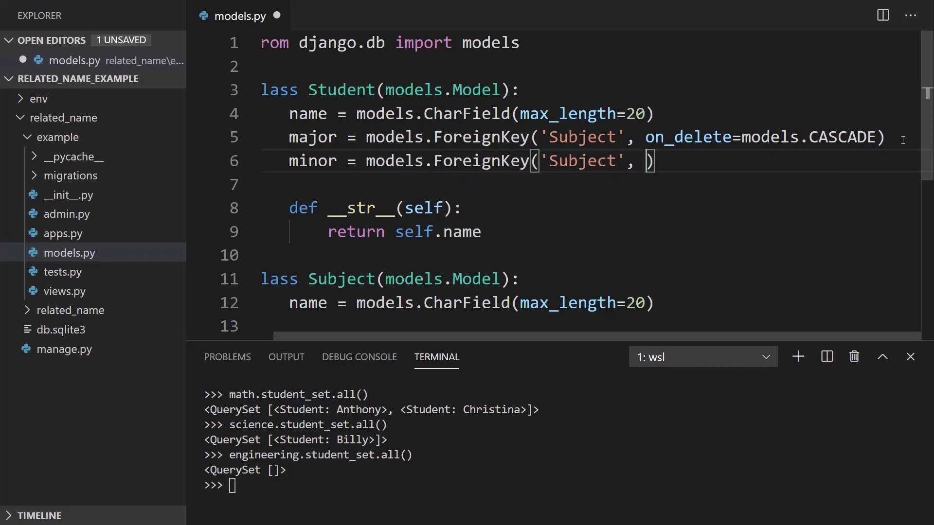
pyautogui.write('on_delete=models.CASCADE')
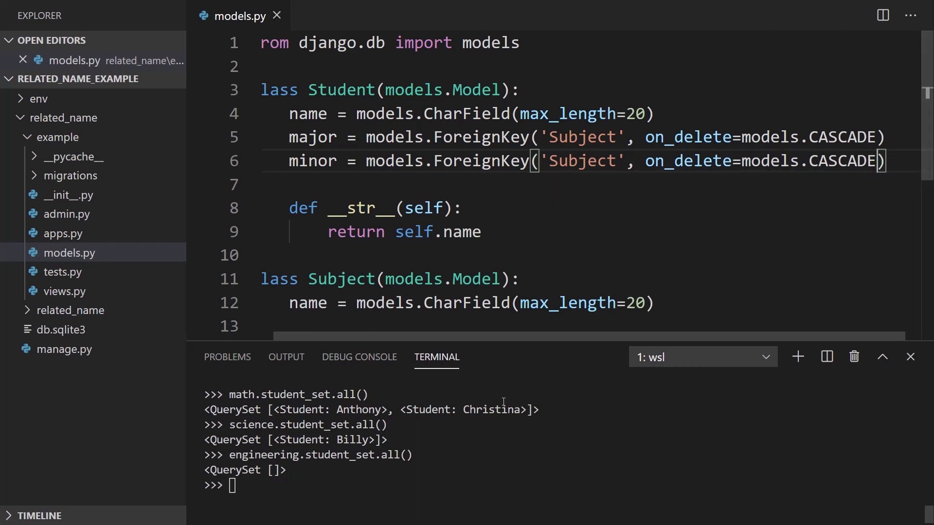
pyautogui.write('exit()')
pyautogui.write('python manage.py')
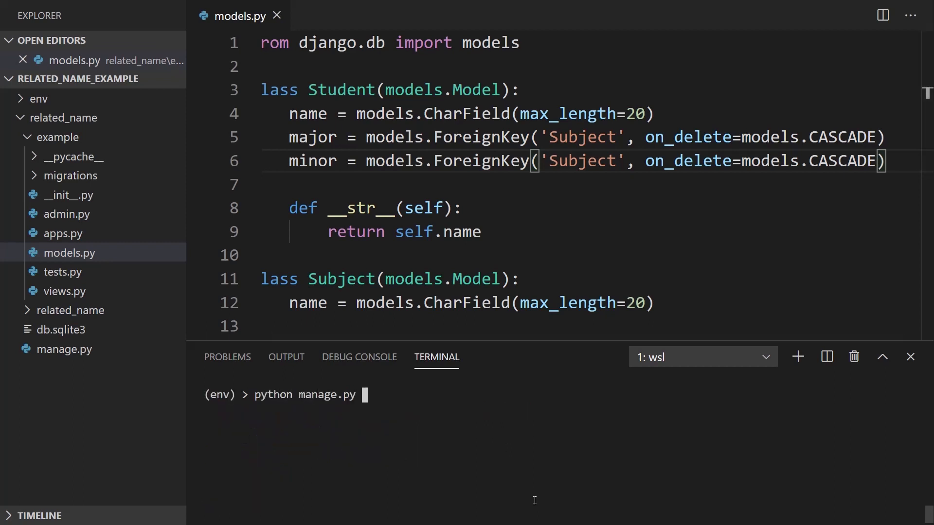
# Run makemigrations and scroll through the E304 reverse accessor clash errors.
pyautogui.write('makemigrations')
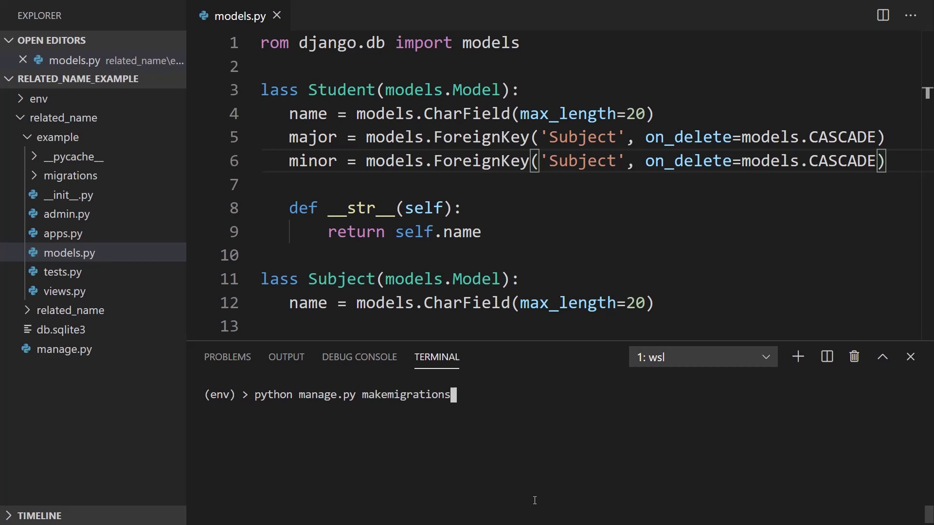
pyautogui.press('Return')
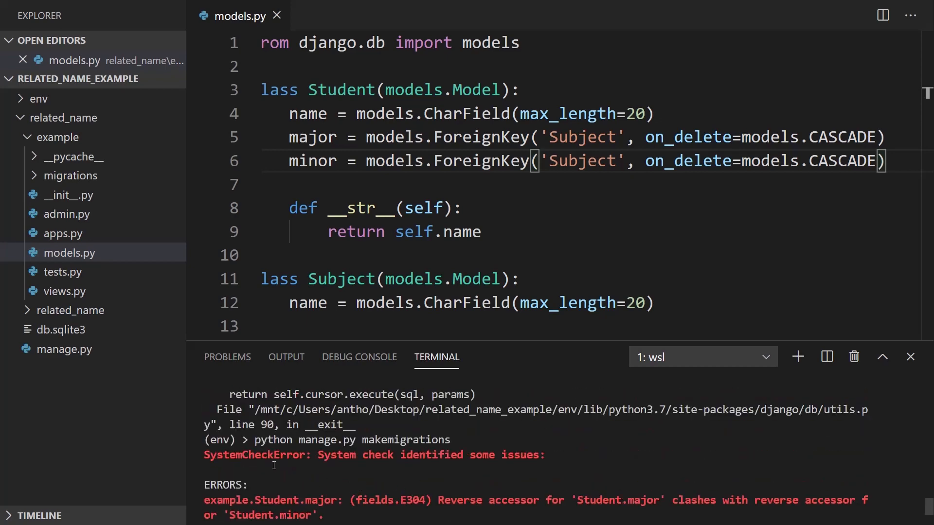
pyautogui.moveTo(599, 490)
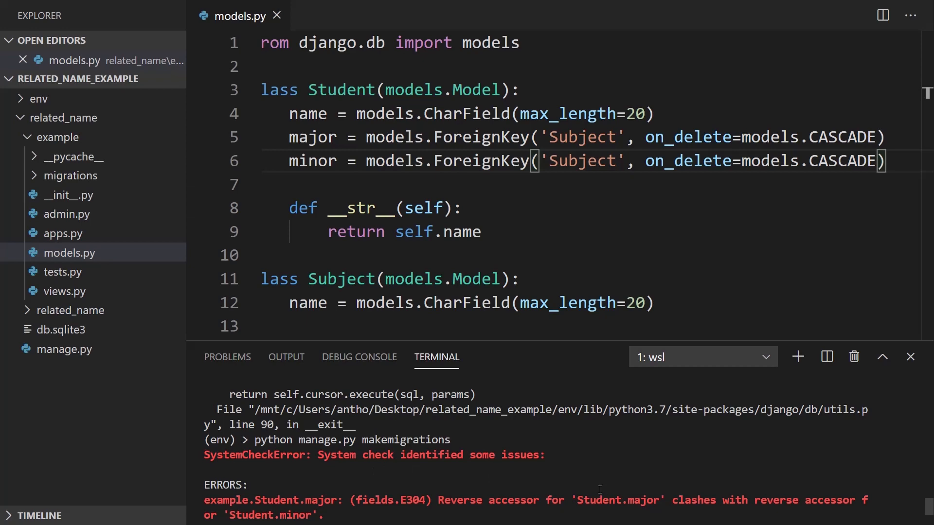
pyautogui.scroll(-3)
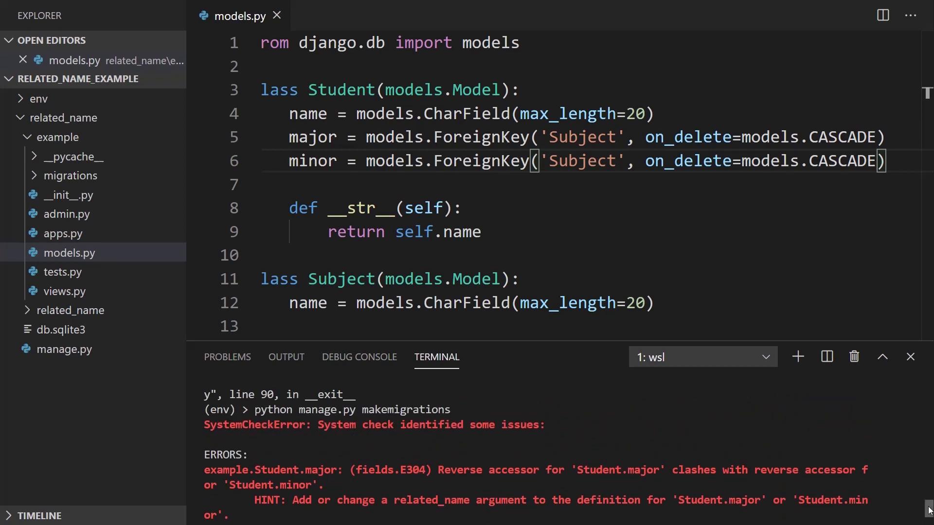
pyautogui.scroll(3)
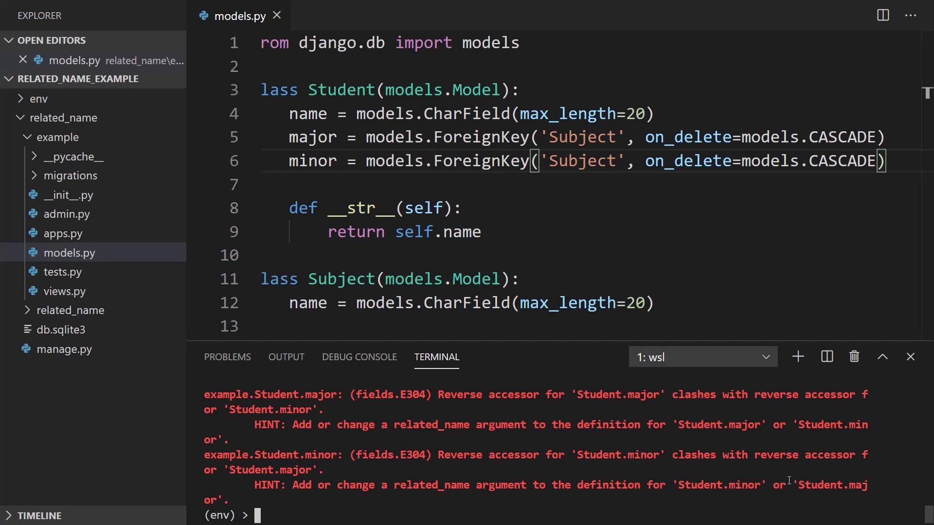
# Inspect the major field and Student class, placing the cursor before on_delete in minor.
pyautogui.doubleClick(583, 137)
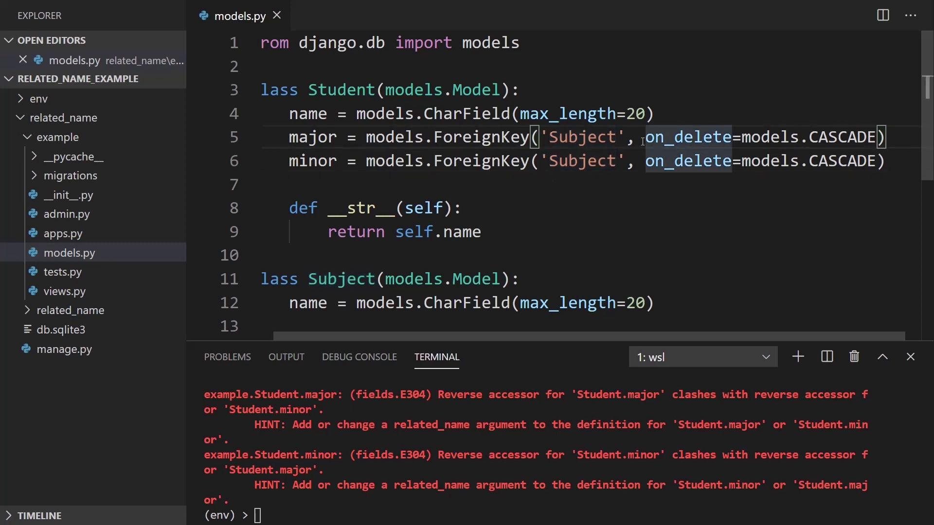
pyautogui.doubleClick(340, 89)
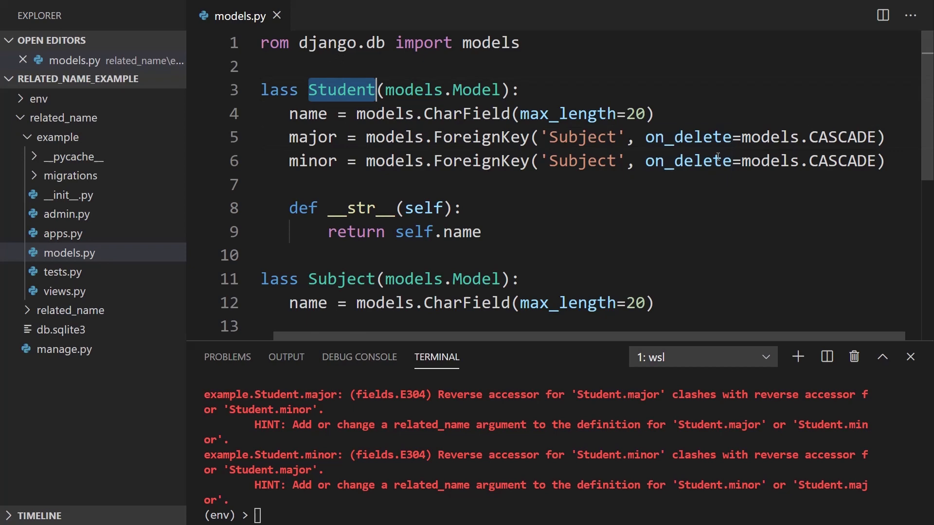
pyautogui.moveTo(575, 147)
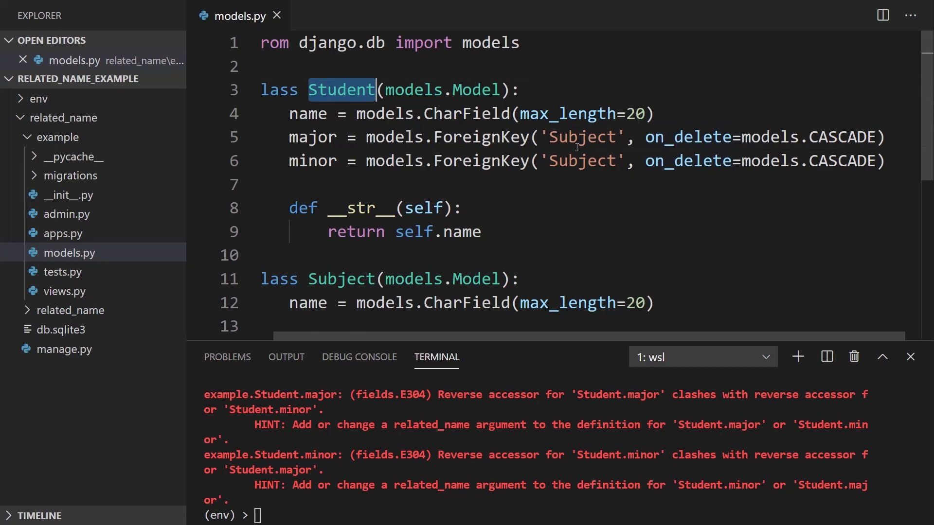
pyautogui.moveTo(632, 158)
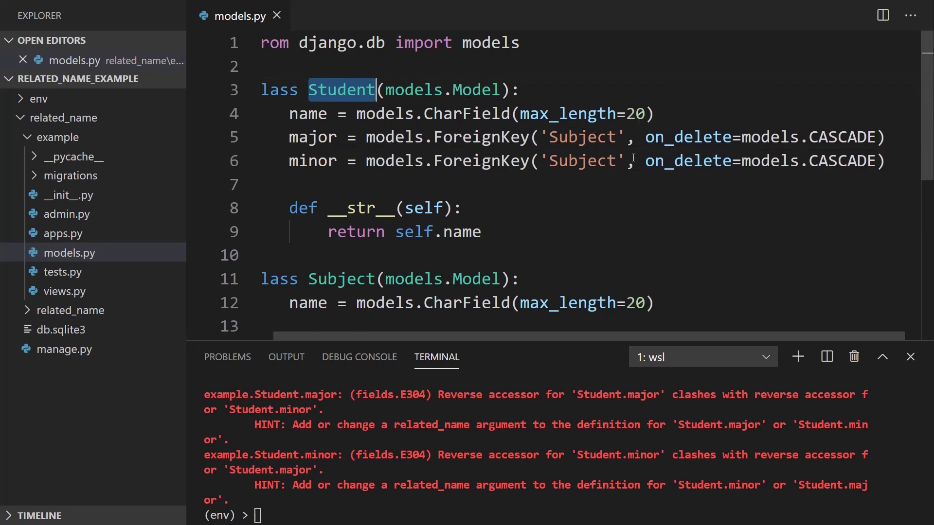
pyautogui.click(642, 161)
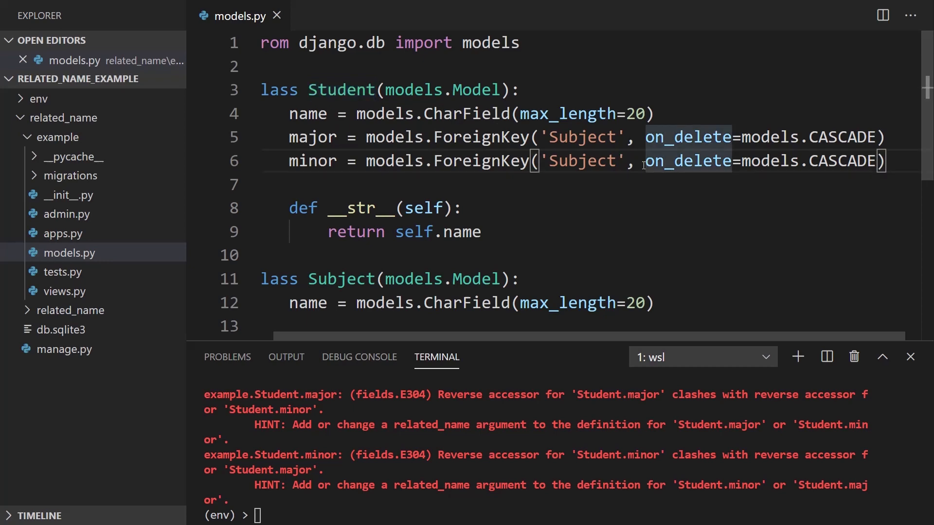
# Add related_name='minor_students' to the minor ForeignKey and save models.py.
pyautogui.write("related_name='")
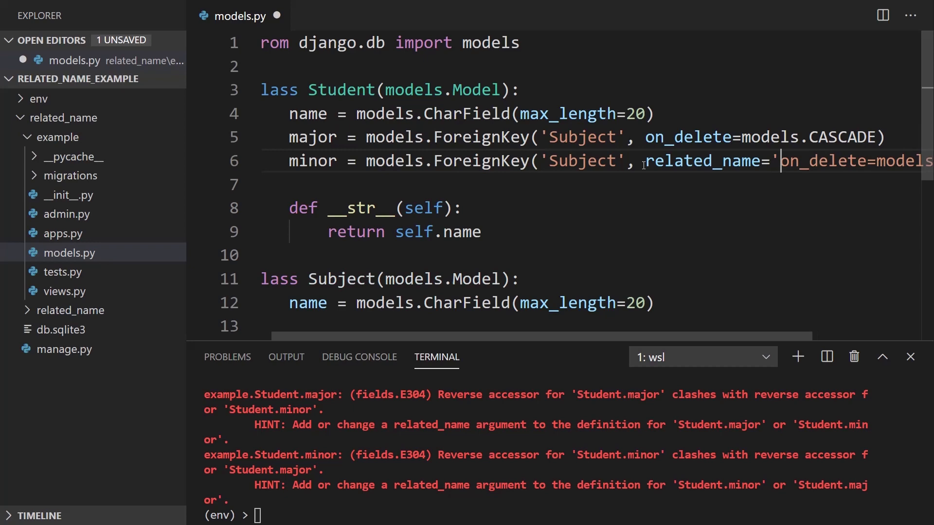
pyautogui.write('minor_s')
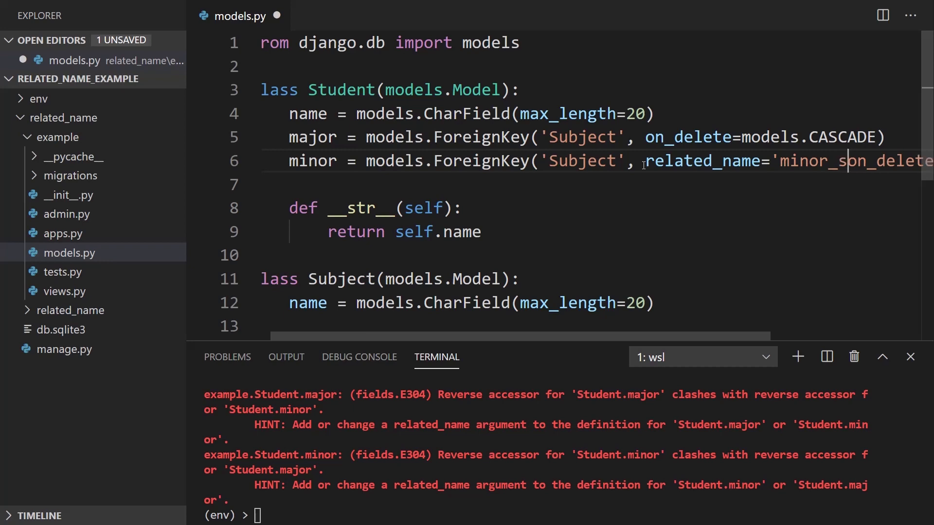
pyautogui.hscroll(3)
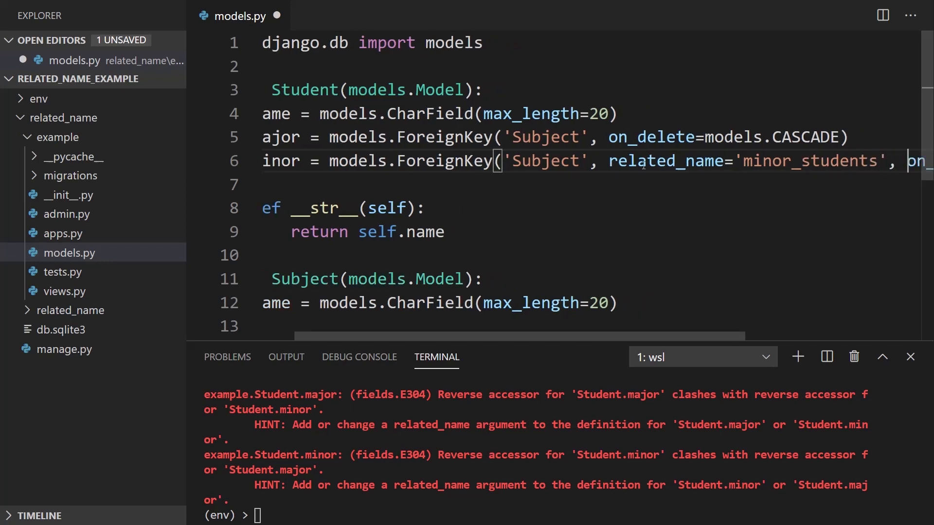
pyautogui.press('ctrl+s')
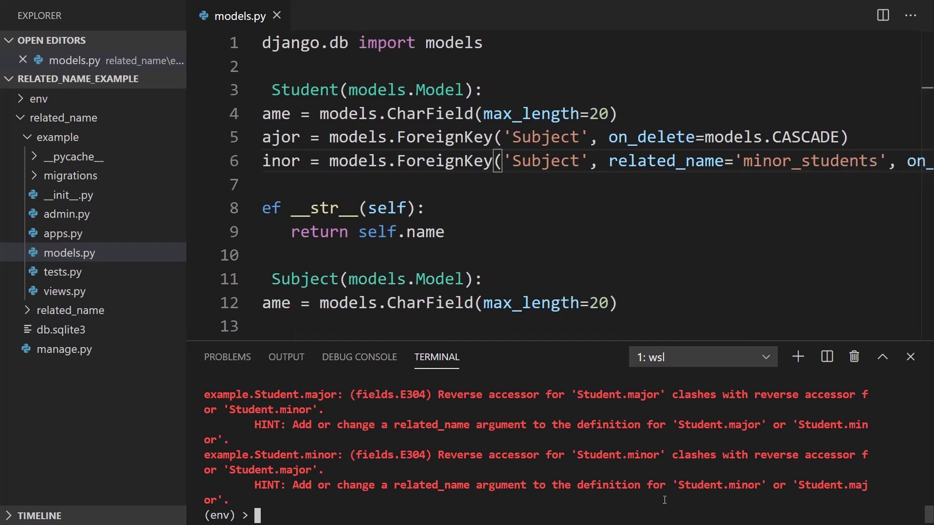
# Rerun python manage.py makemigrations, reaching the default prompt for non-nullable 'minor'.
pyautogui.write('python manage.py makemigrations')
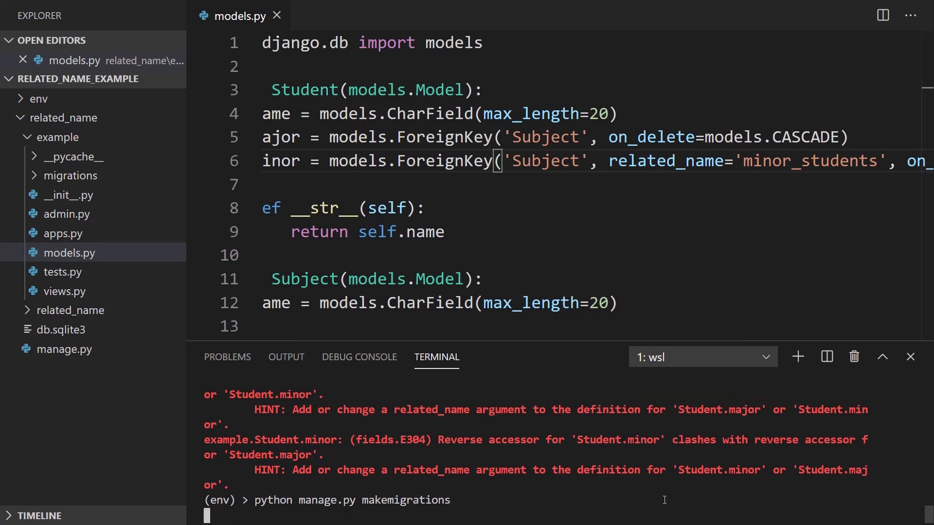
pyautogui.press('Return')
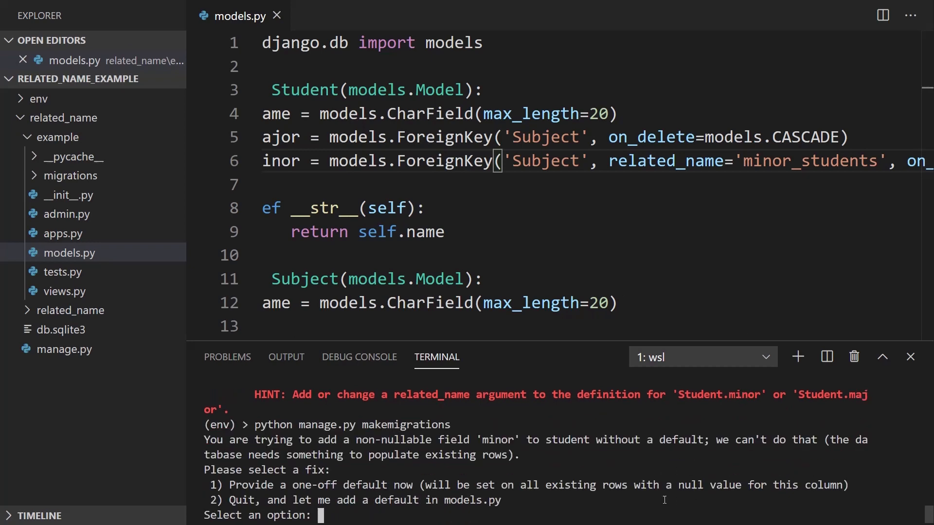
pyautogui.moveTo(446, 400)
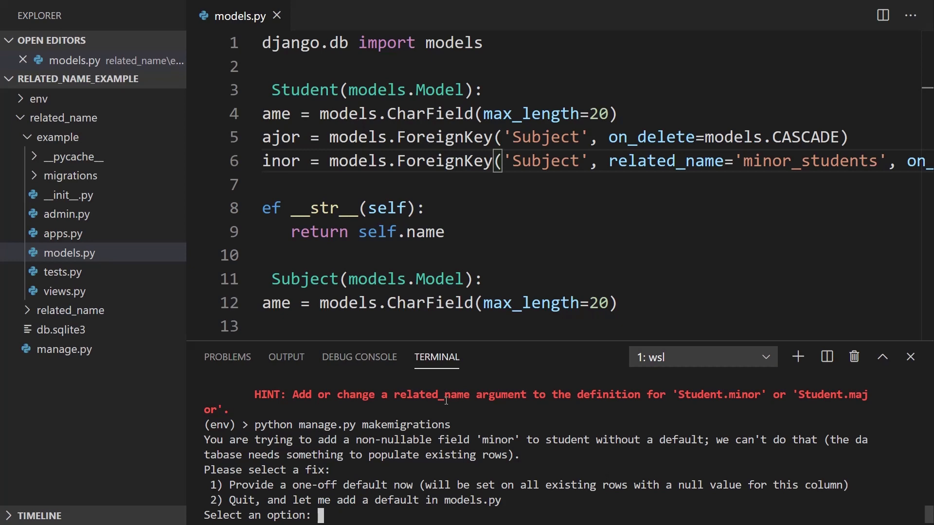
pyautogui.hscroll(3)
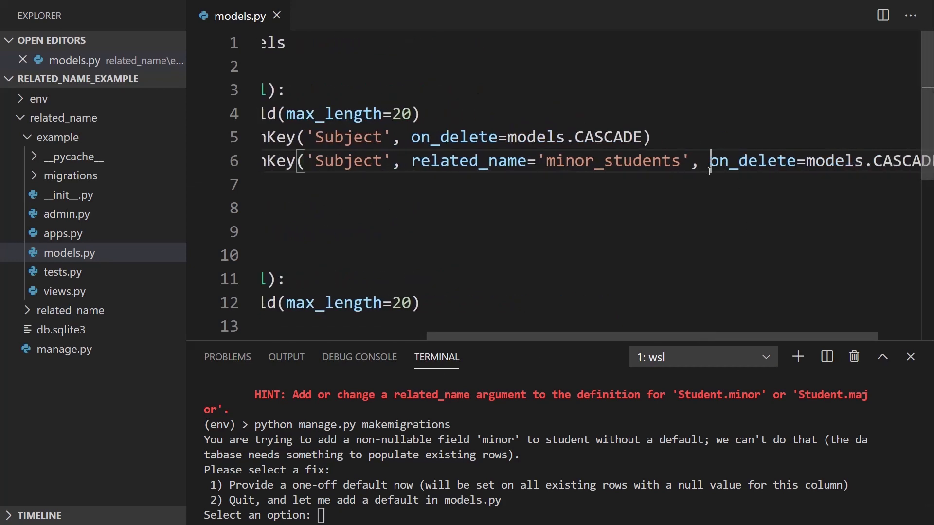
# Make minor null=True, quit the prompt with option 2, and create migration 0002_student_minor.
pyautogui.write('null=T')
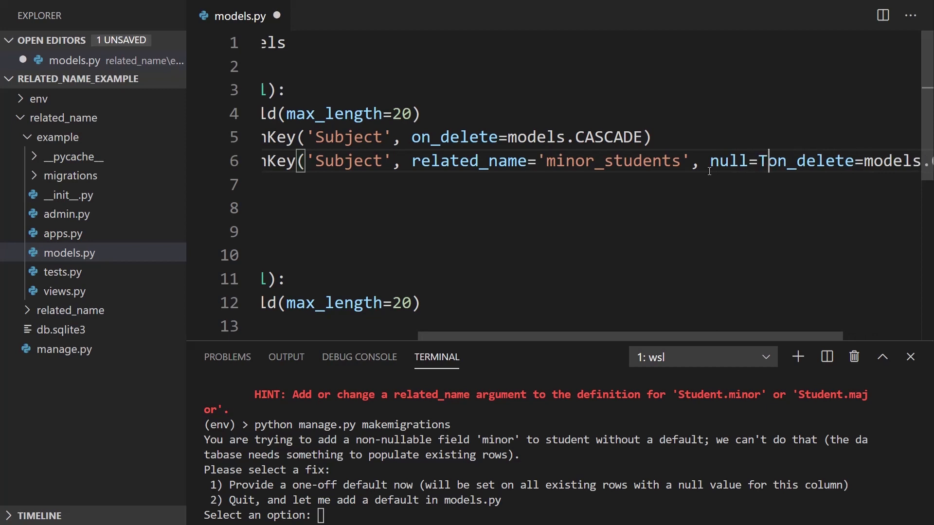
pyautogui.write('rue,')
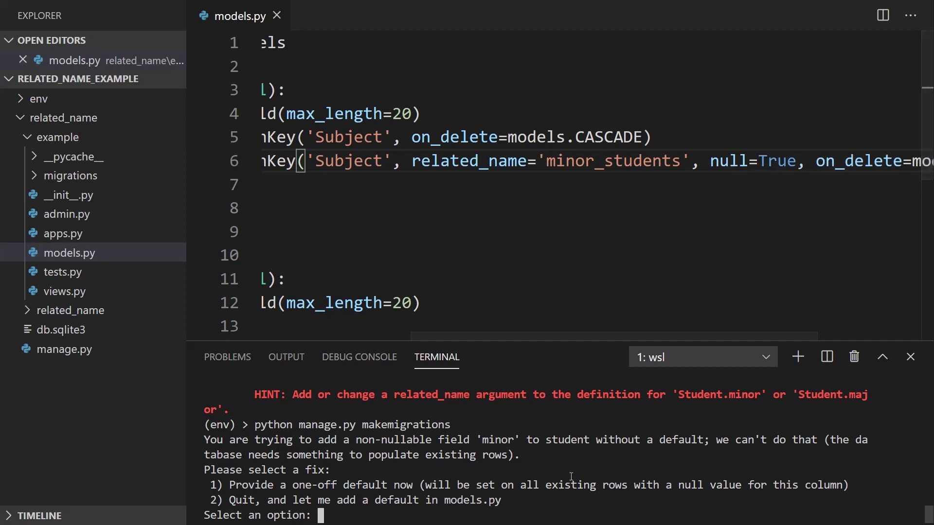
pyautogui.write('2')
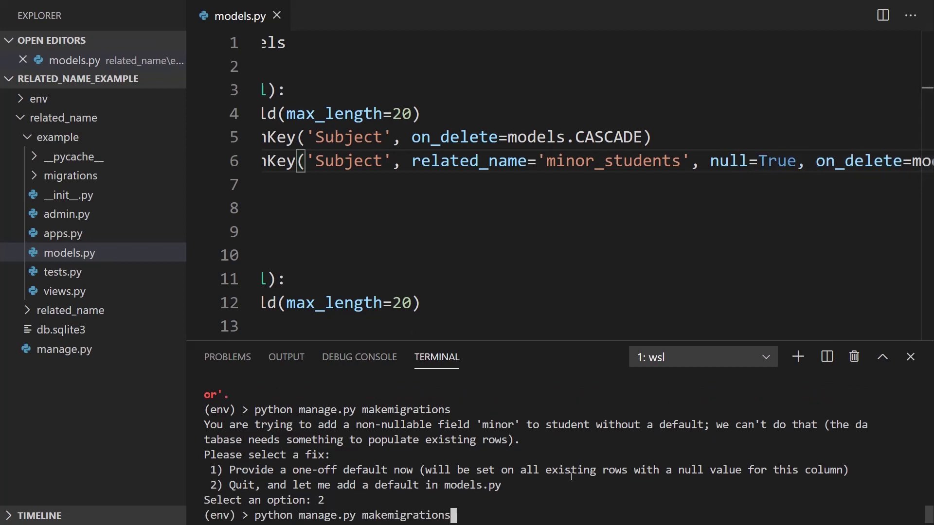
pyautogui.press('Return')
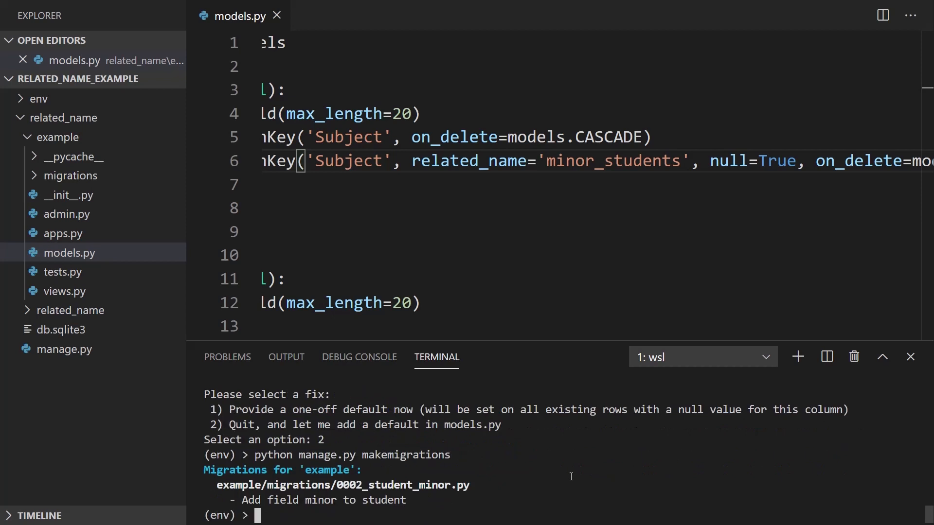
pyautogui.write('pty')
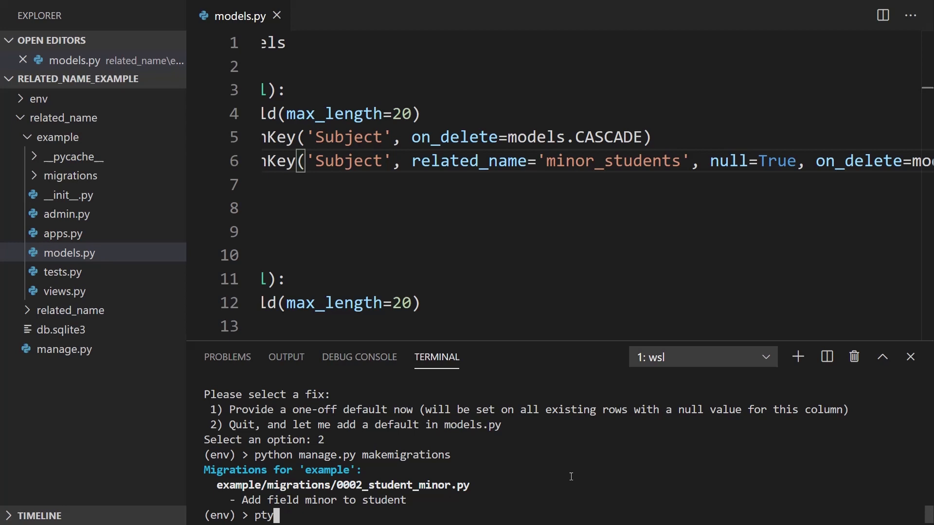
pyautogui.write('python manage.py migra')
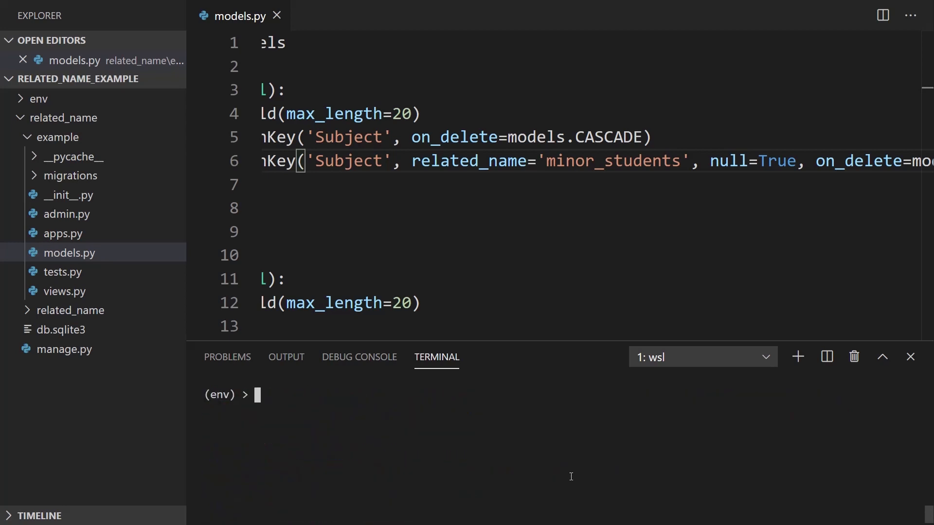
# Start the Django shell, import the models, and fetch Student pk=1 as anthony.
pyautogui.write('from')
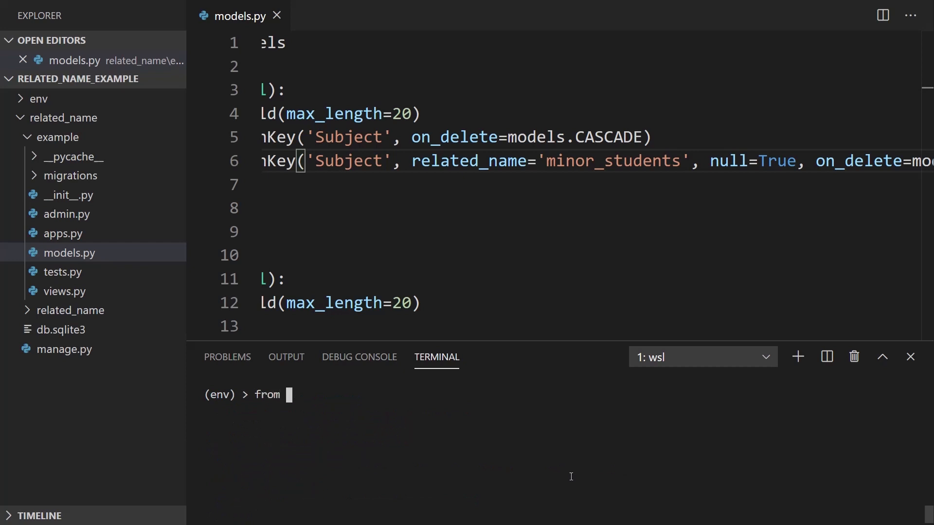
pyautogui.write('python manage.py shel')
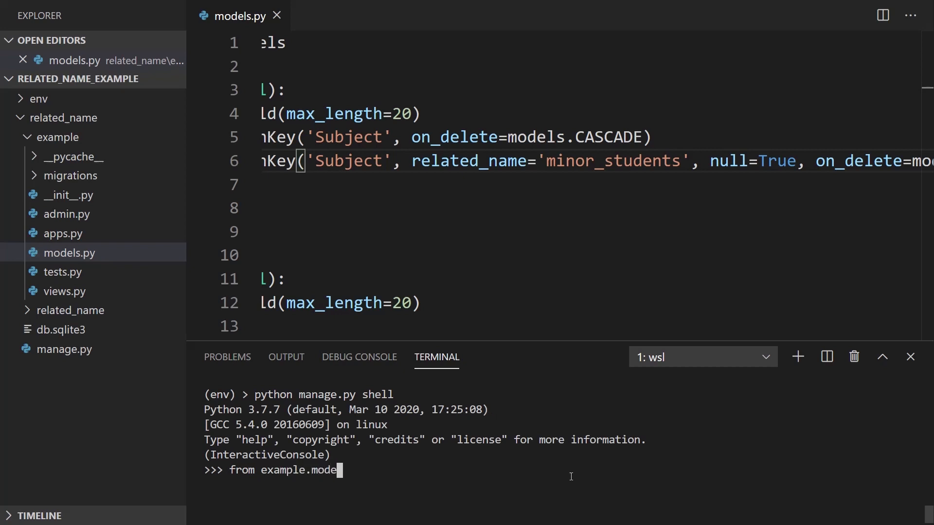
pyautogui.write('ls import Stud')
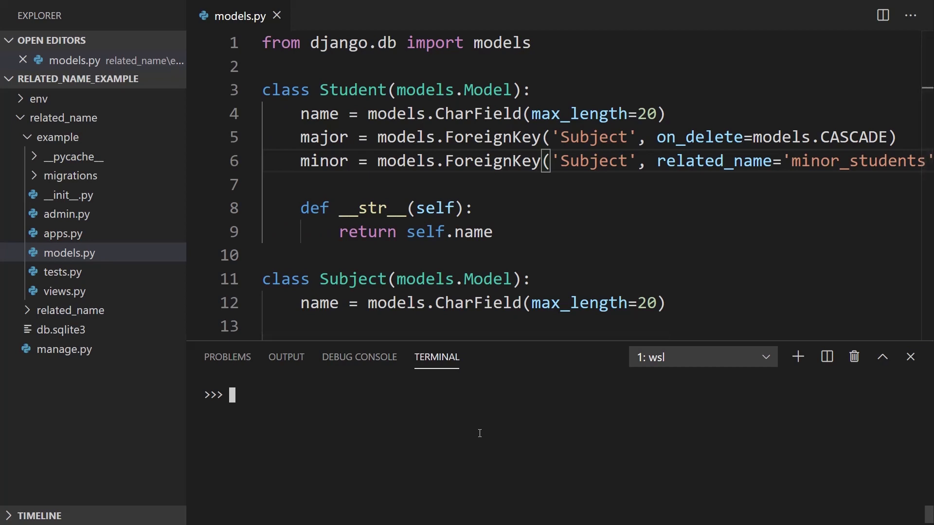
pyautogui.write('anthony =')
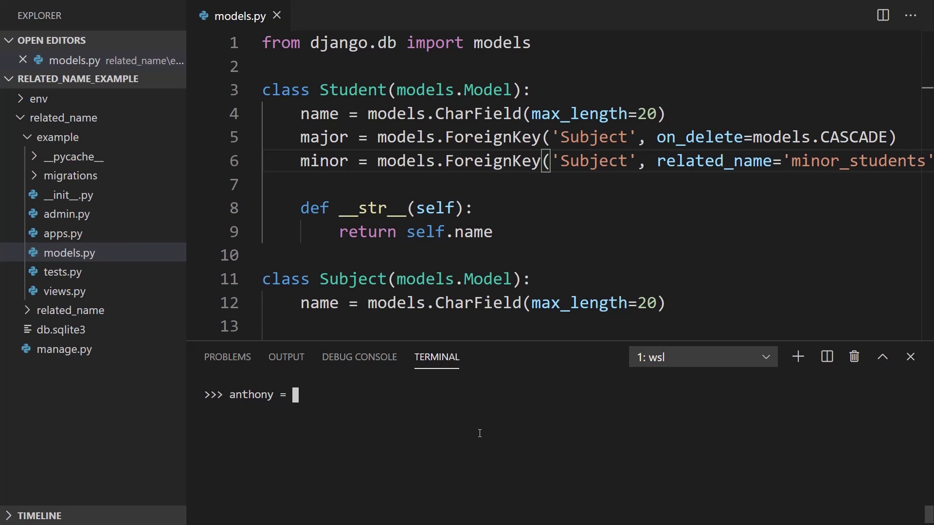
pyautogui.write('Student.objects.')
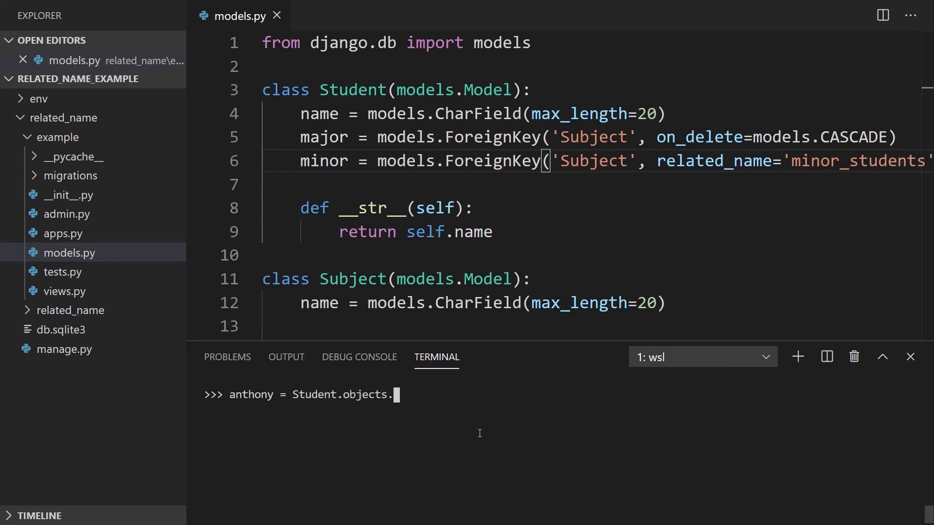
pyautogui.write('get(pk=1')
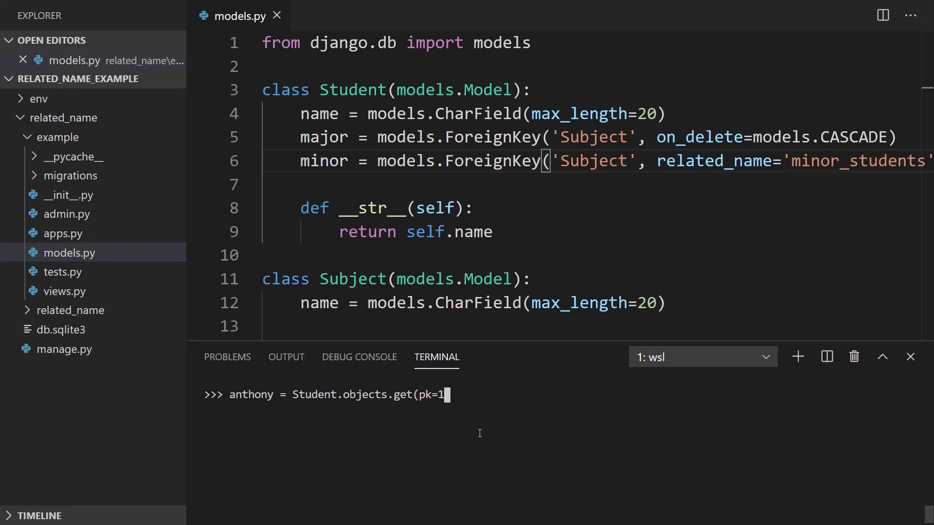
pyautogui.press('Return')
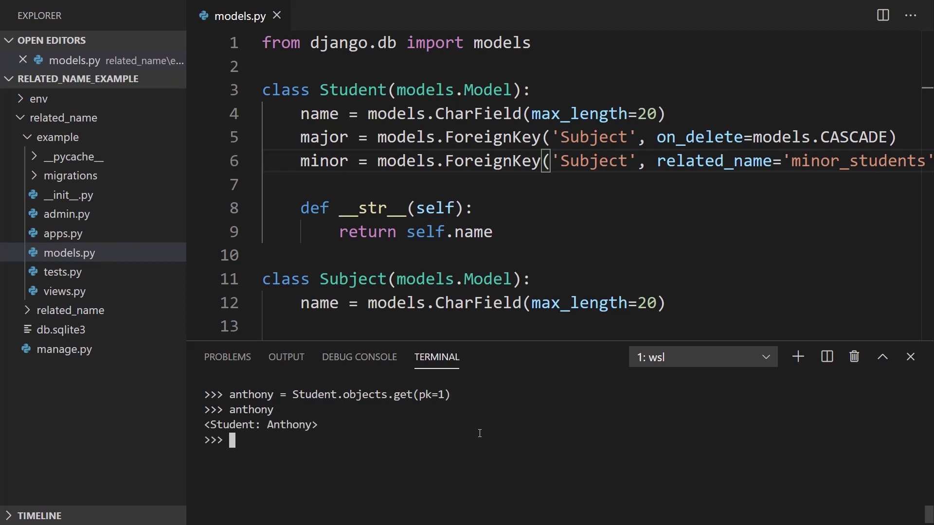
# Check Anthony's major (Math) and minor, which is empty.
pyautogui.write('ant')
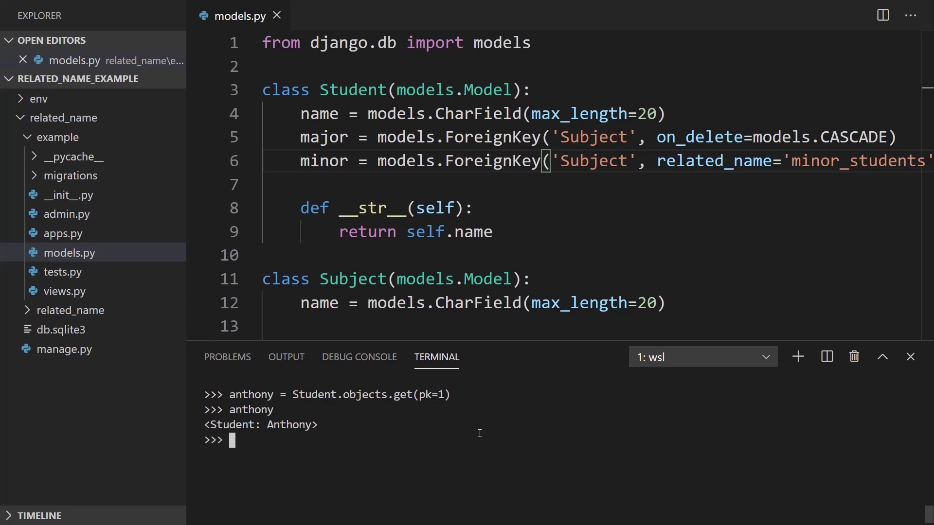
pyautogui.write('anthony.')
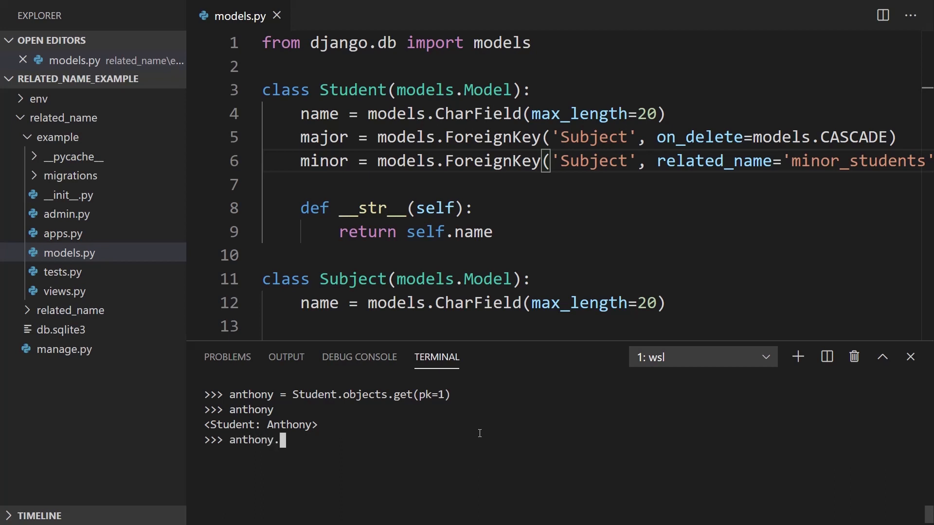
pyautogui.write('maj')
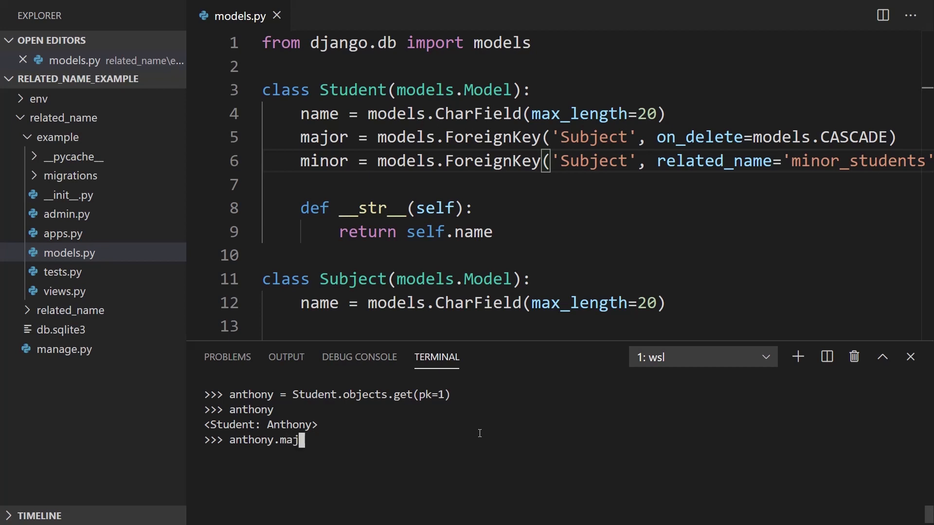
pyautogui.press('Return')
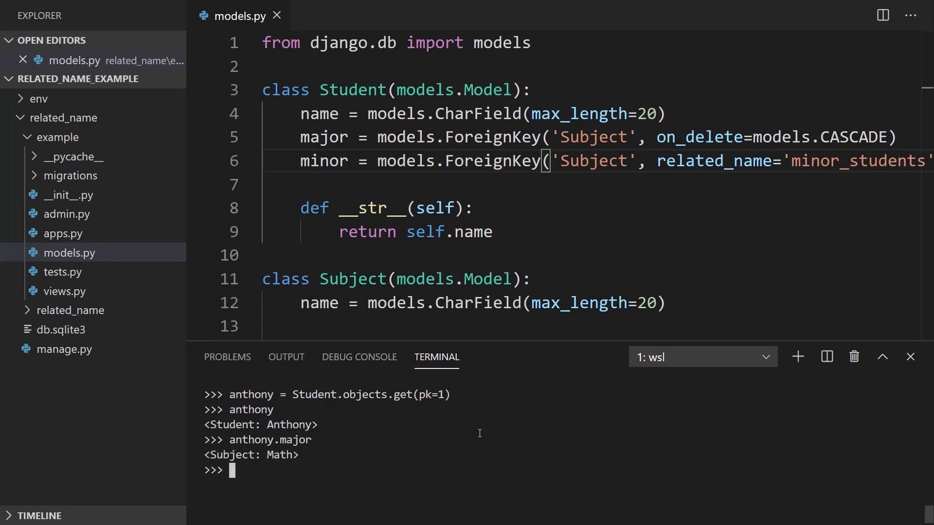
pyautogui.write('anthony.mino')
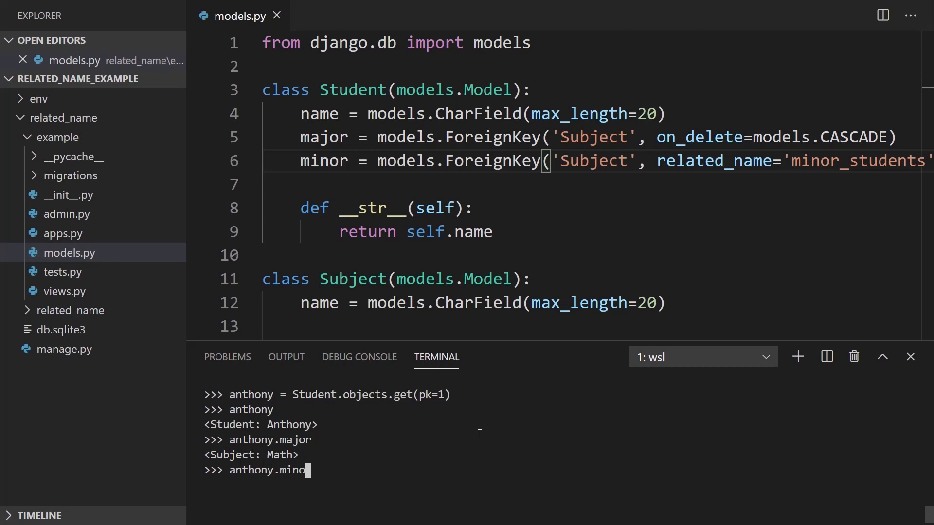
pyautogui.press('Return')
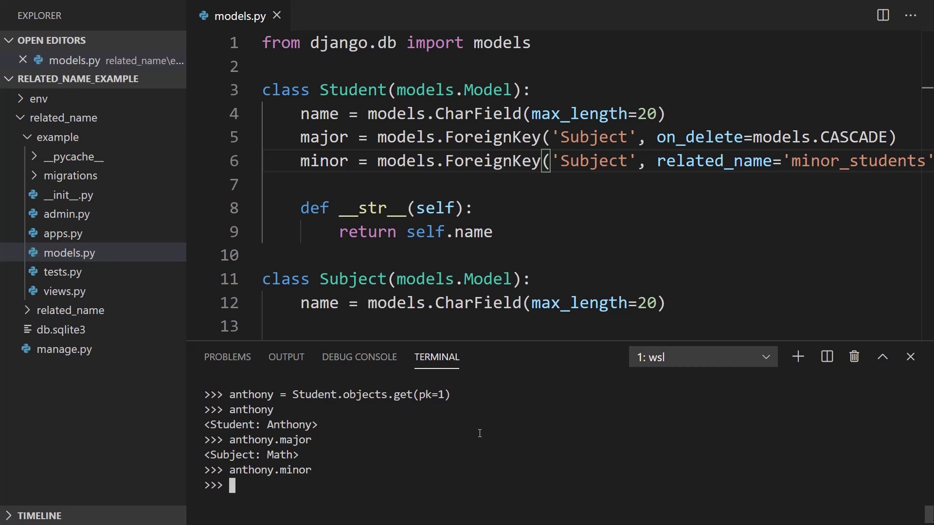
# Store Subject pk=2 as science and set anthony.minor = science.
pyautogui.write('Subject.')
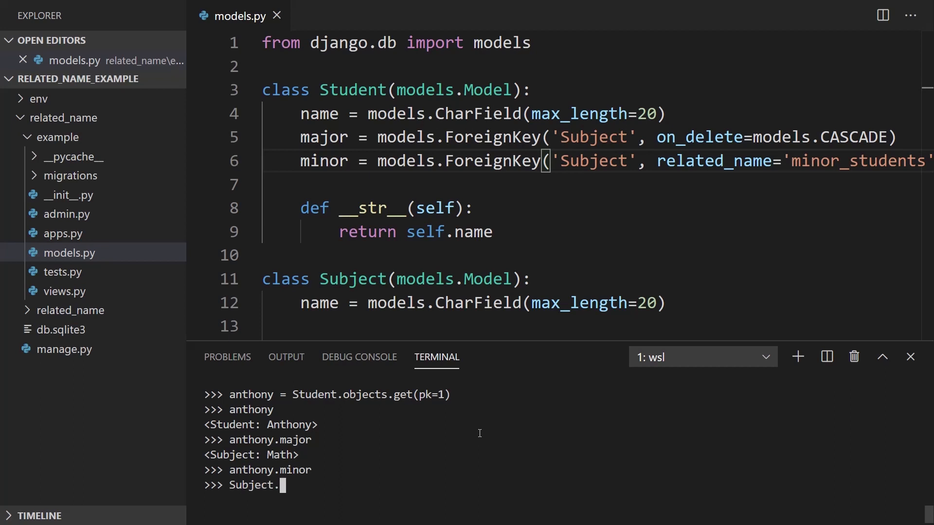
pyautogui.write('objec')
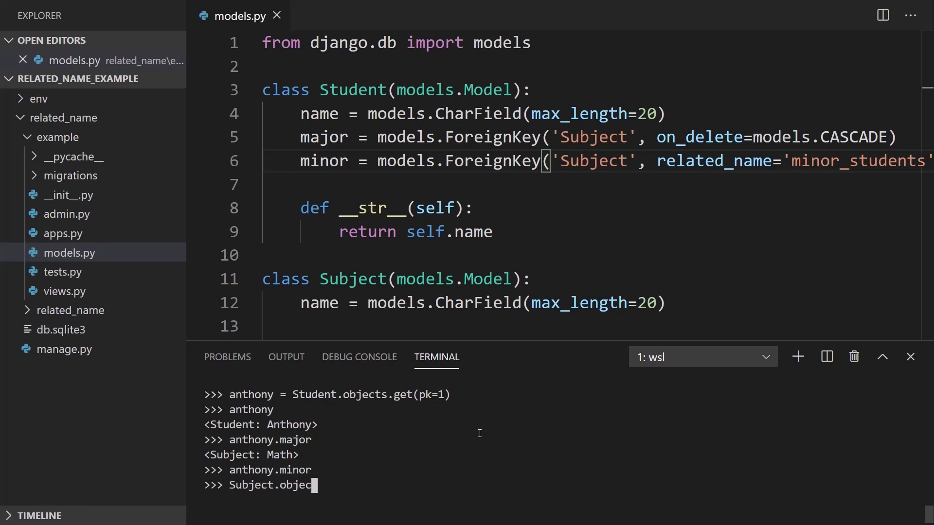
pyautogui.write('ts.')
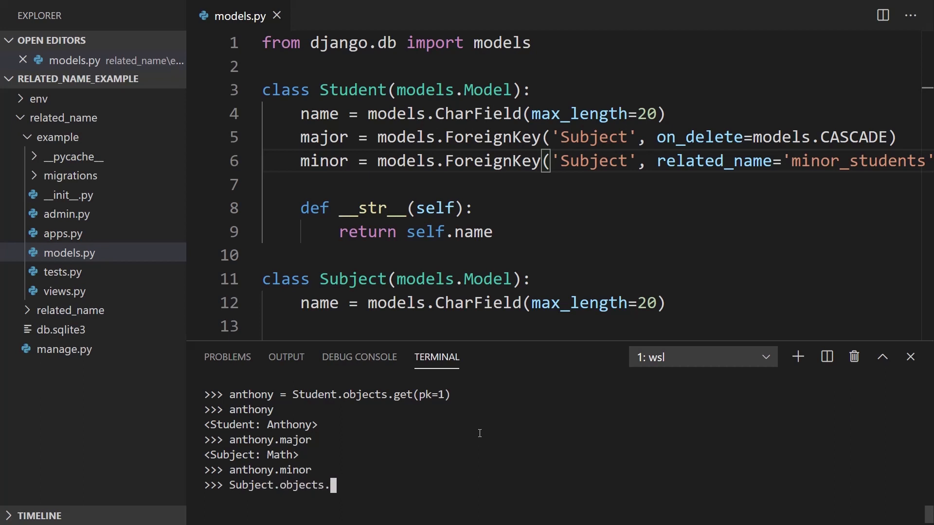
pyautogui.write('get')
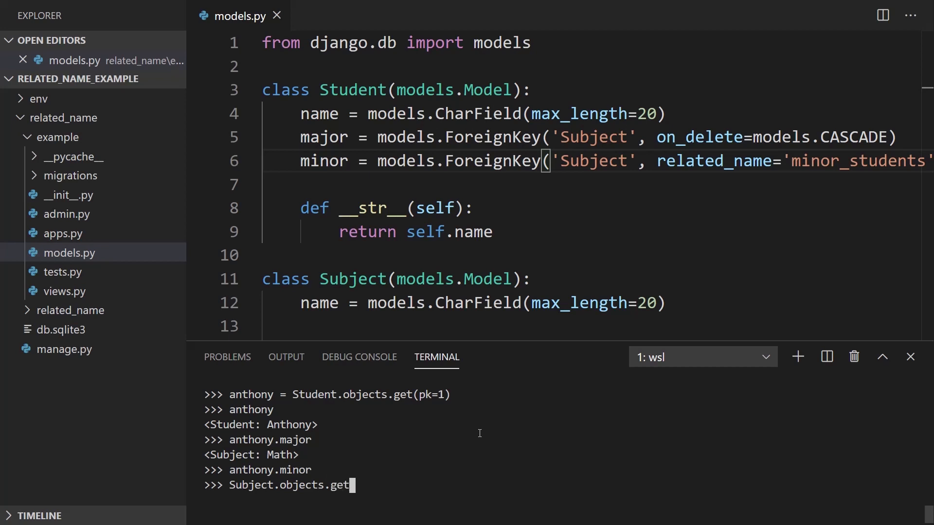
pyautogui.write('(pk=2)')
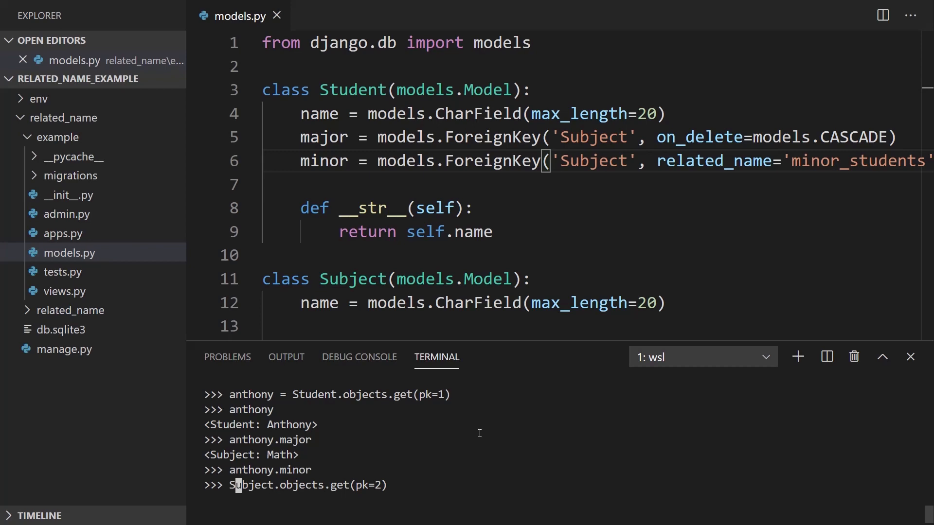
pyautogui.write('scie')
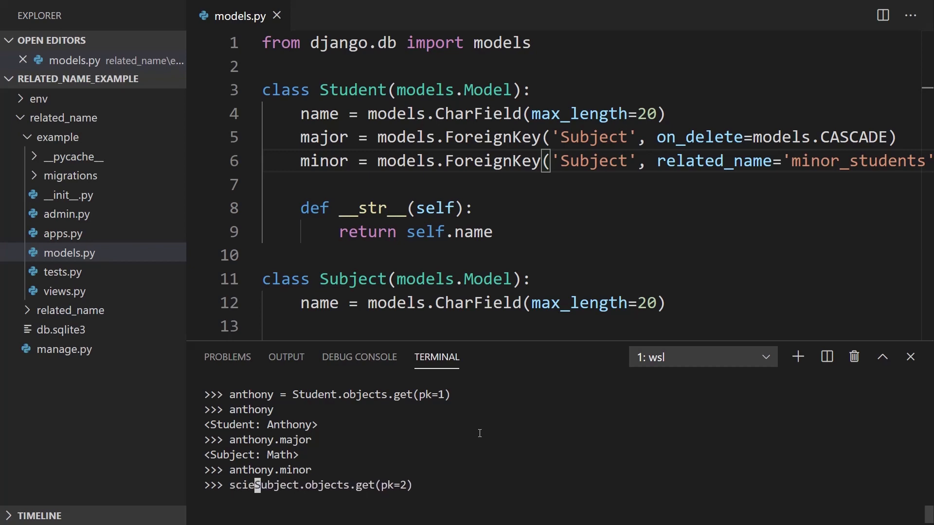
pyautogui.press('Return')
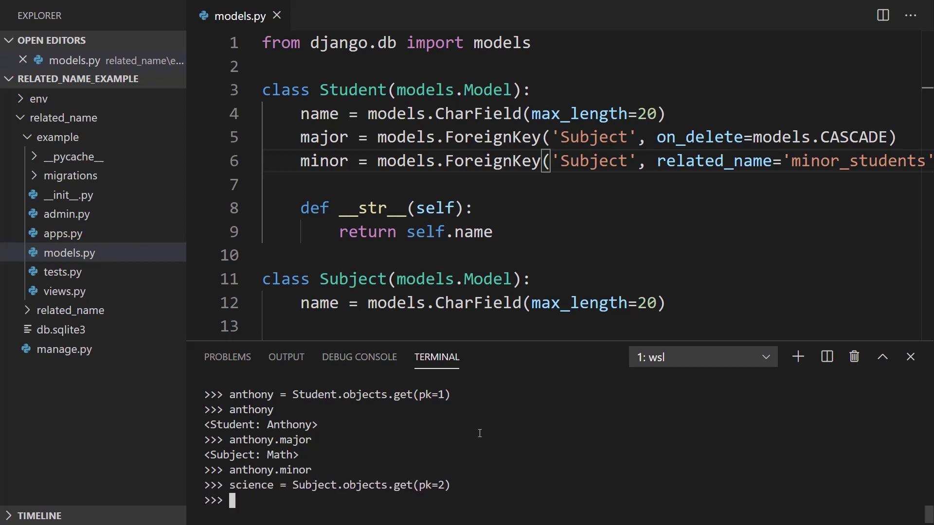
pyautogui.write('anthony.')
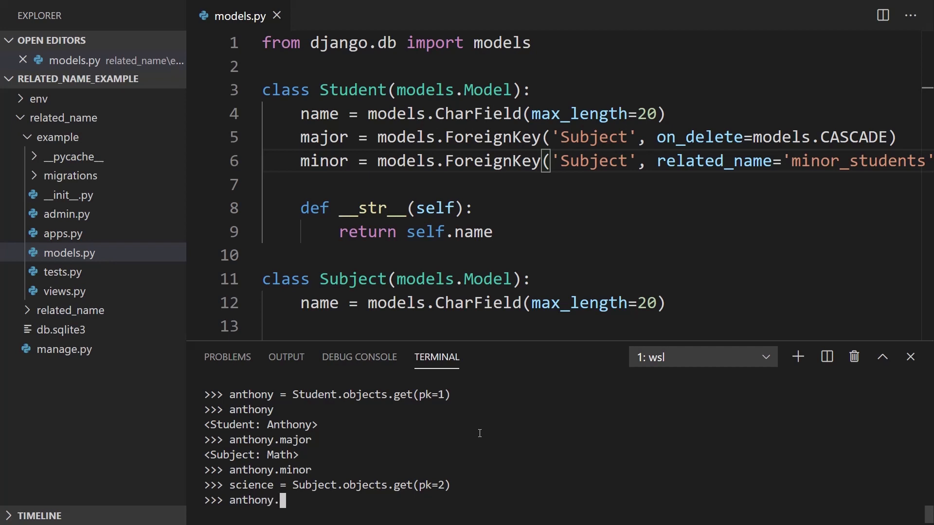
pyautogui.write('minor = science')
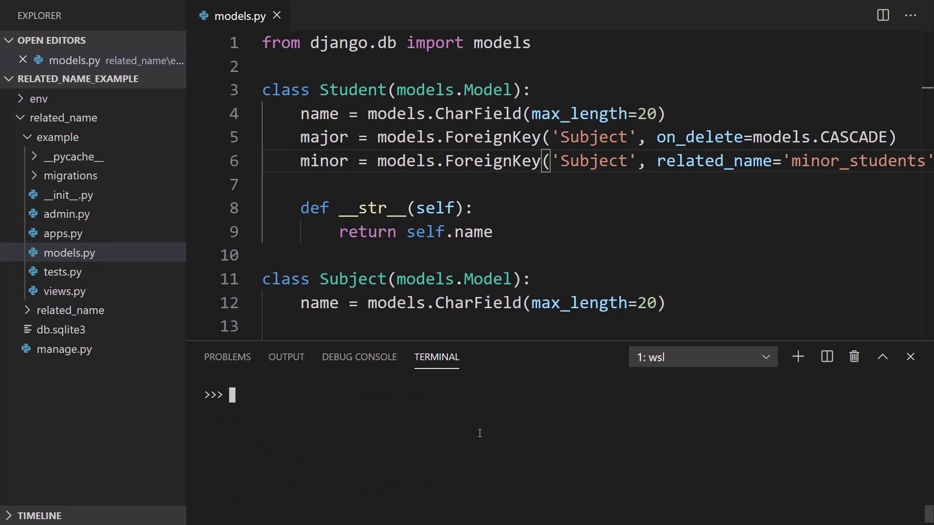
# Query science.student_set.all(), which returns an empty QuerySet.
pyautogui.write('sc')
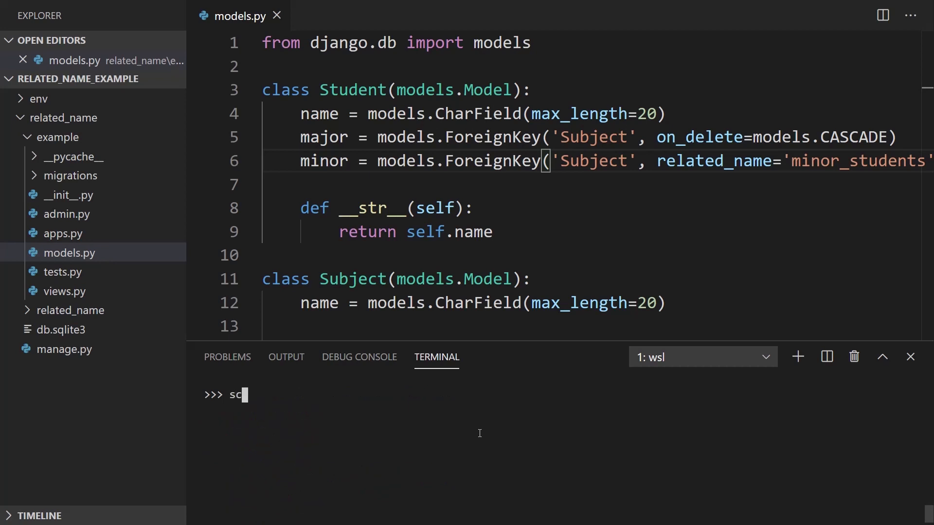
pyautogui.write('ience.')
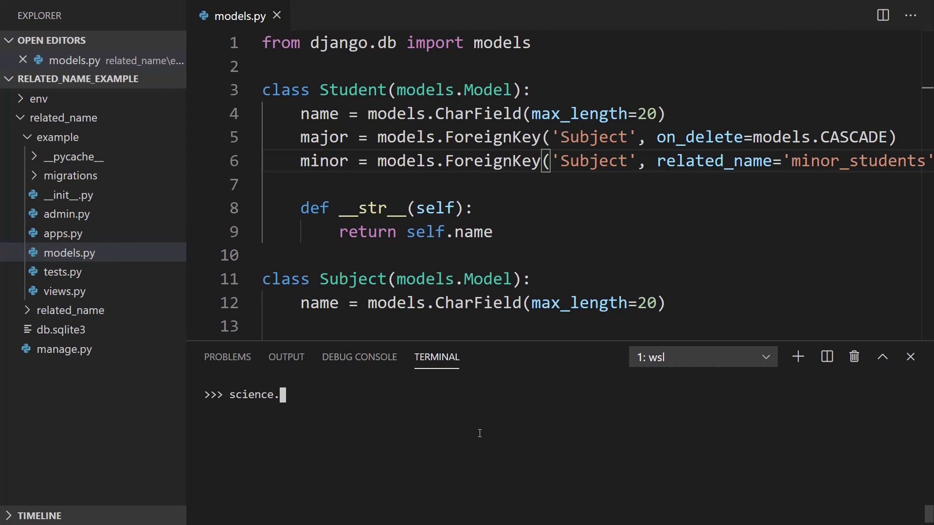
pyautogui.write('st')
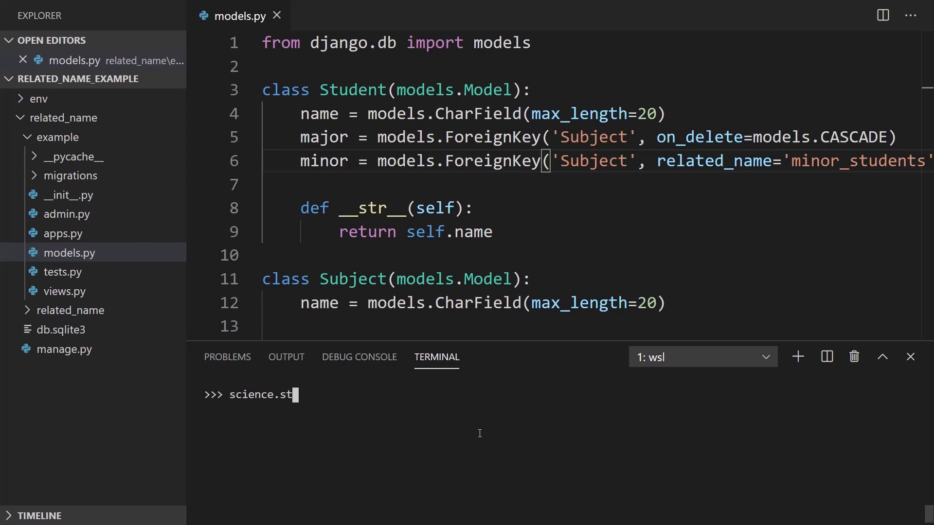
pyautogui.write('udent_')
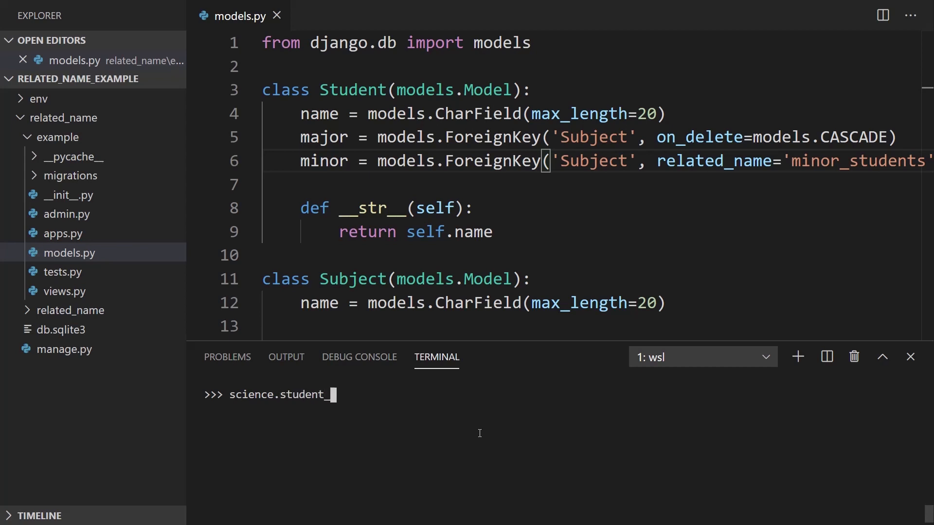
pyautogui.write('set.all(')
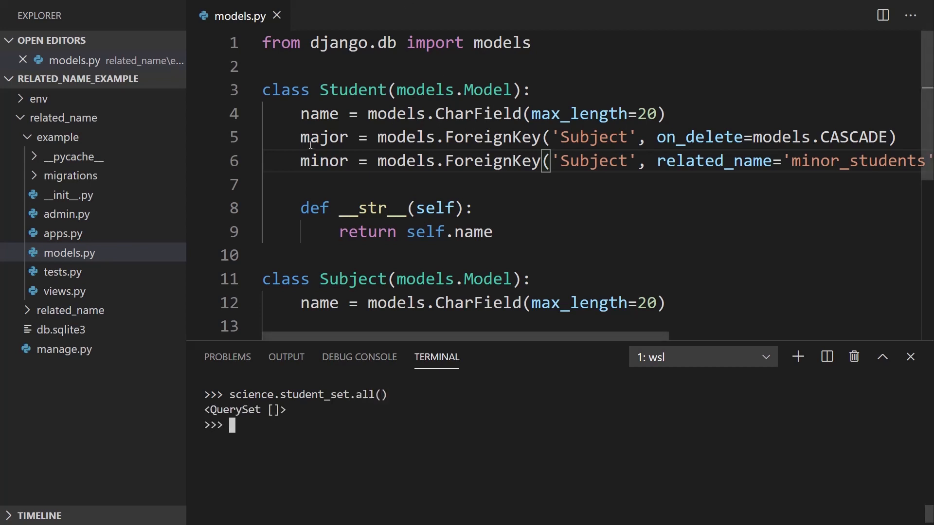
# Query science.minor_students.all(), which returns Anthony.
pyautogui.write('s')
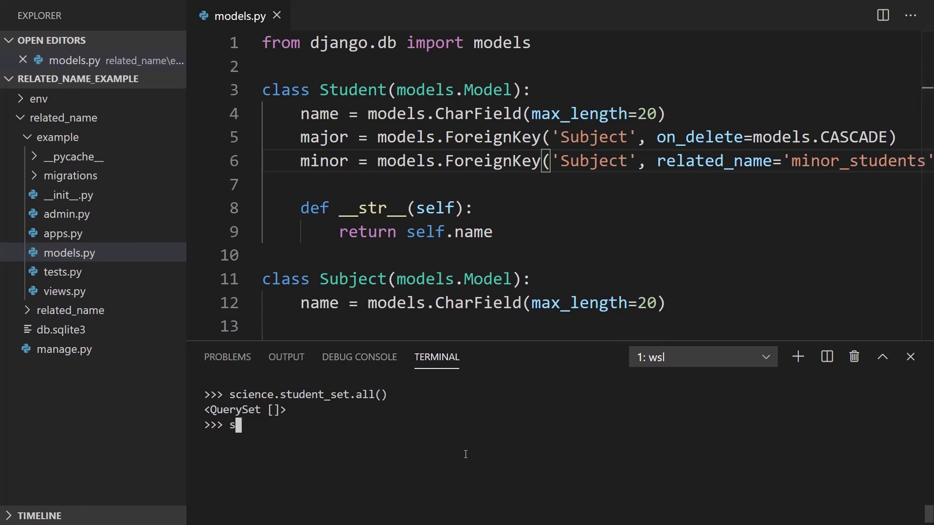
pyautogui.write('cience.stud')
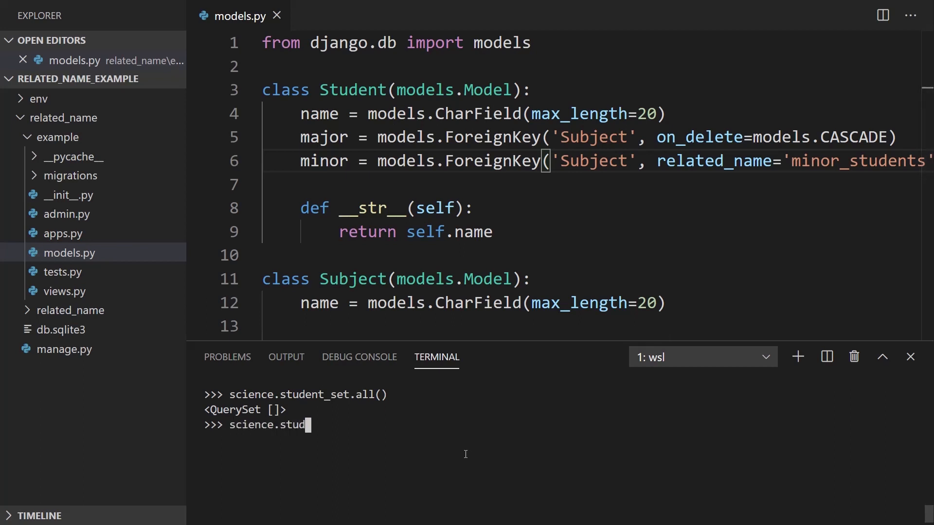
pyautogui.write('minor_')
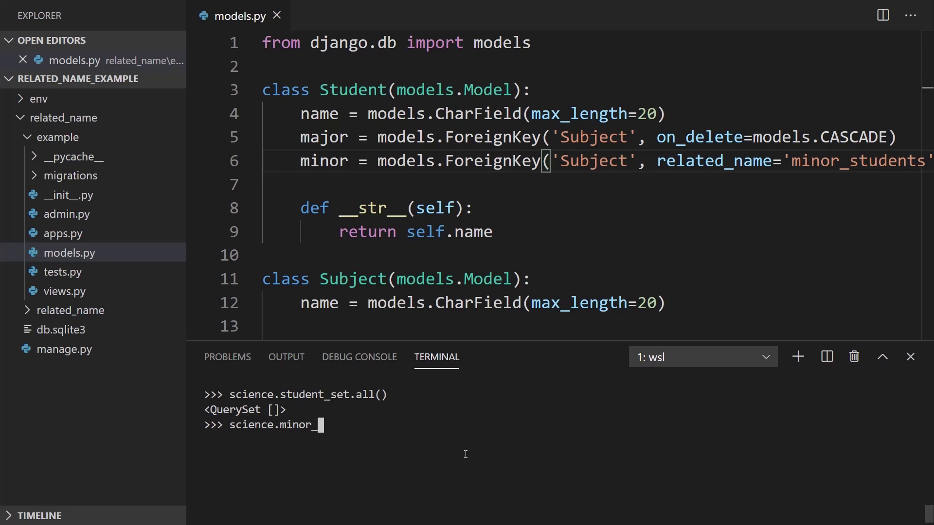
pyautogui.write('students')
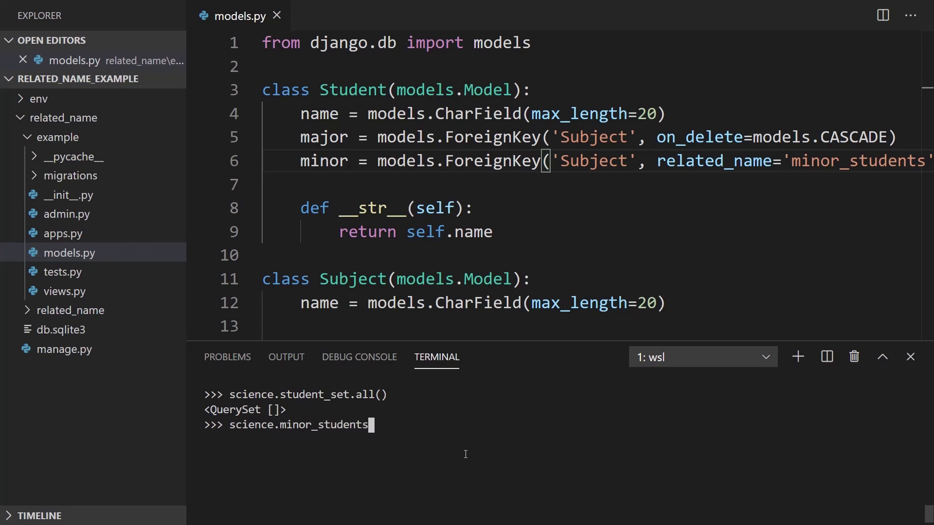
pyautogui.press('Return')
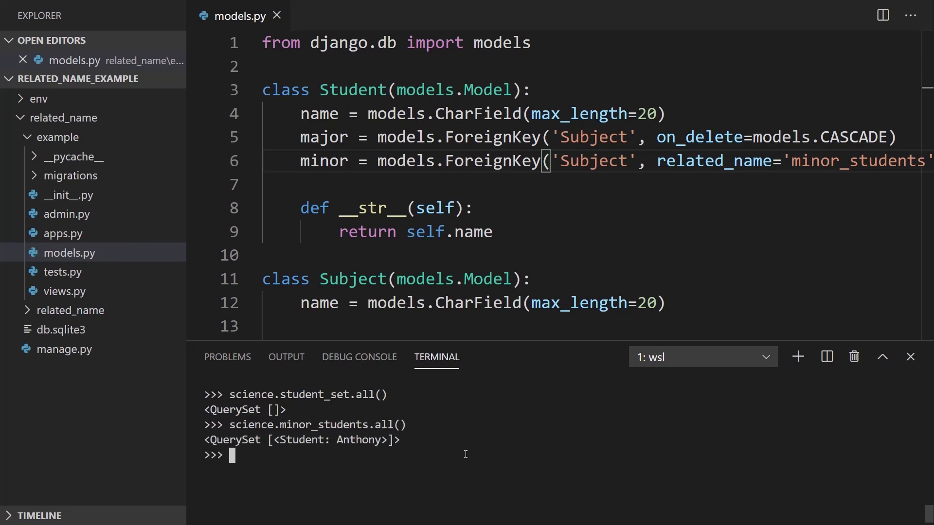
pyautogui.hscroll(3)
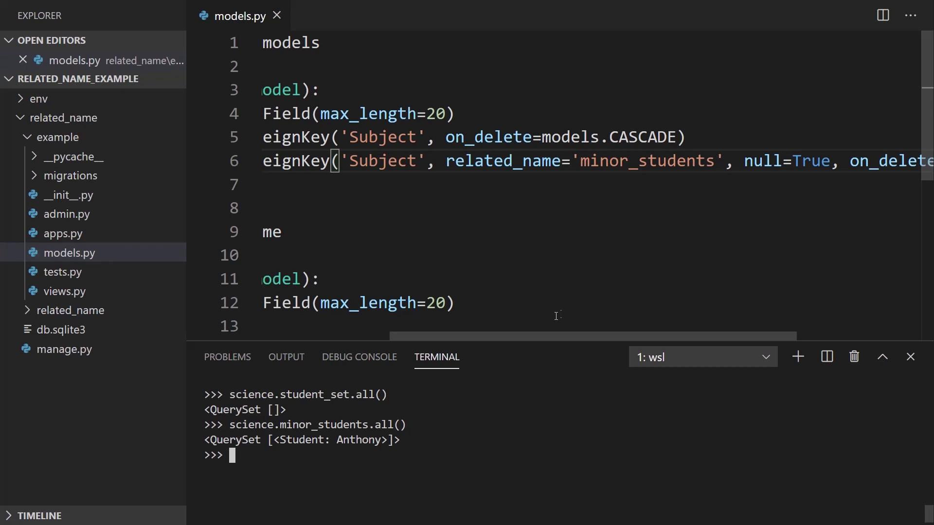
pyautogui.moveTo(530, 339)
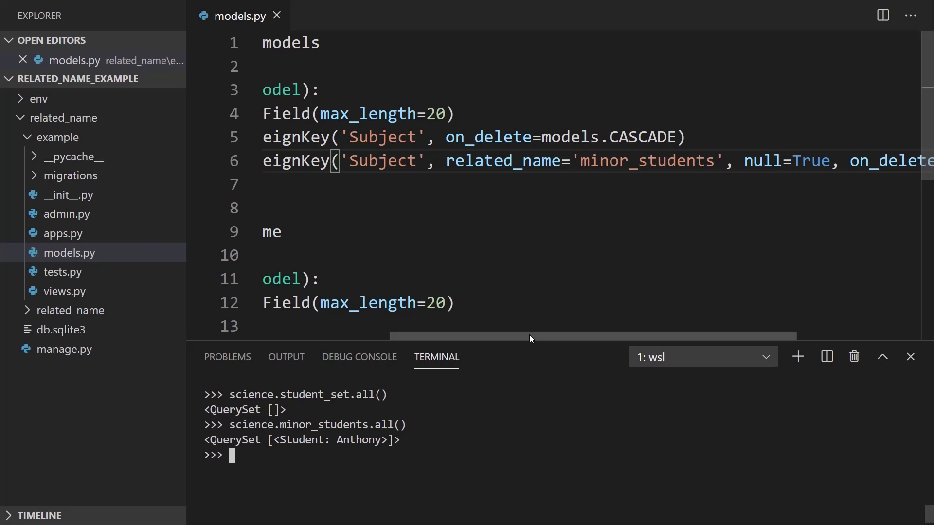
pyautogui.moveTo(595, 165)
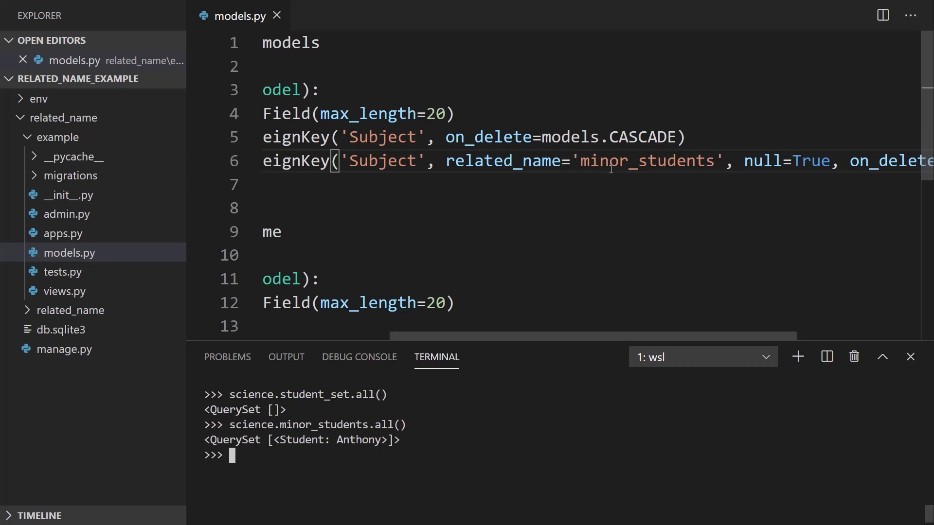
pyautogui.moveTo(610, 166)
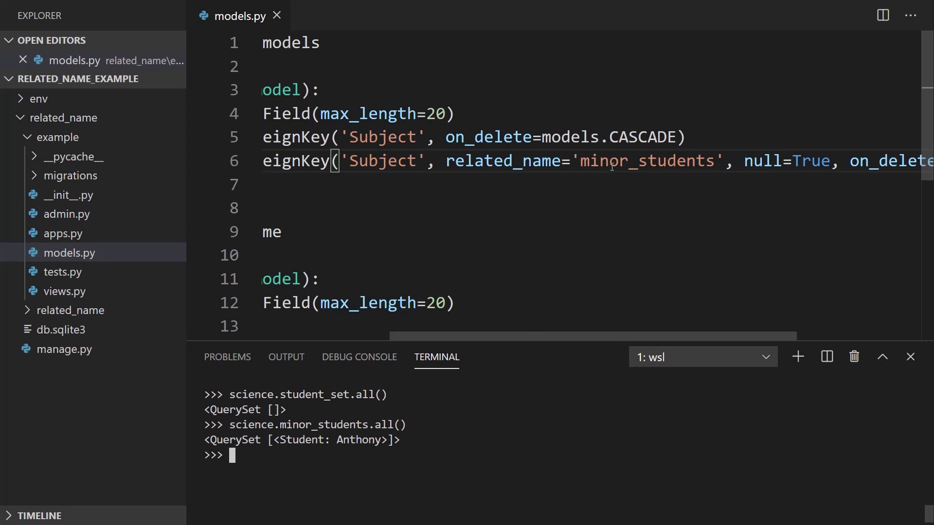
pyautogui.moveTo(468, 376)
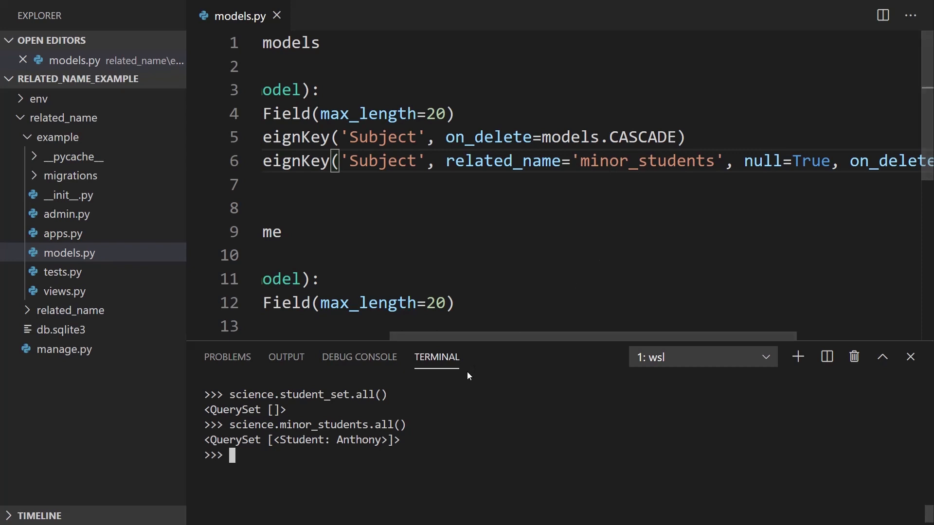
pyautogui.doubleClick(502, 161)
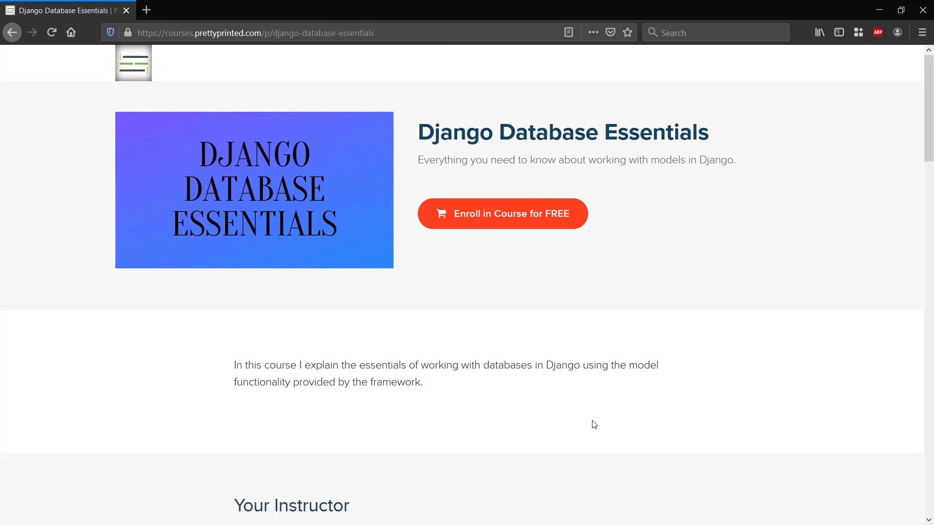
pyautogui.moveTo(482, 213)
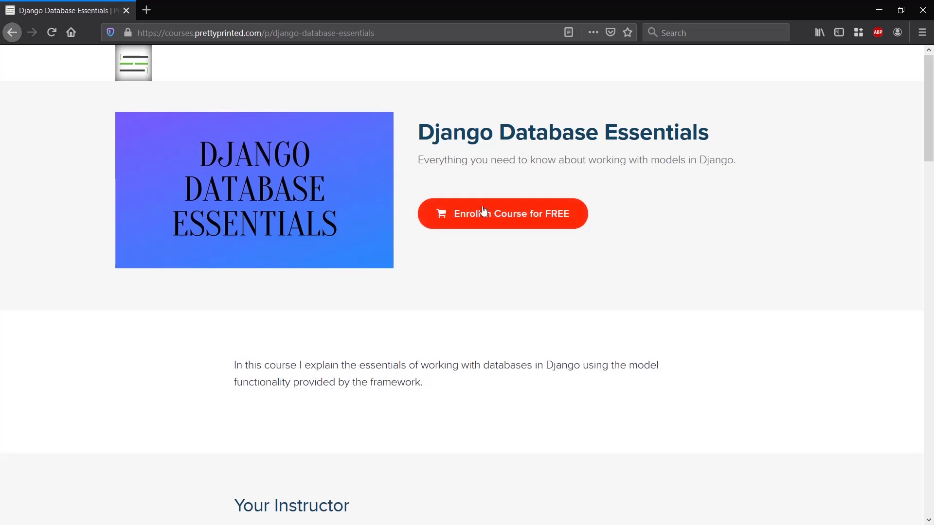
# Scroll the Django Database Essentials curriculum to Query Many To Many Relationships and Database Settings.
pyautogui.scroll(-3)
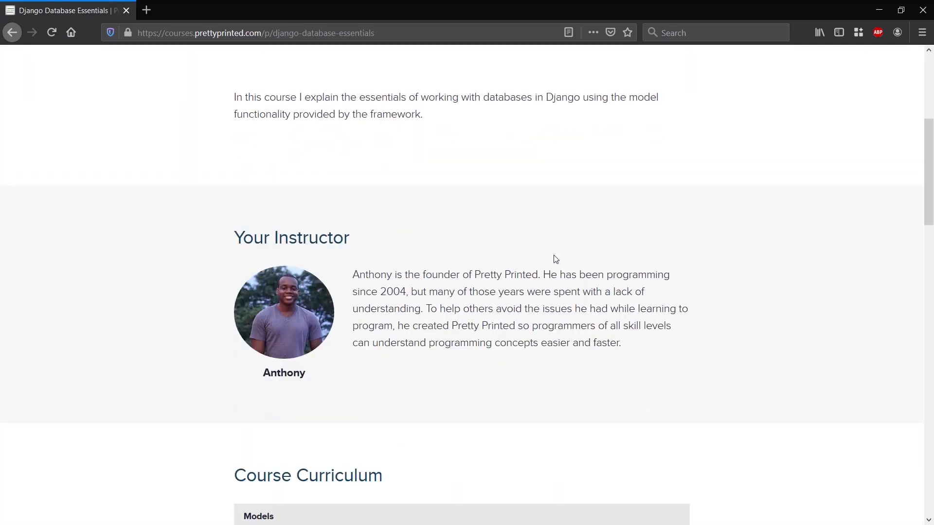
pyautogui.scroll(-3)
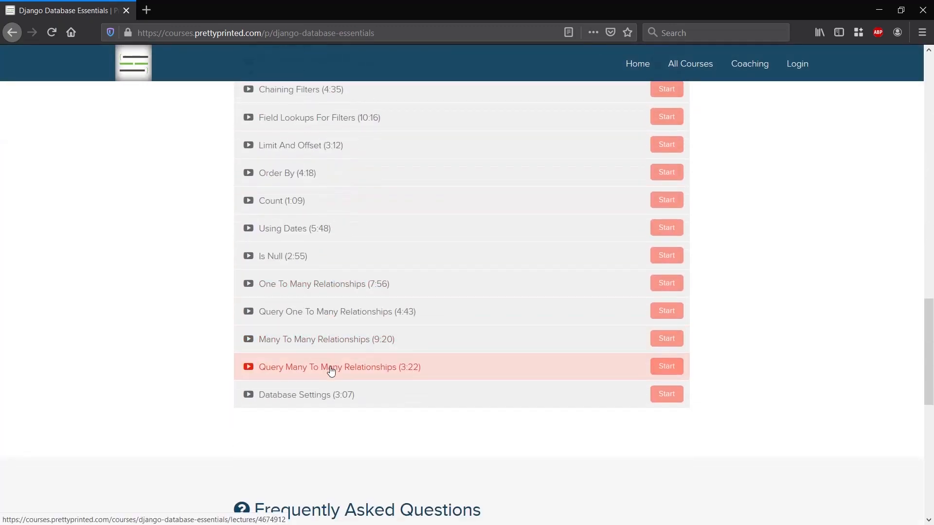
pyautogui.scroll(3)
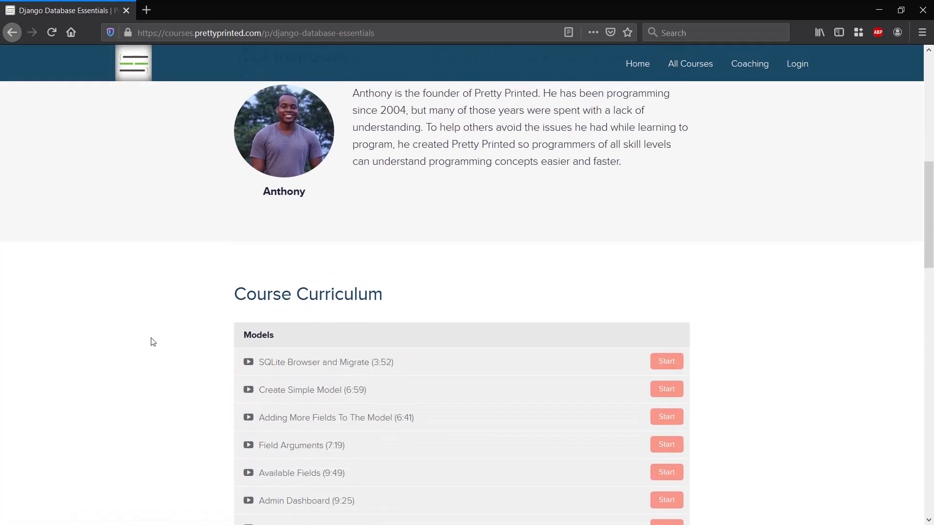
pyautogui.moveTo(282, 268)
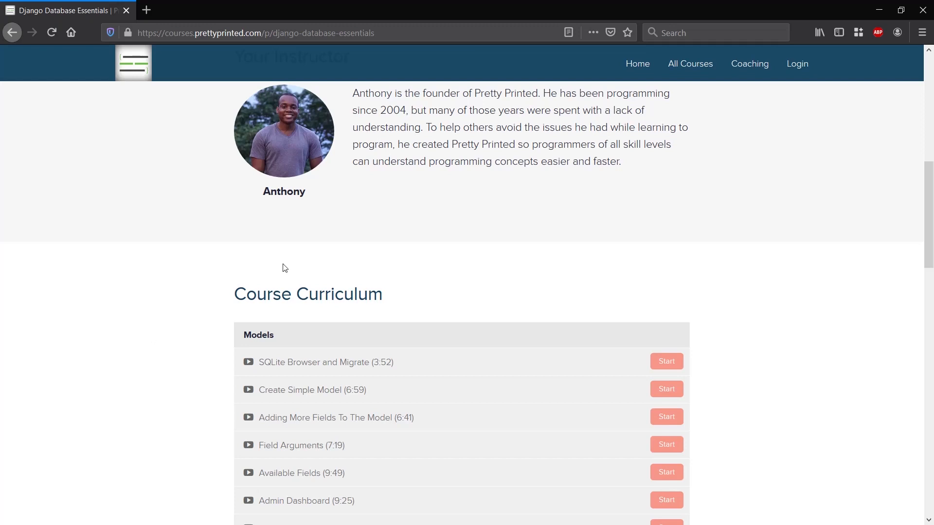
pyautogui.moveTo(248, 334)
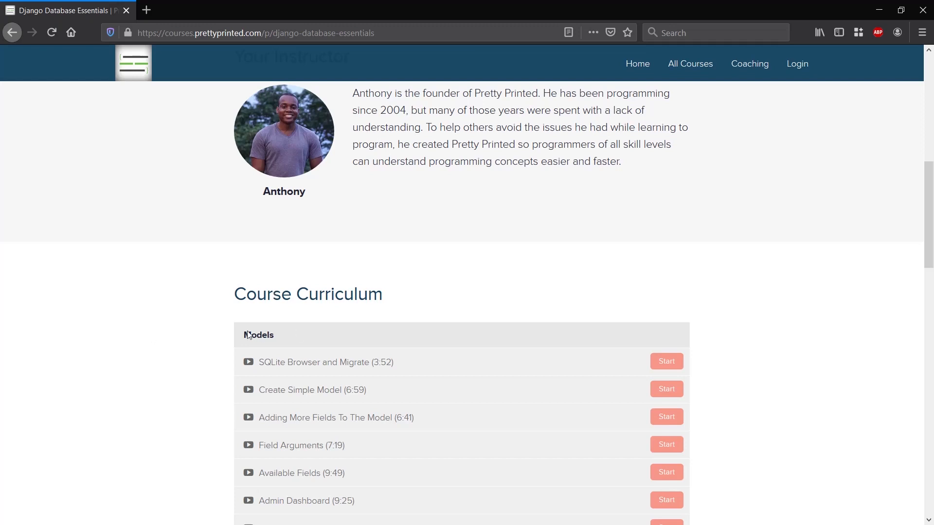
pyautogui.moveTo(422, 308)
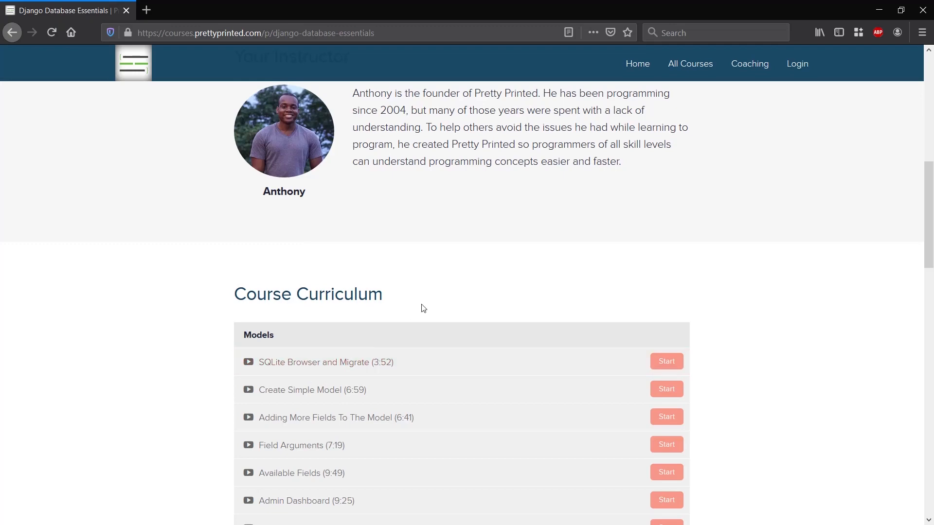
pyautogui.moveTo(486, 307)
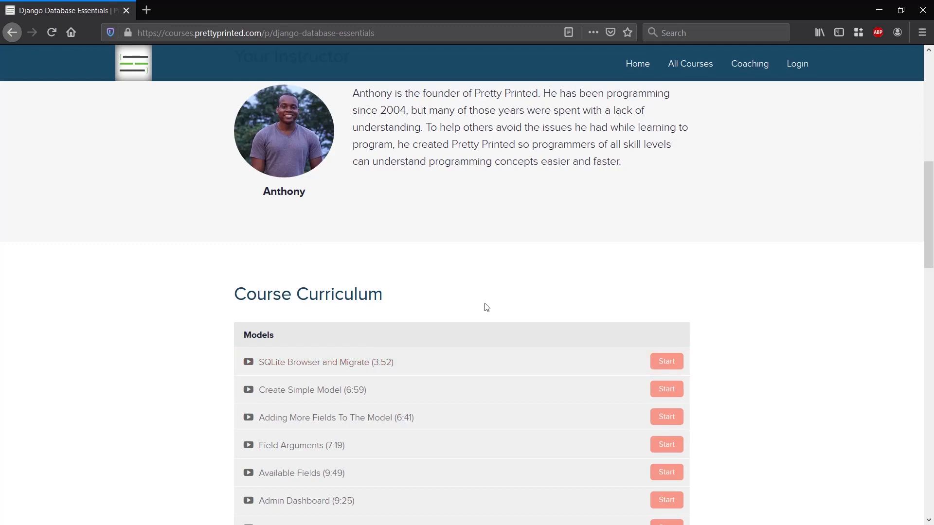
pyautogui.scroll(-3)
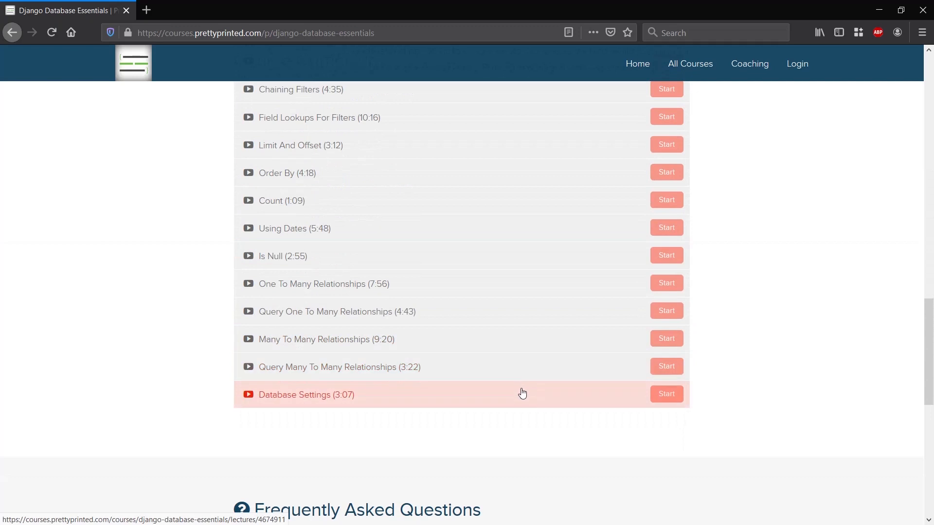
pyautogui.moveTo(606, 409)
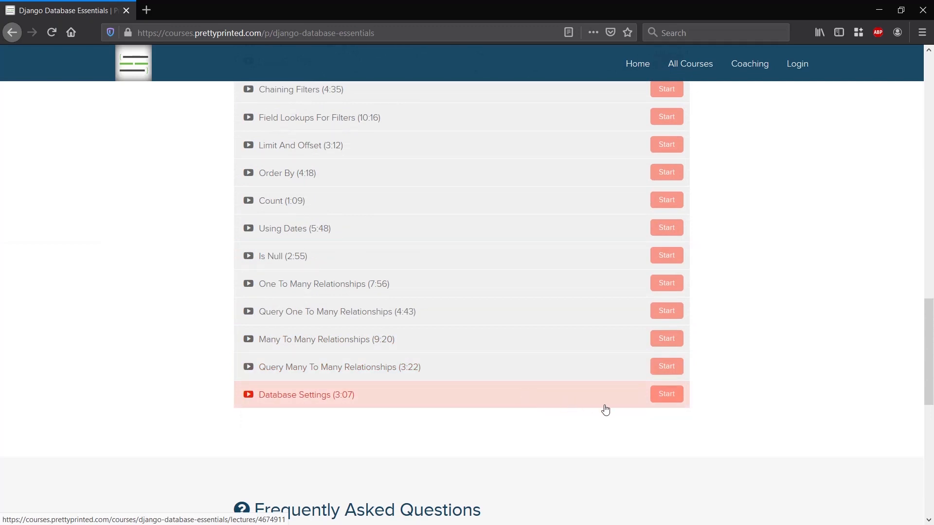